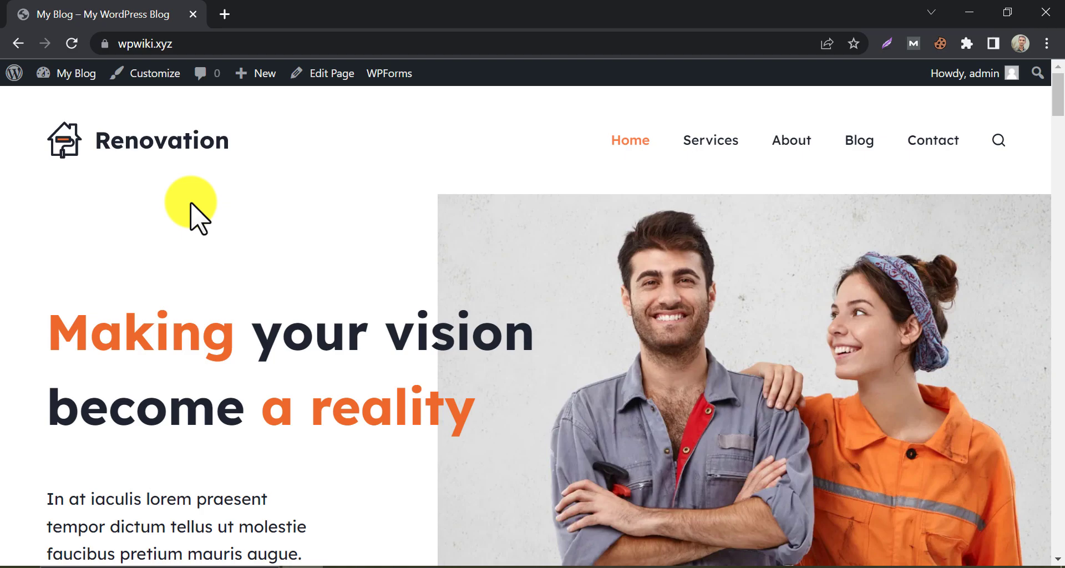
Search the Add New Plugins directory for 'wp' to find WPvivid
scroll("down", 3)
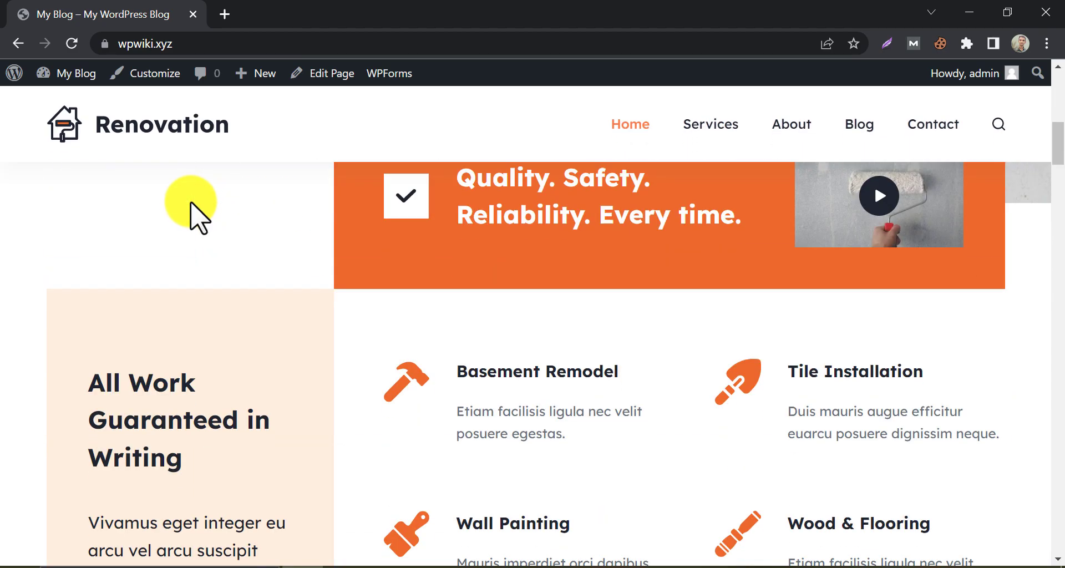
scroll("up", 3)
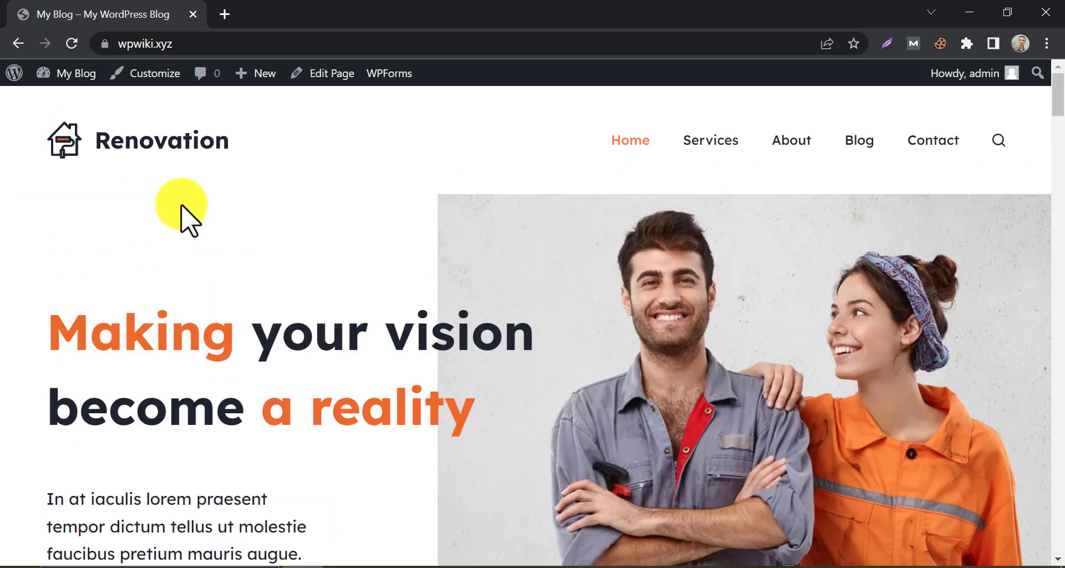
left_click(143, 43)
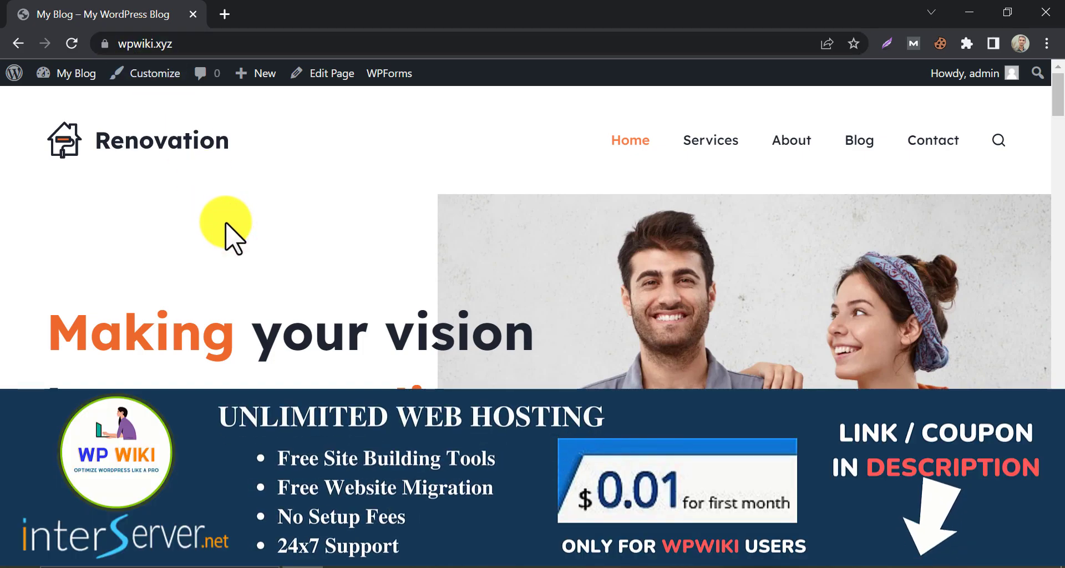
mouse_move(74, 73)
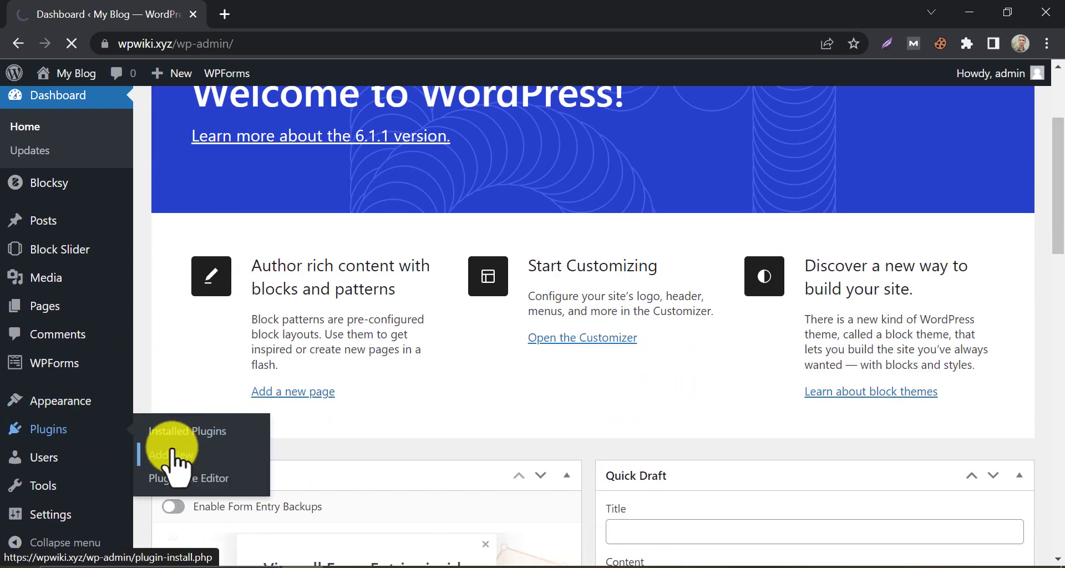
left_click(171, 455)
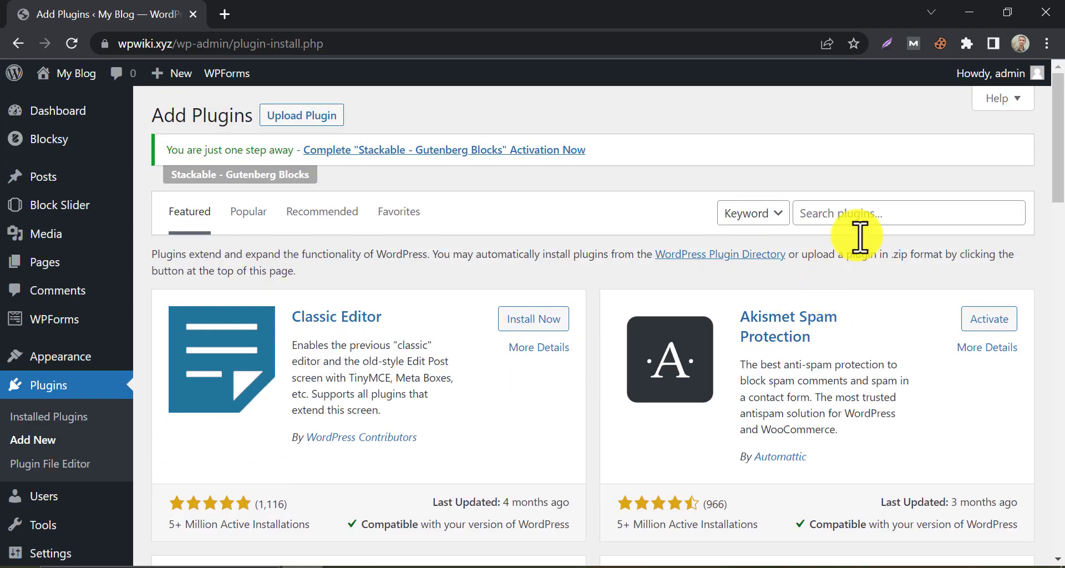
type("wpvivid")
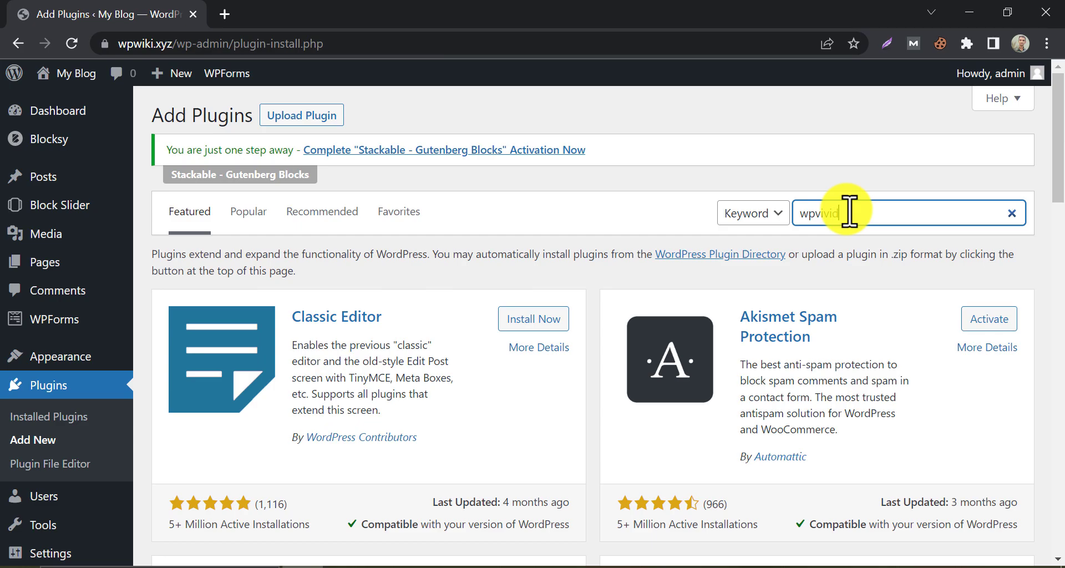
key("Return")
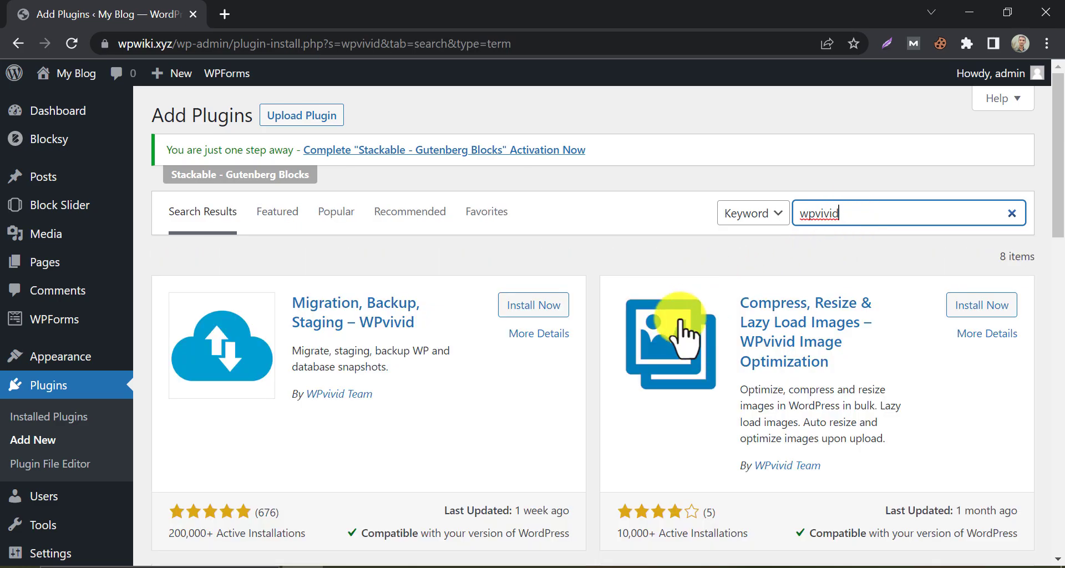
mouse_move(387, 322)
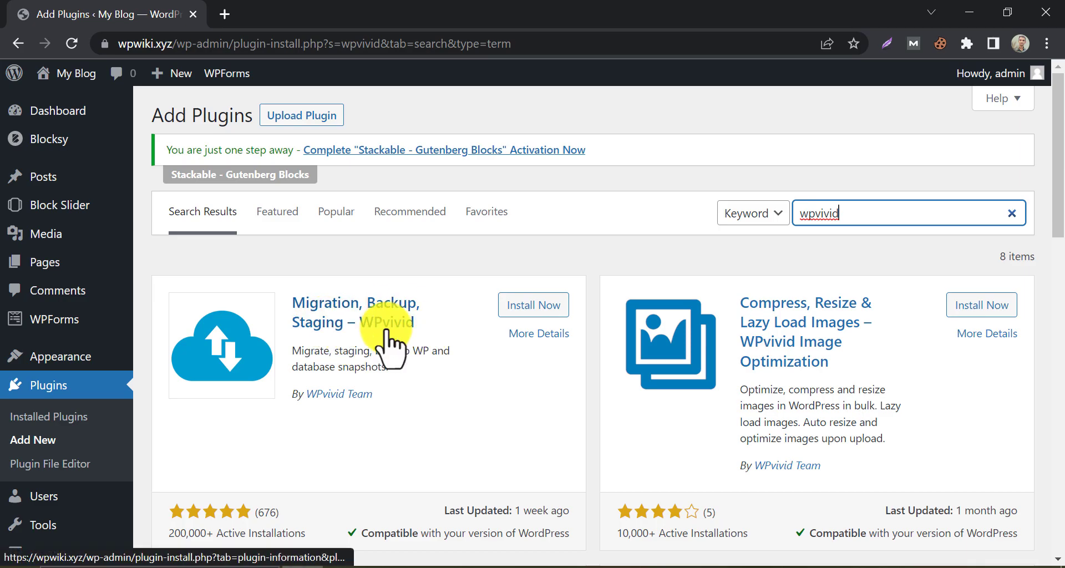
Install the Migration, Backup, Staging – WPvivid plugin and activate it
left_click(534, 304)
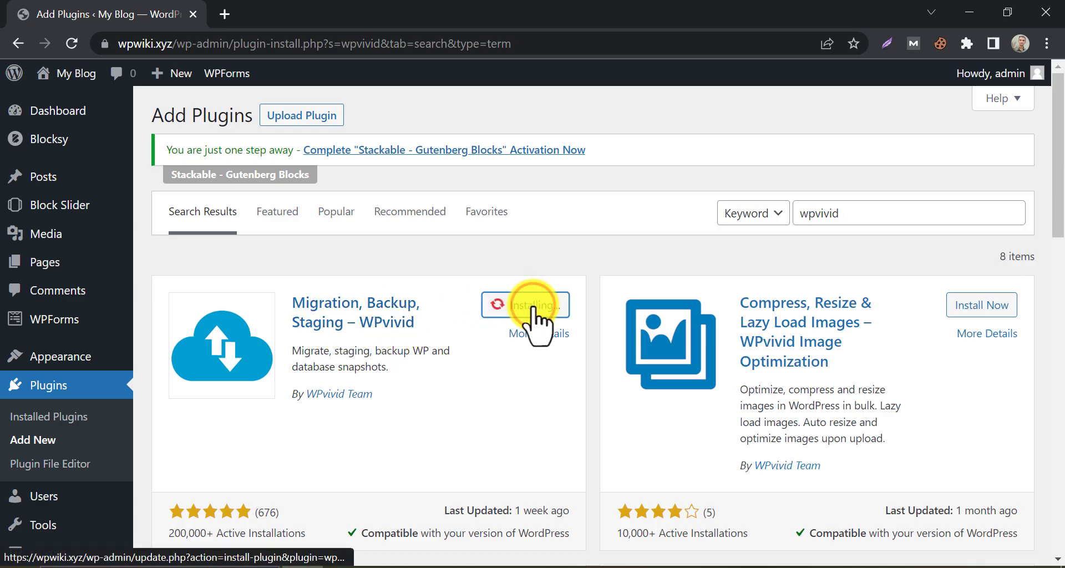
left_click(525, 304)
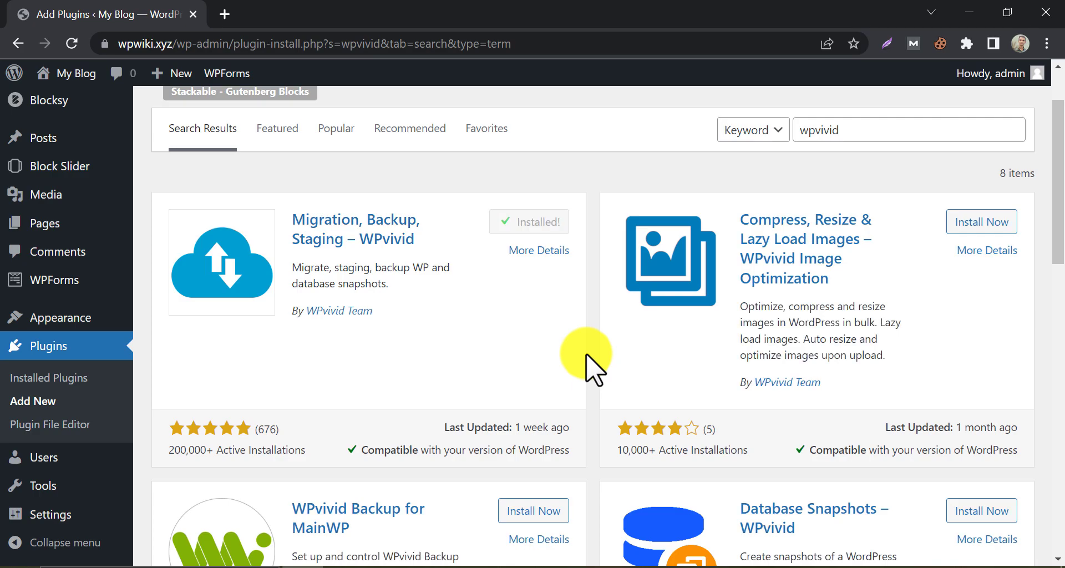
left_click(528, 222)
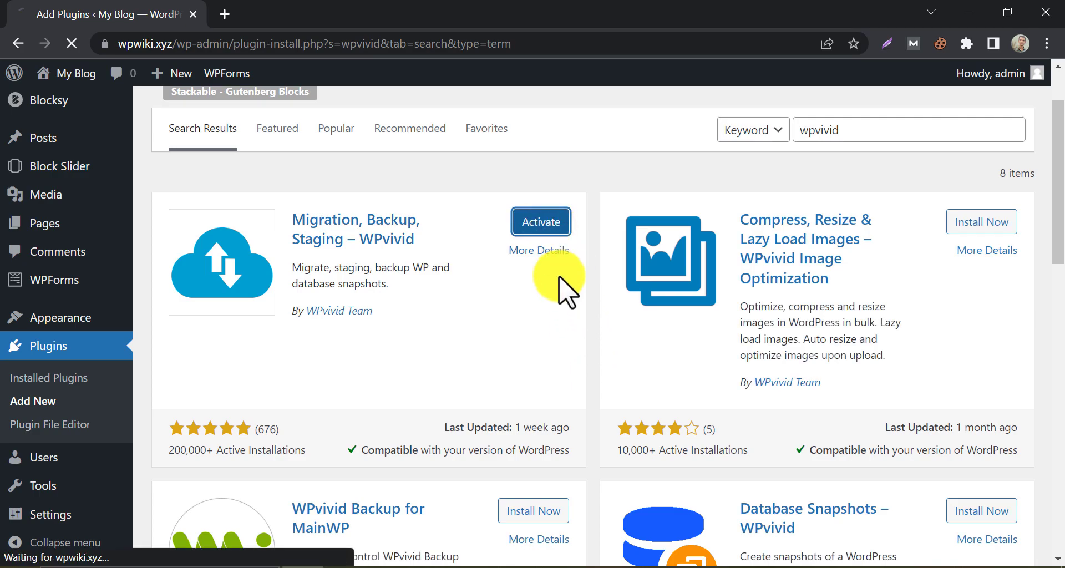
mouse_move(568, 304)
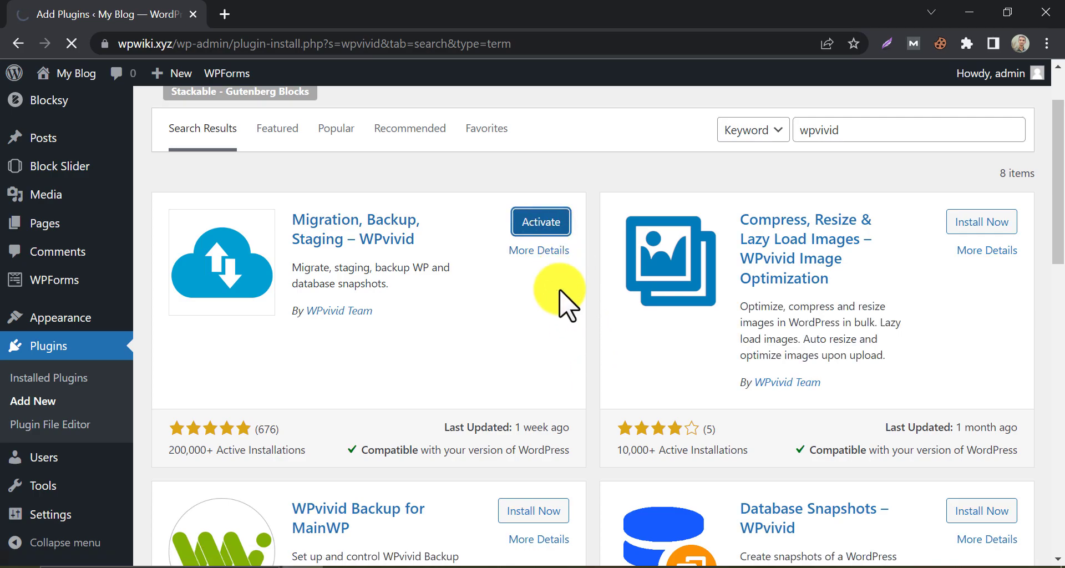
left_click(540, 222)
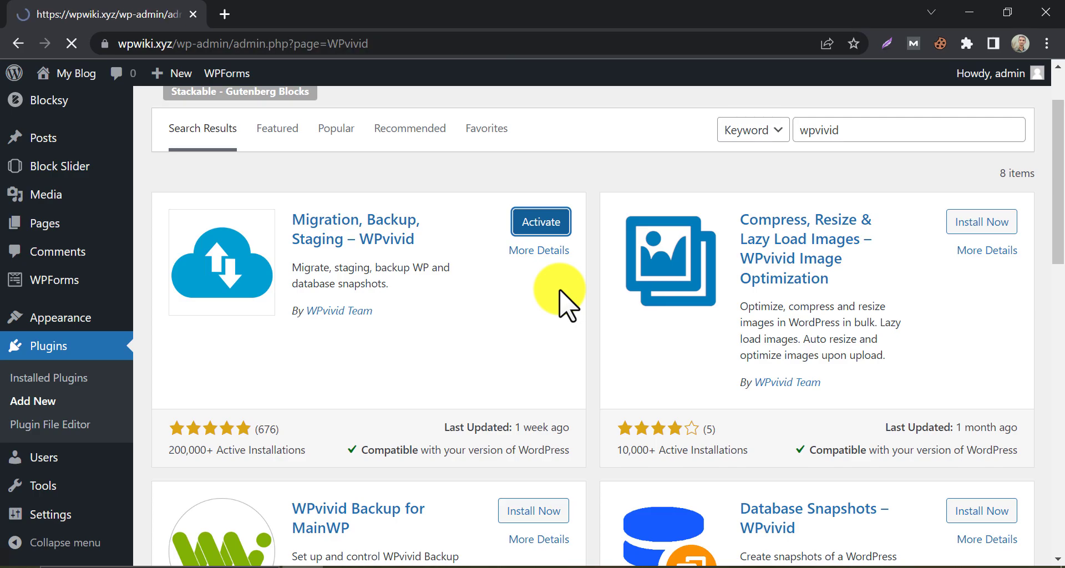
Run a Database + Files backup saved to Local via Backup Now and let it finish
left_click(540, 222)
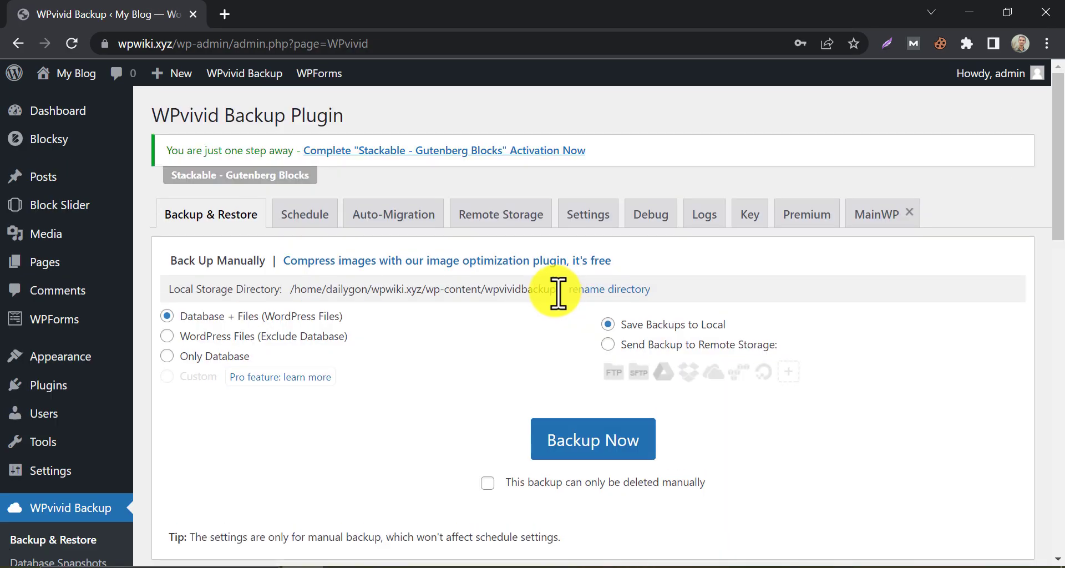
mouse_move(391, 349)
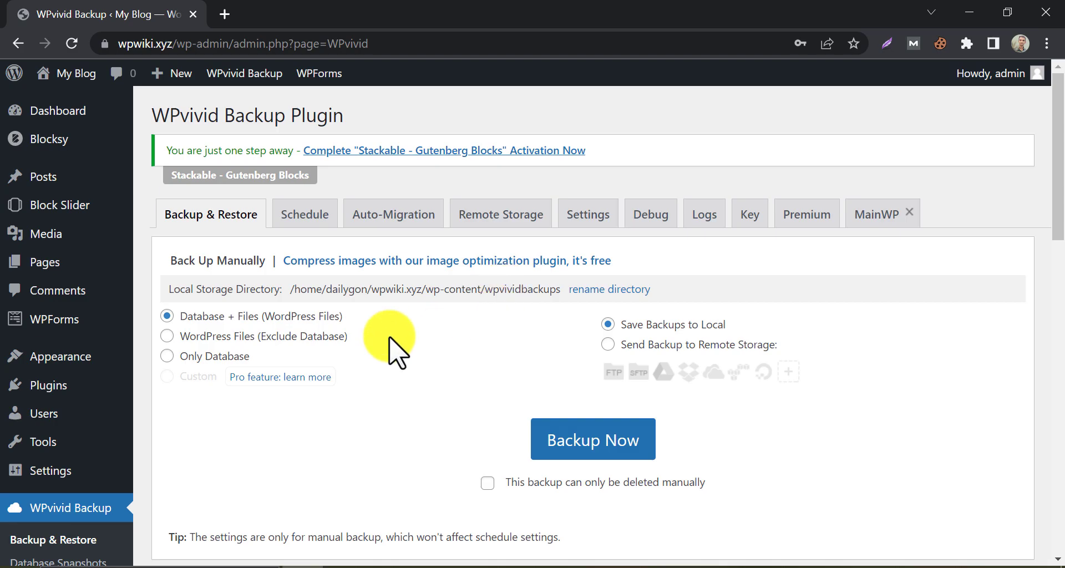
scroll("down", 3)
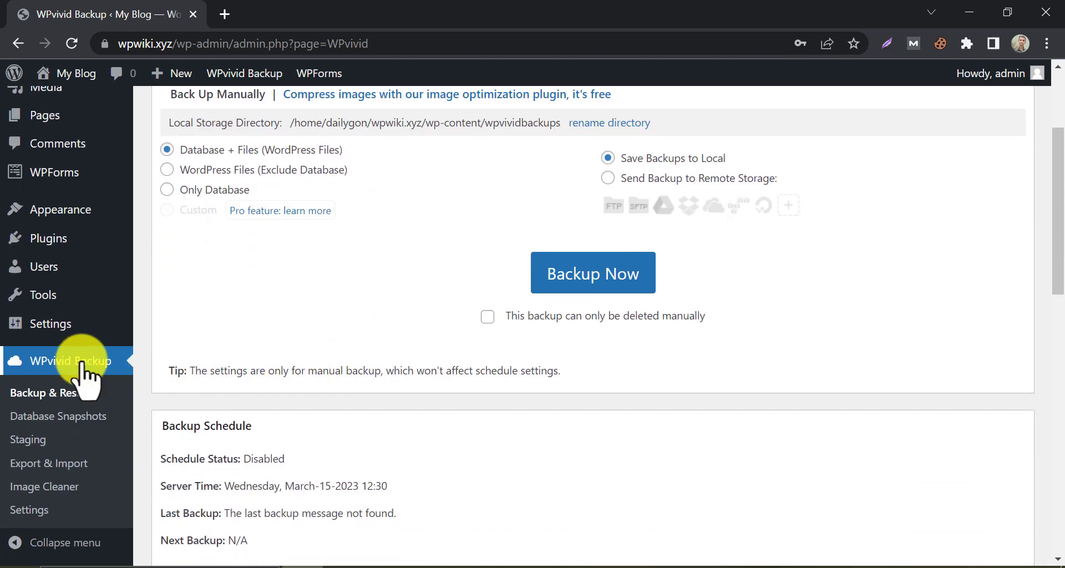
left_click(244, 73)
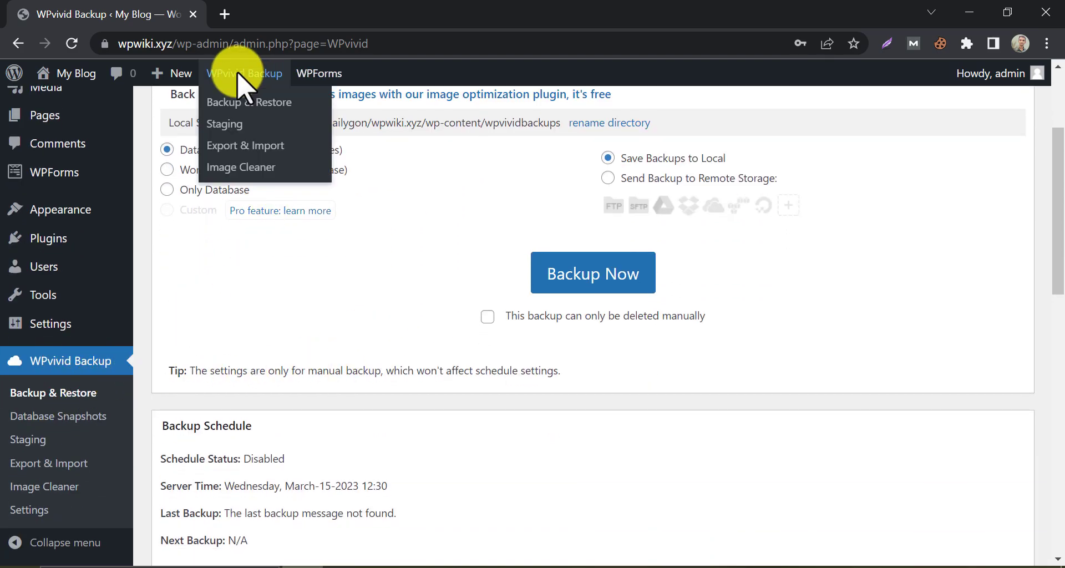
mouse_move(307, 262)
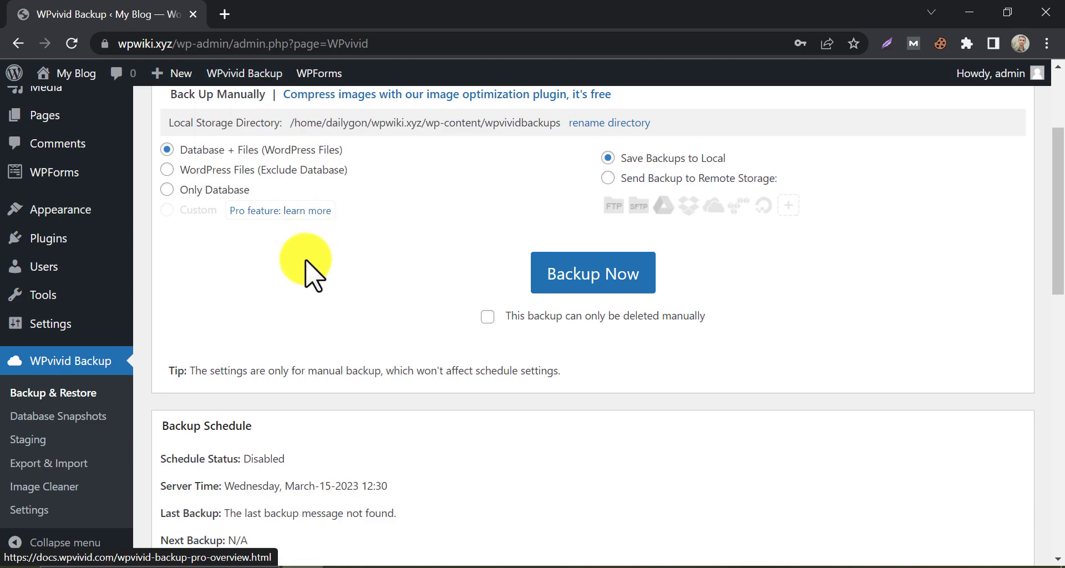
scroll("up", 3)
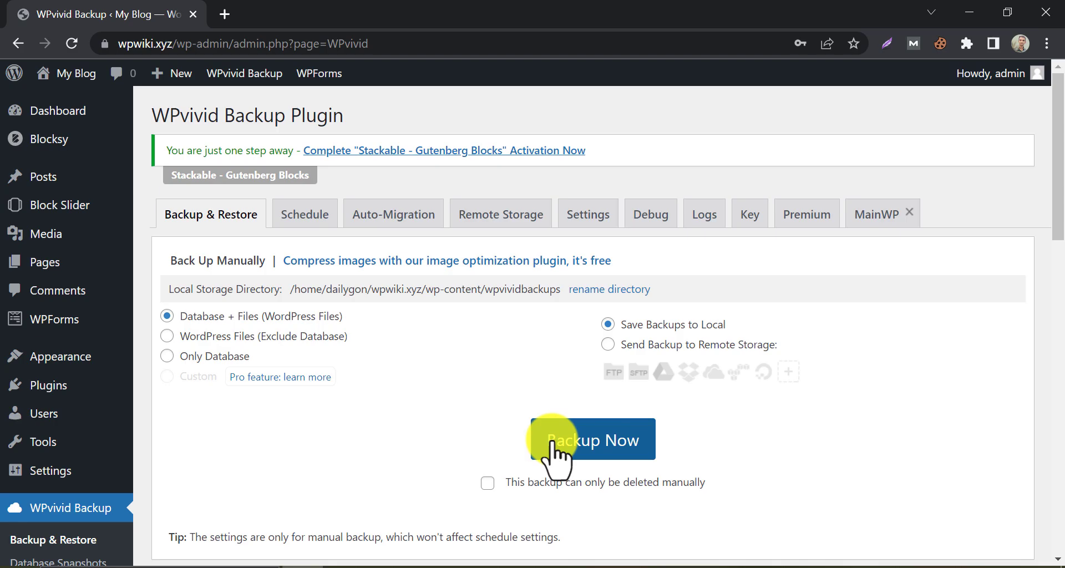
left_click(592, 440)
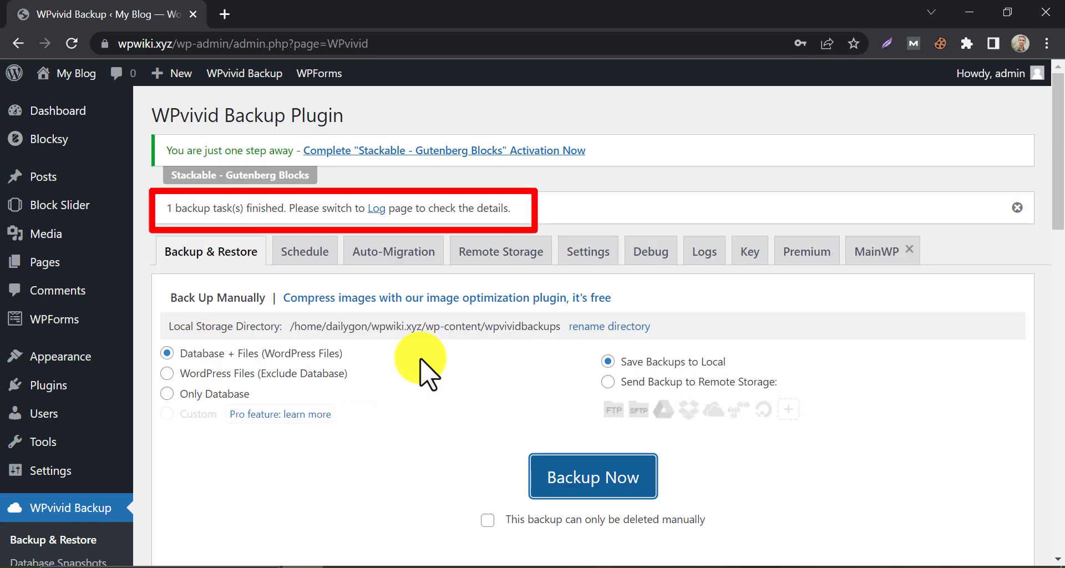
Prepare the Mar-15-2023 backup and download its 31.44 MB site zip file
scroll("down", 3)
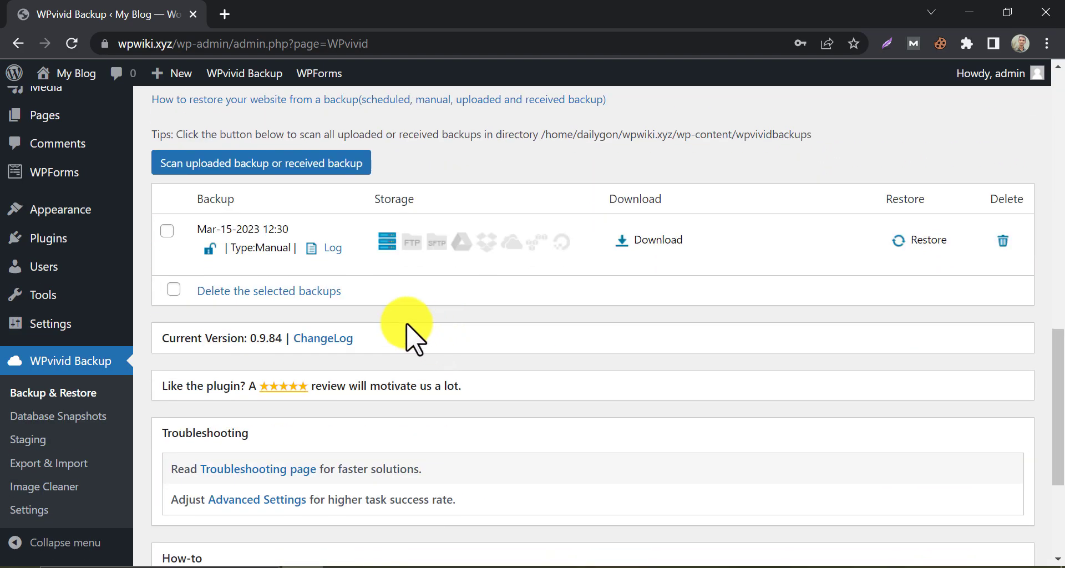
scroll("up", 3)
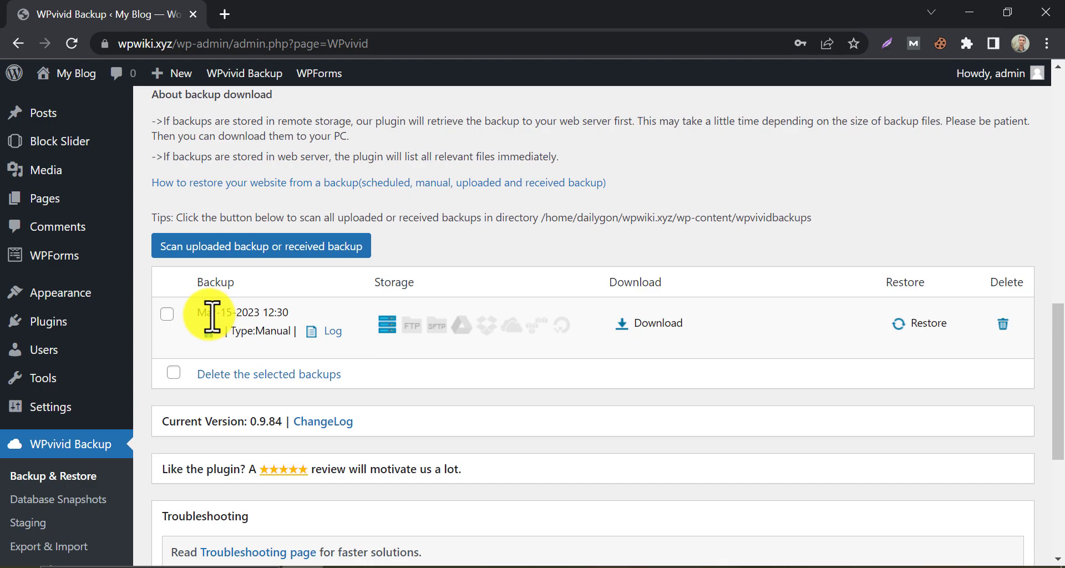
mouse_move(433, 338)
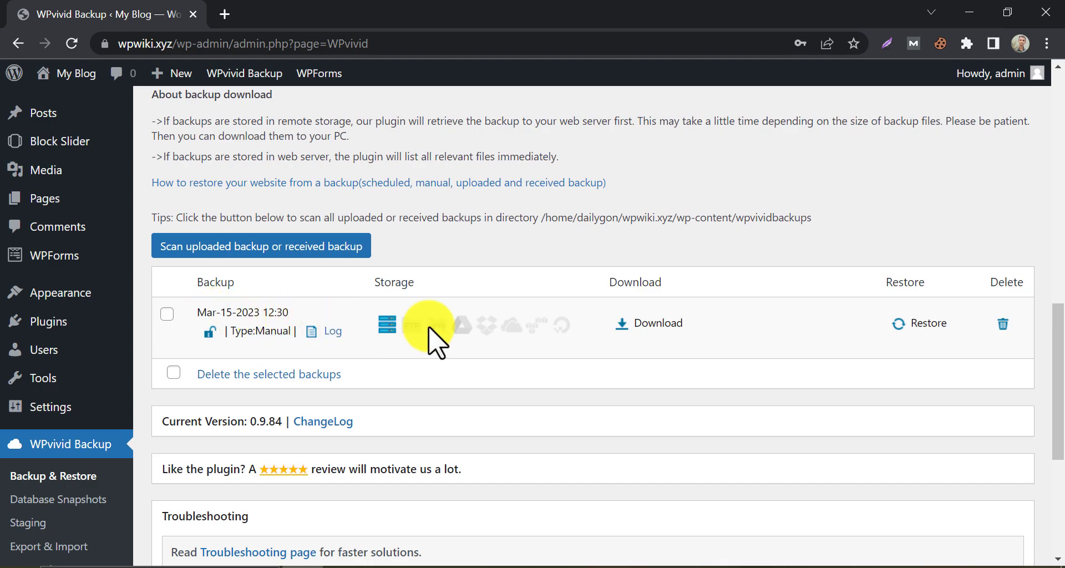
left_click(647, 323)
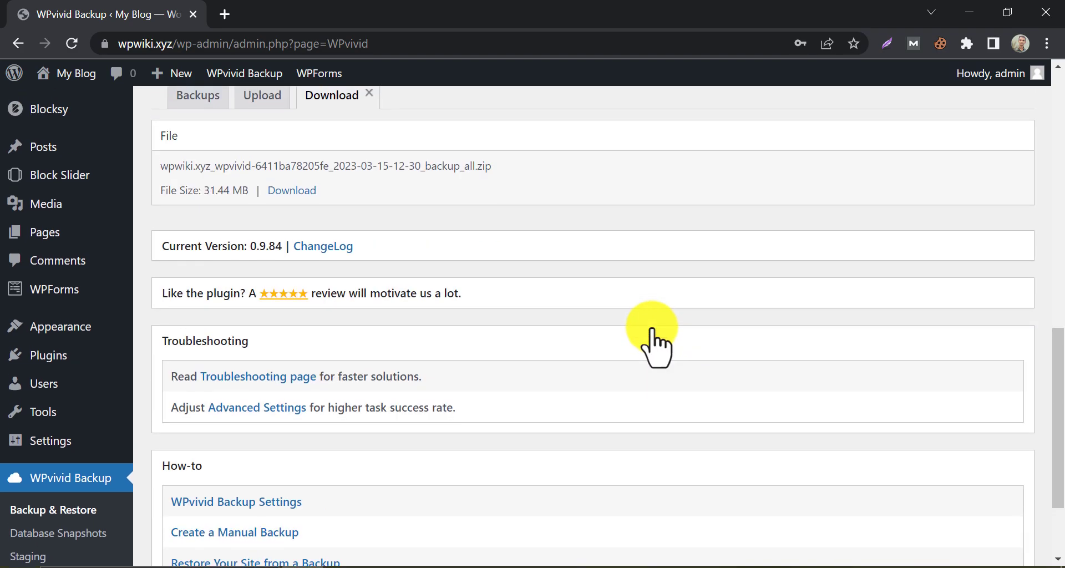
mouse_move(292, 190)
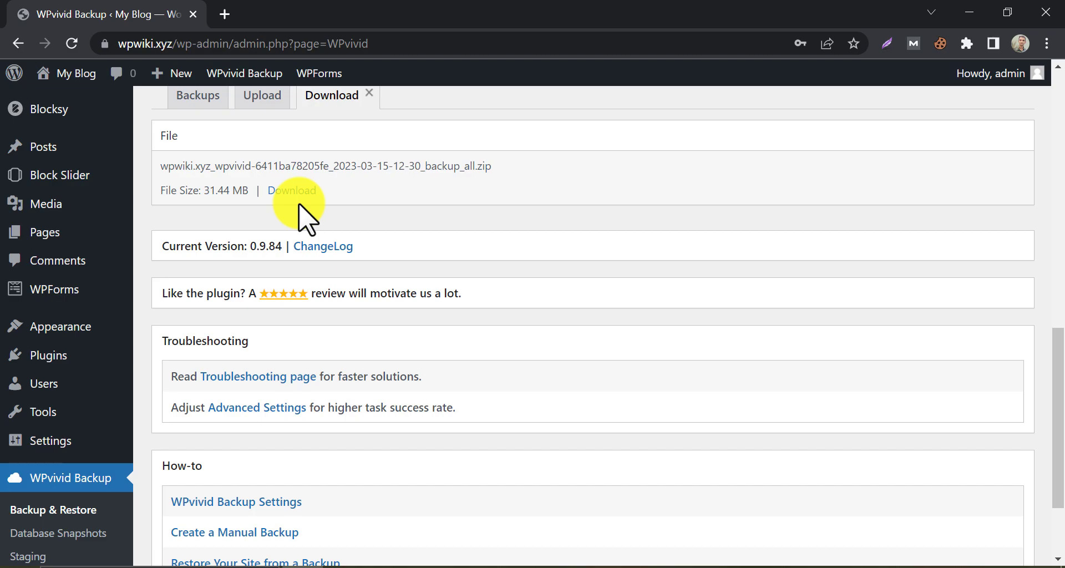
scroll("up", 3)
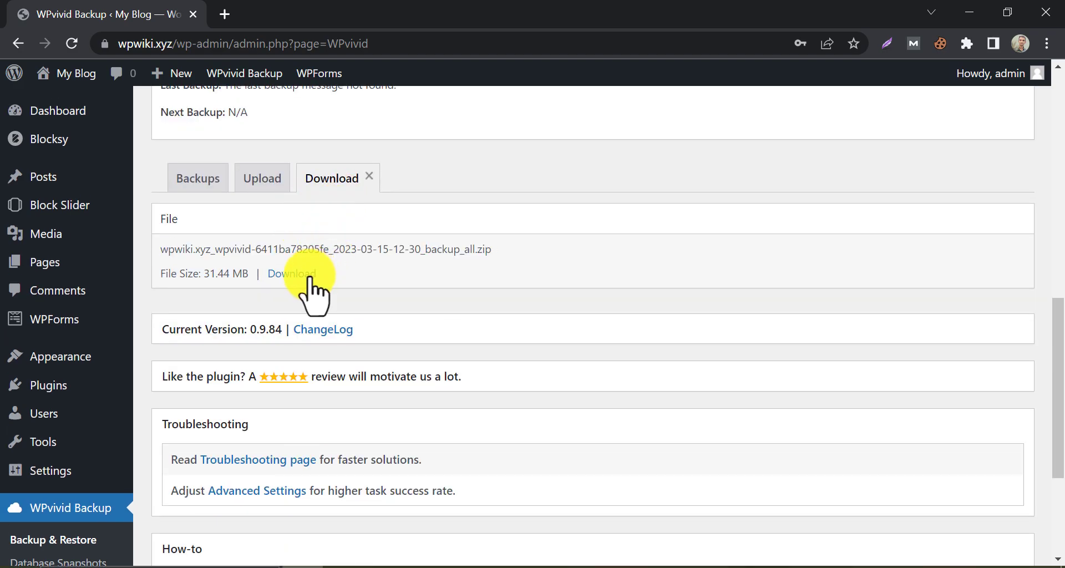
left_click(292, 273)
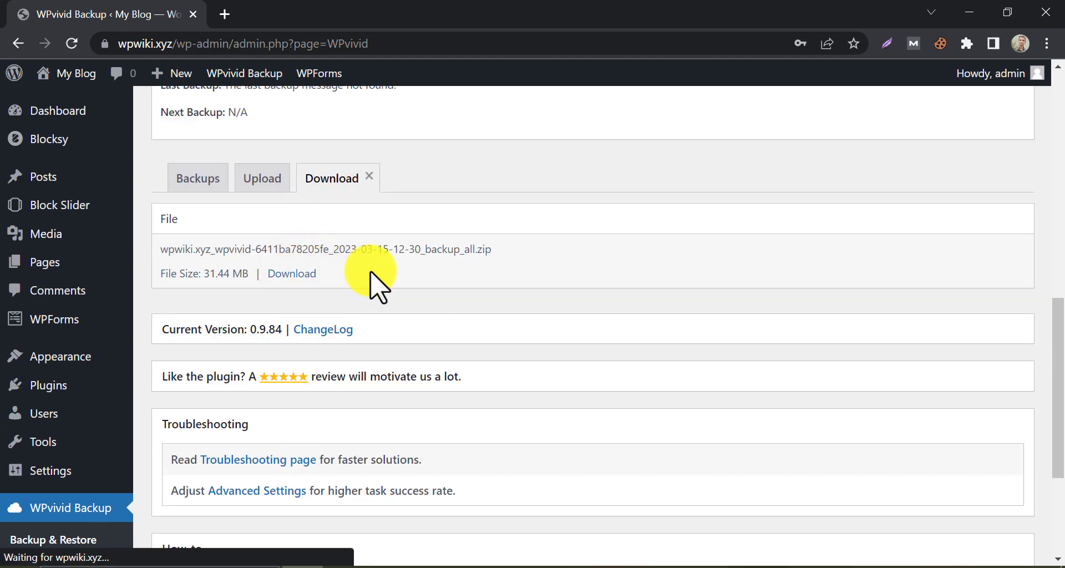
left_click(291, 272)
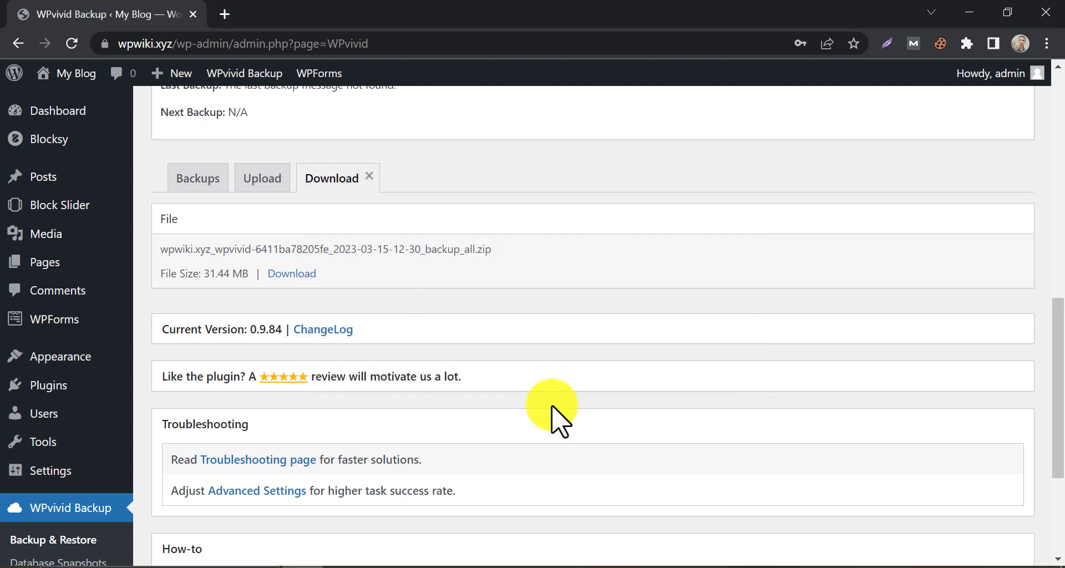
mouse_move(547, 407)
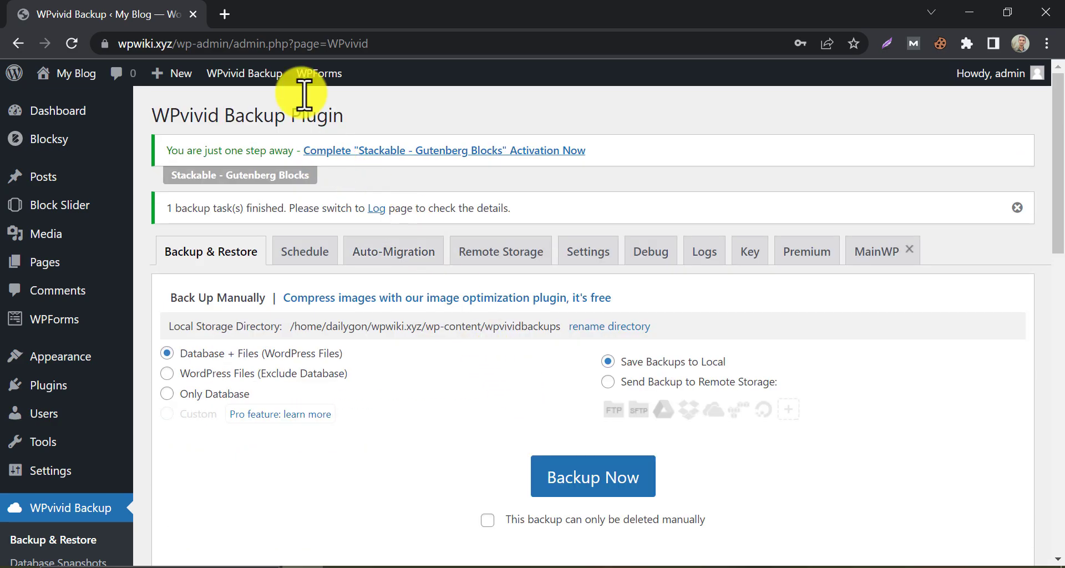
left_click(226, 14)
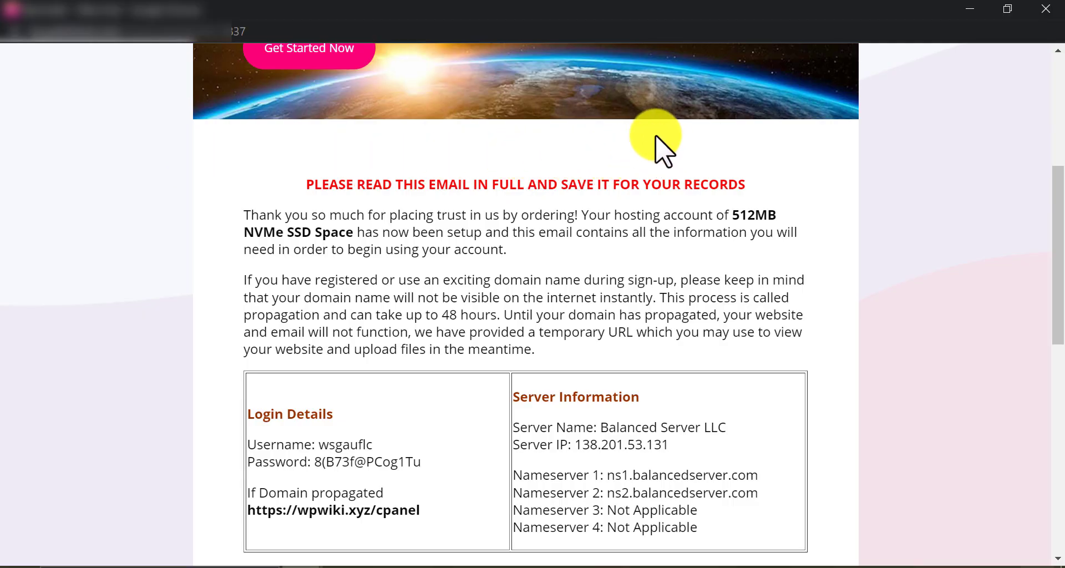
mouse_move(662, 156)
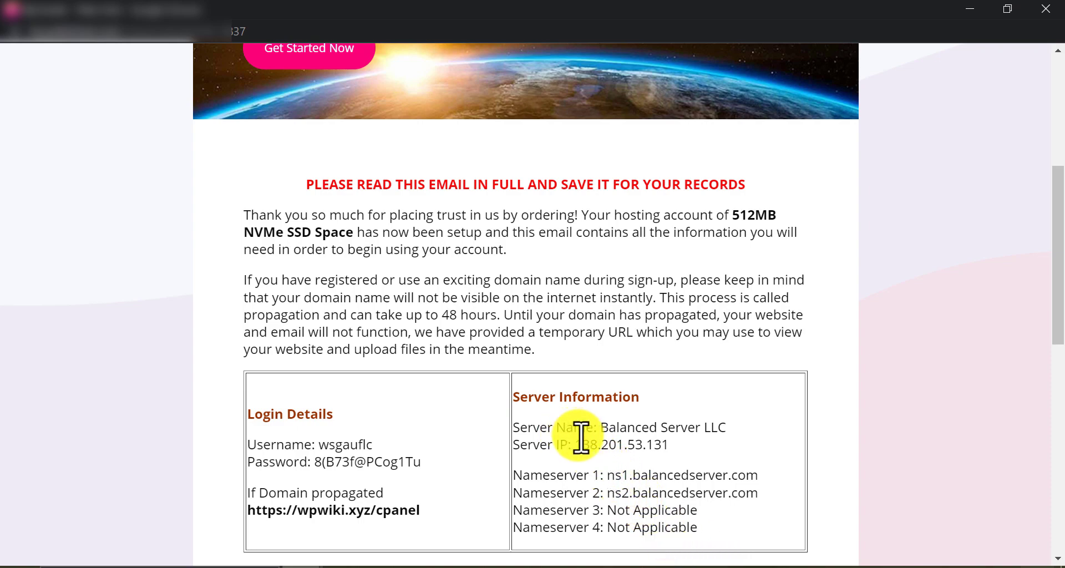
double_click(653, 473)
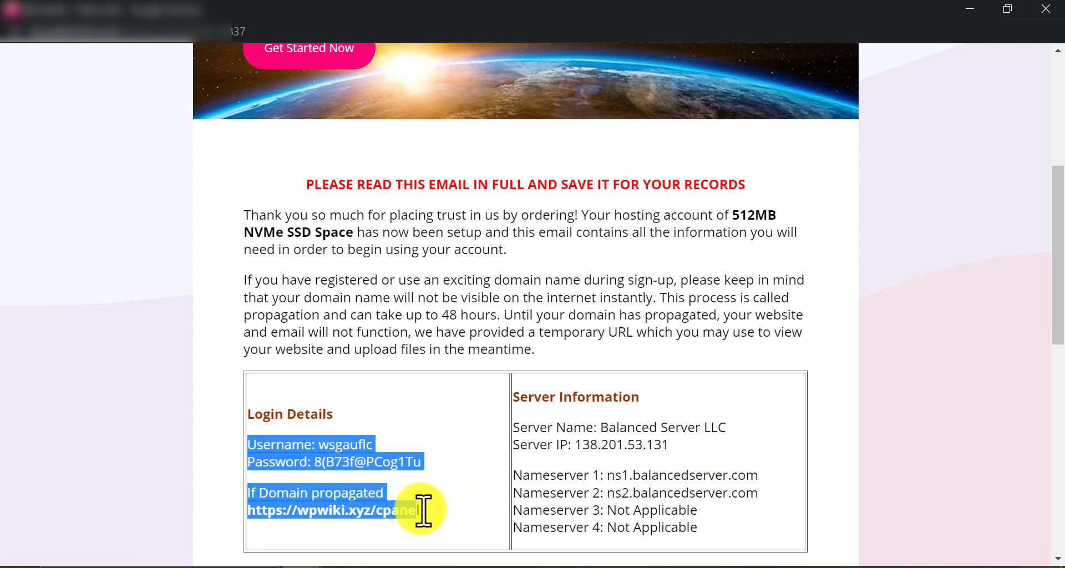
left_click(461, 493)
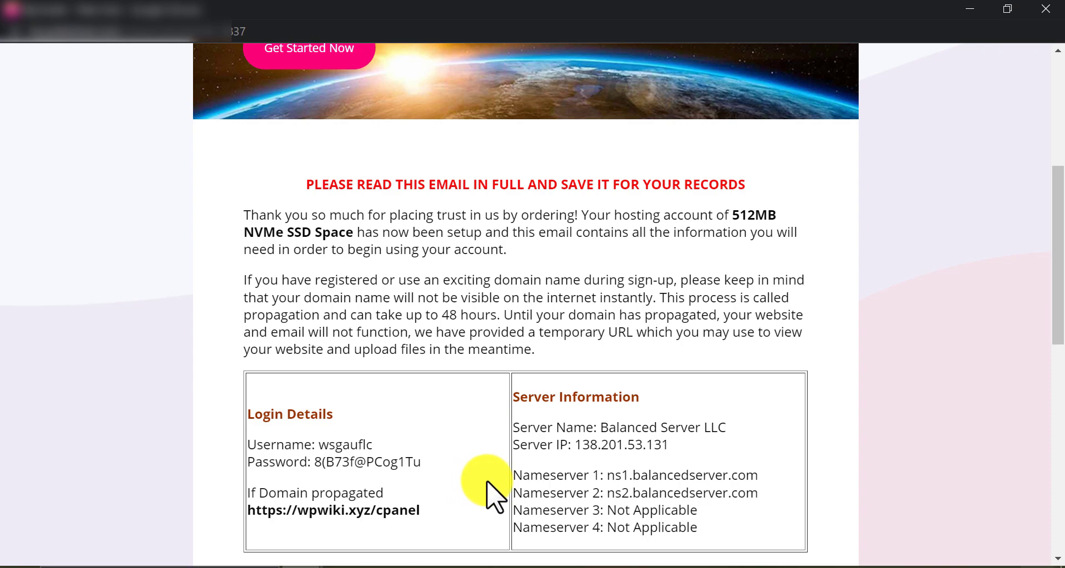
mouse_move(608, 476)
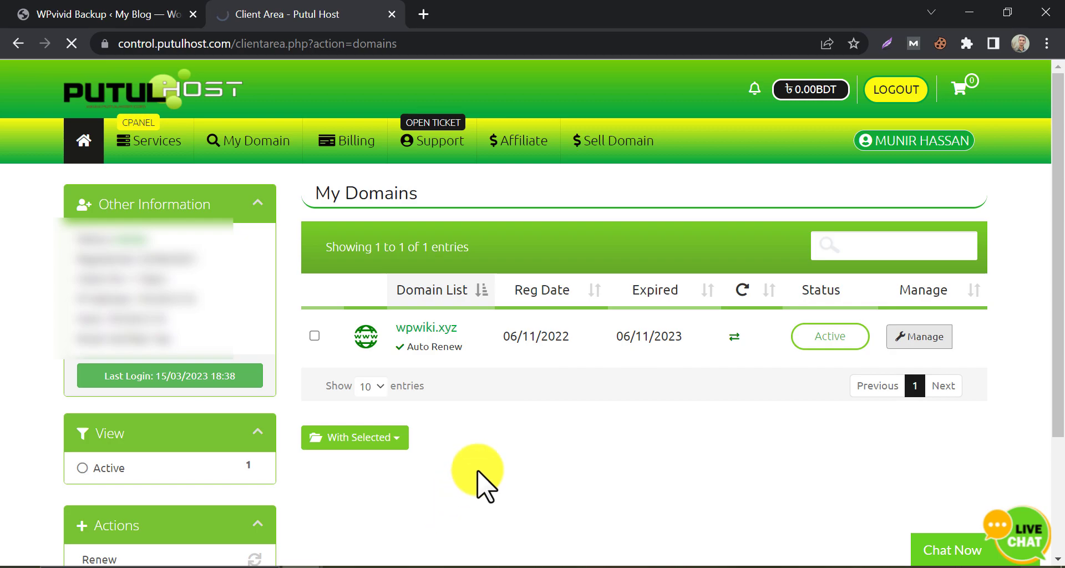
Set wpwiki.xyz nameservers to ns1/ns2.balancedserver.com from the welcome email and save changes
left_click(919, 336)
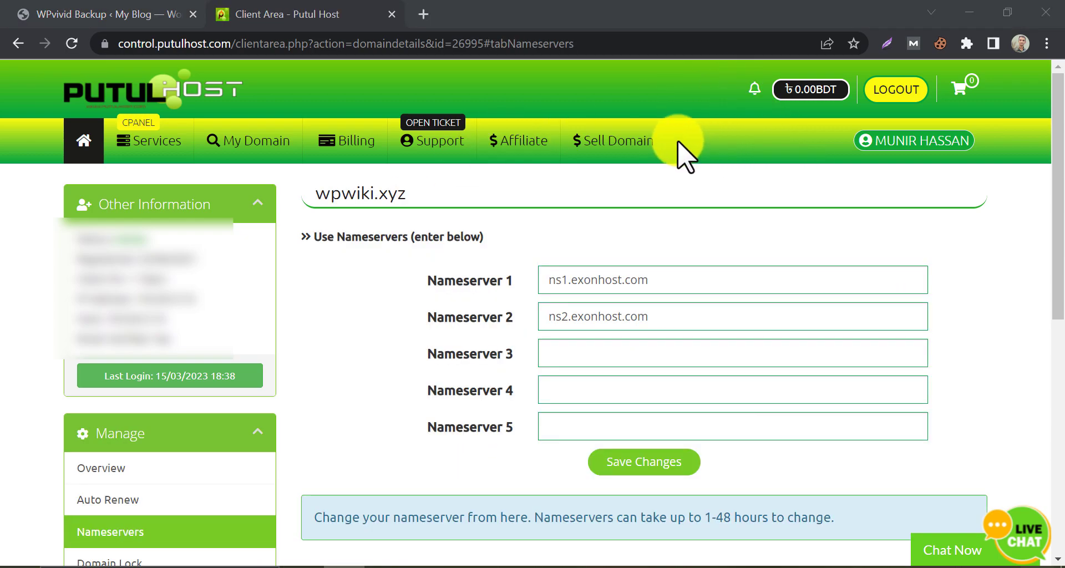
mouse_move(451, 255)
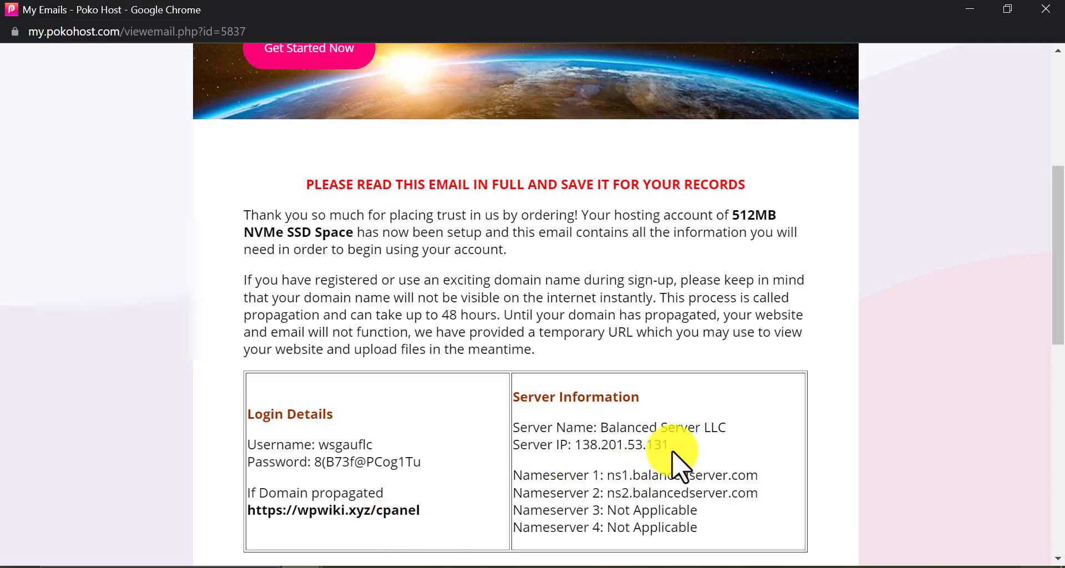
double_click(665, 474)
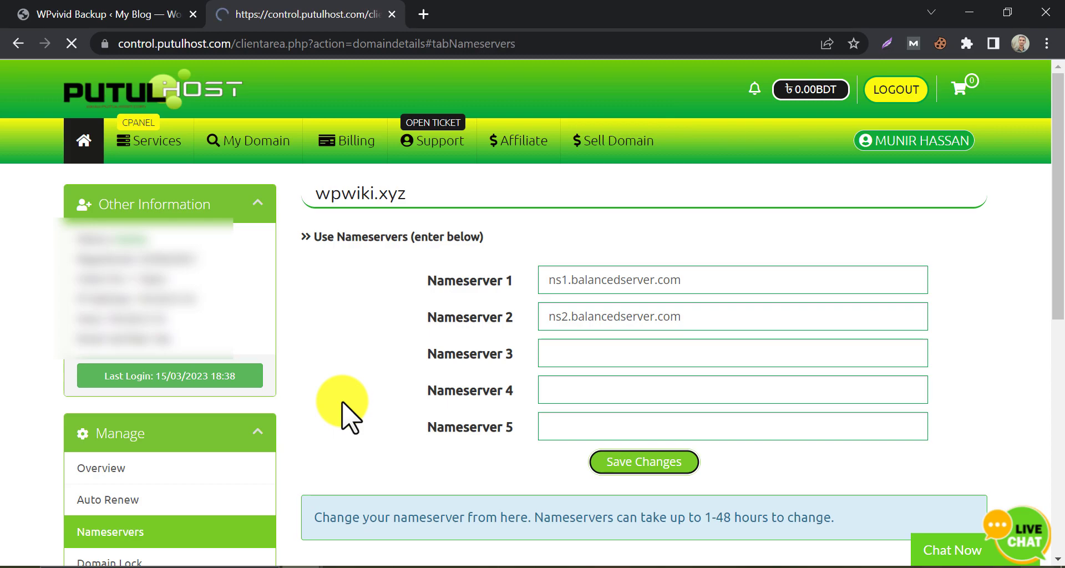
left_click(643, 461)
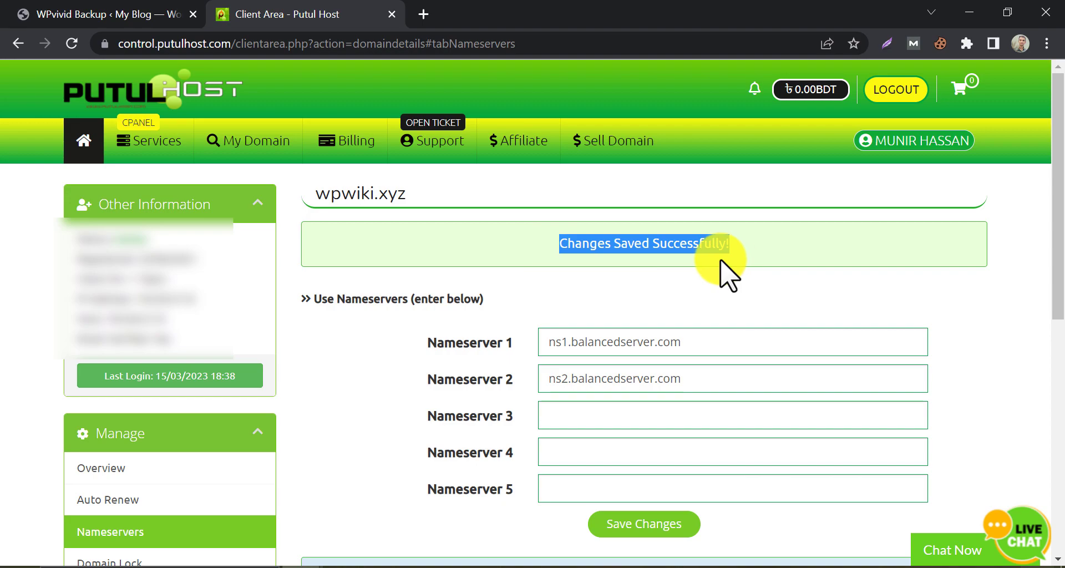
mouse_move(673, 289)
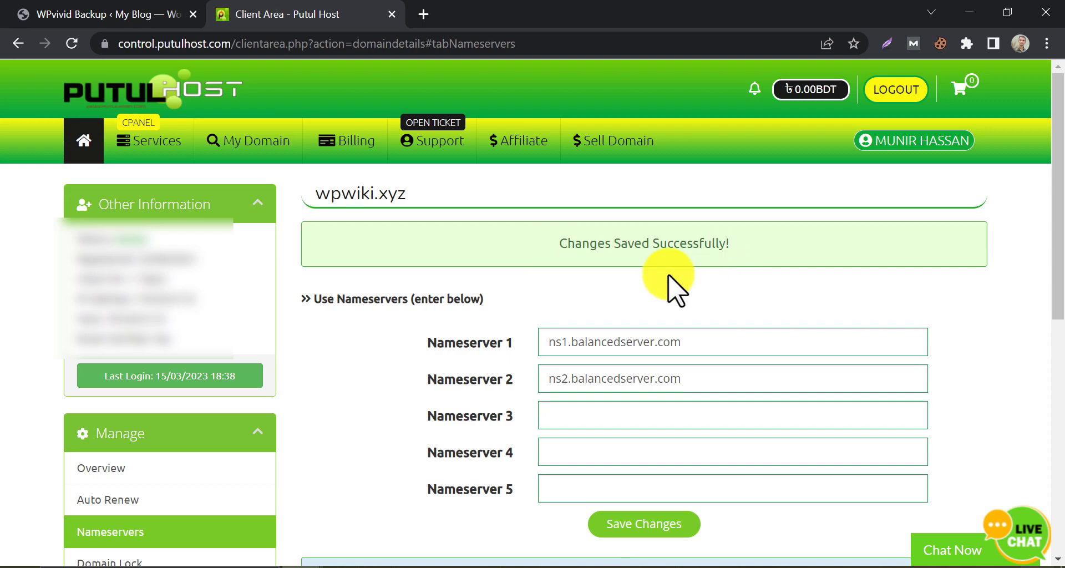
mouse_move(643, 303)
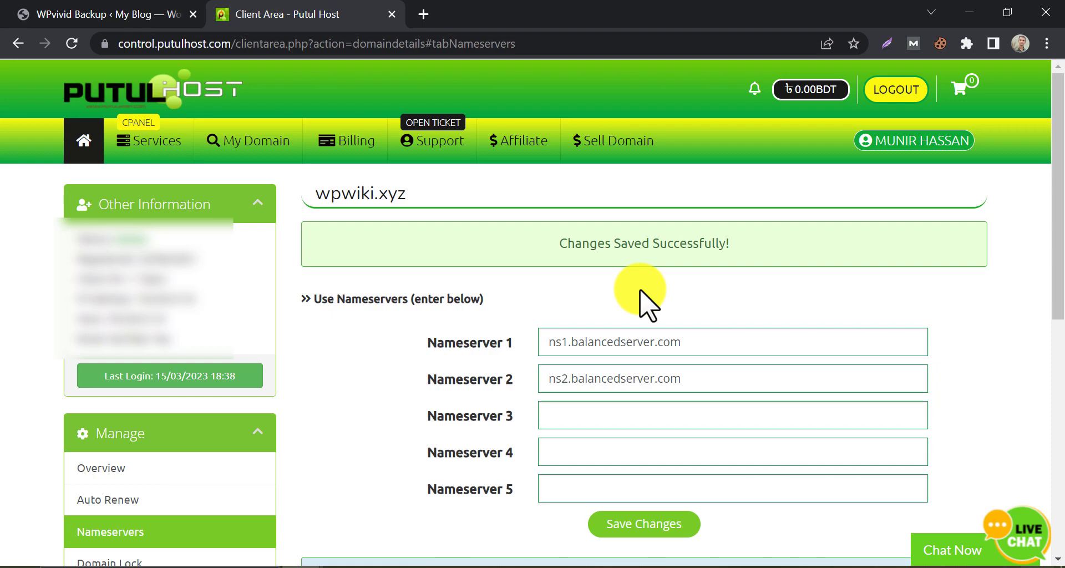
mouse_move(551, 333)
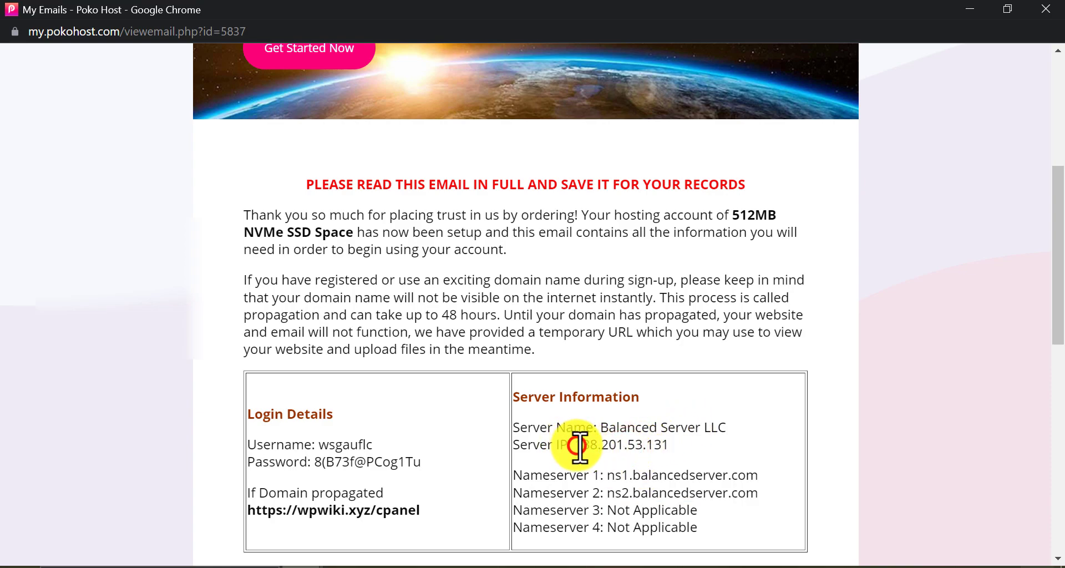
Copy server IP 138.201.53.131 and load its /cpanel login page in a new tab
right_click(619, 445)
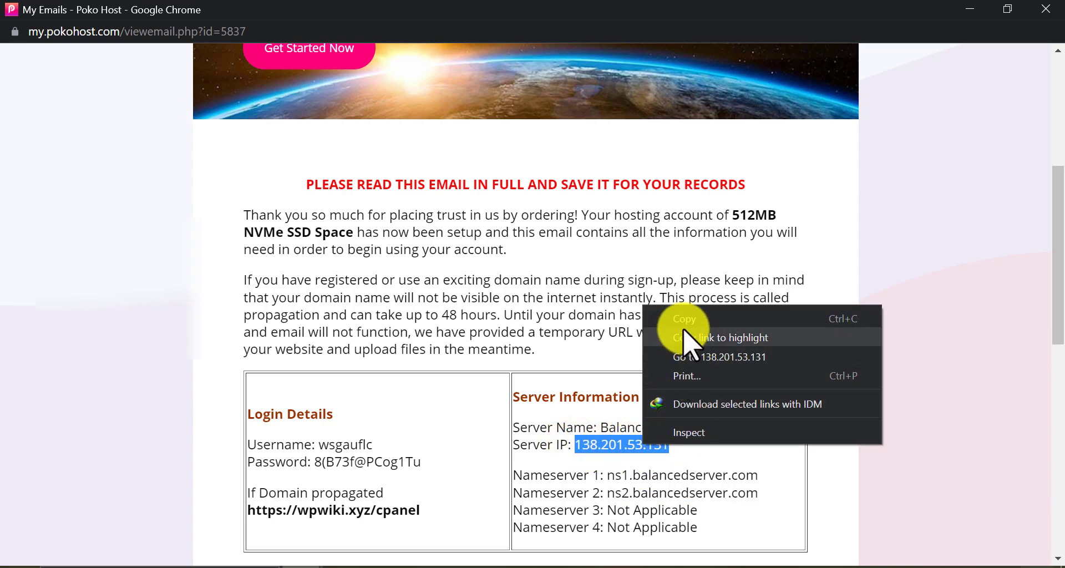
left_click(683, 318)
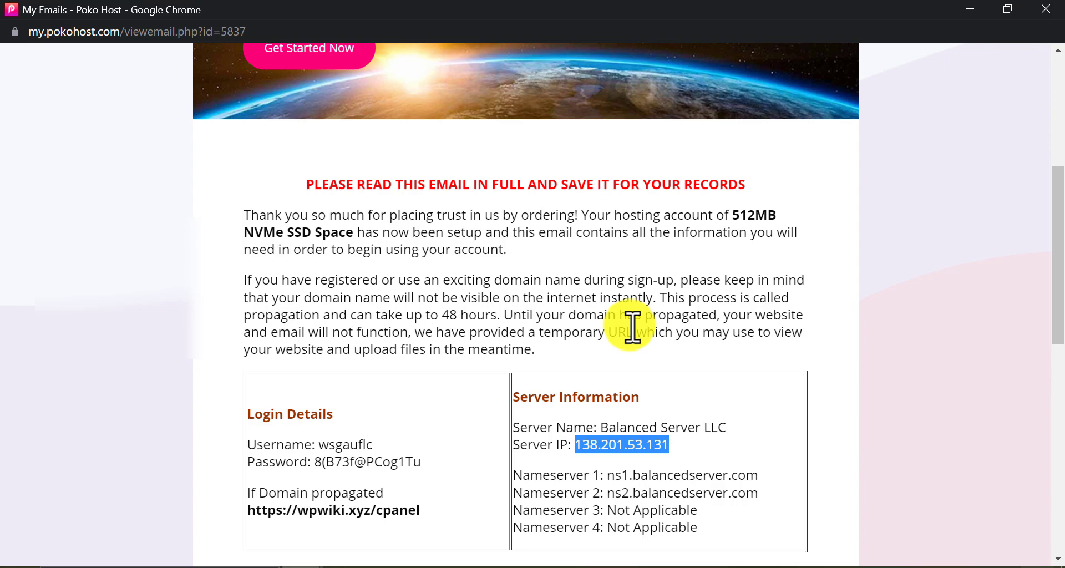
mouse_move(278, 543)
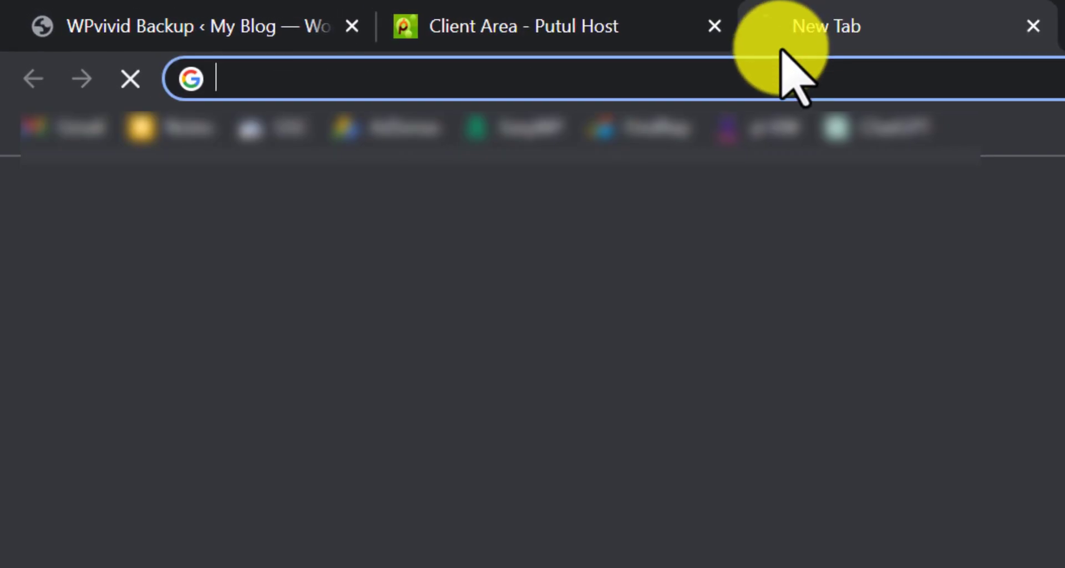
type("138.201.53.131")
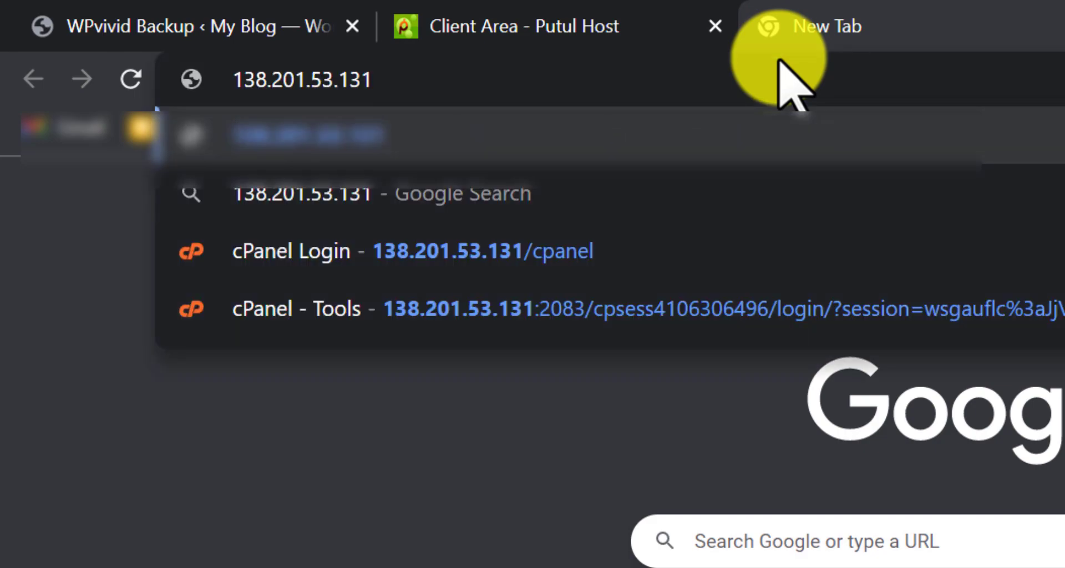
type("/cpane")
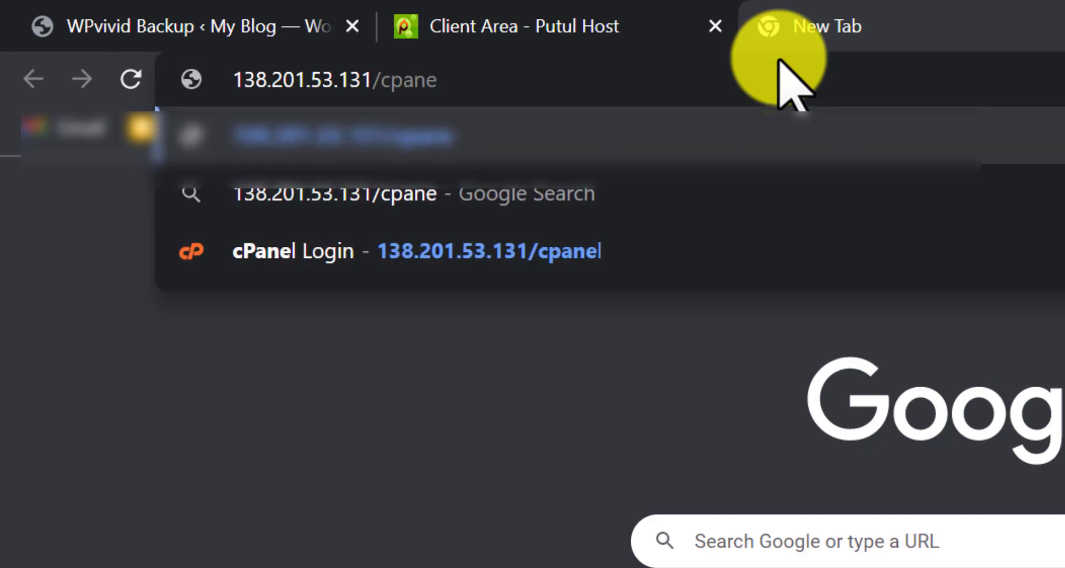
left_click(420, 251)
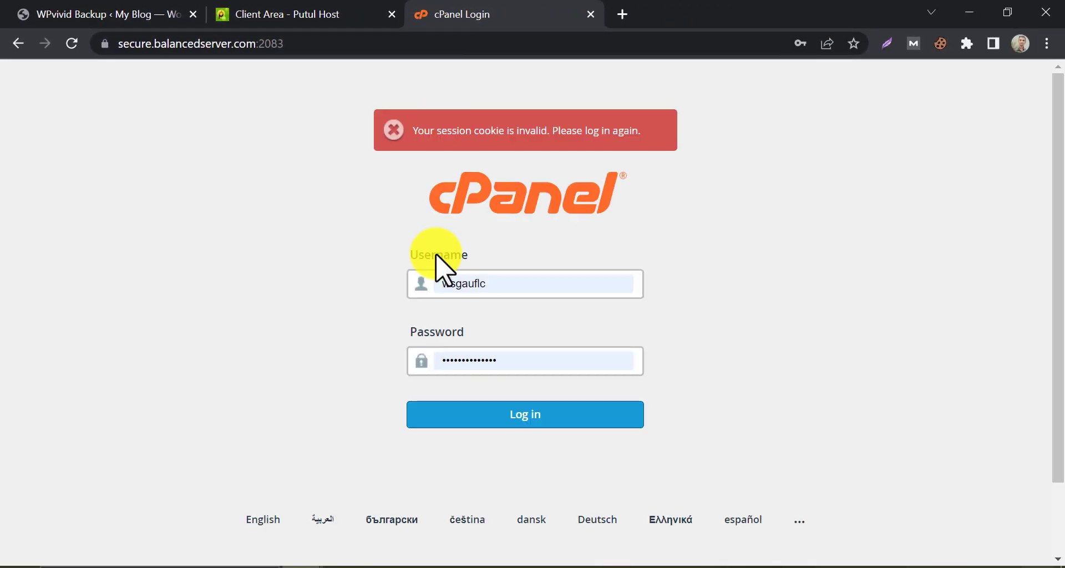
mouse_move(459, 468)
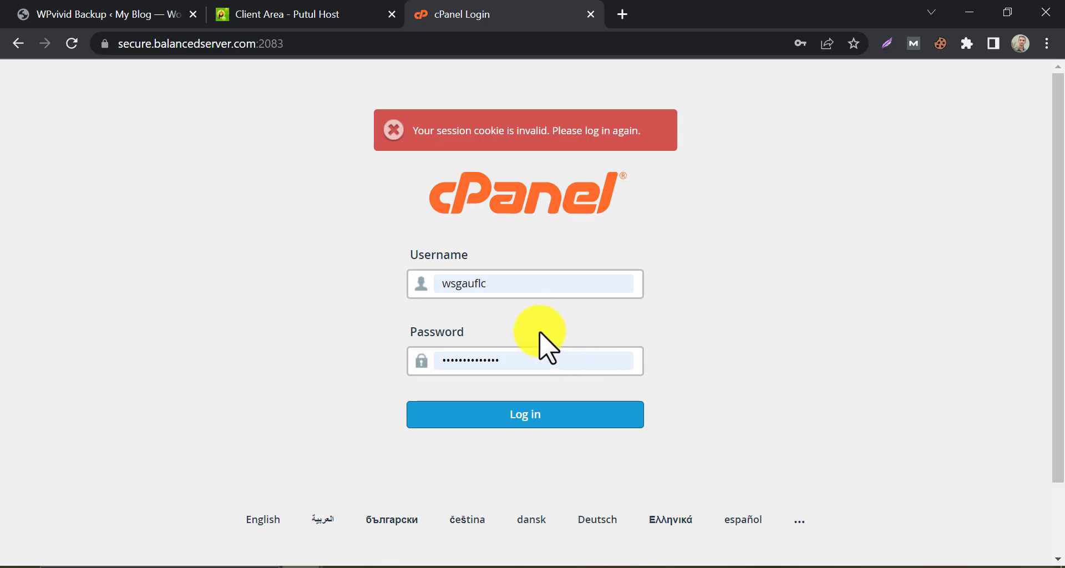
Log in to cPanel with the prefilled username and password
left_click(525, 415)
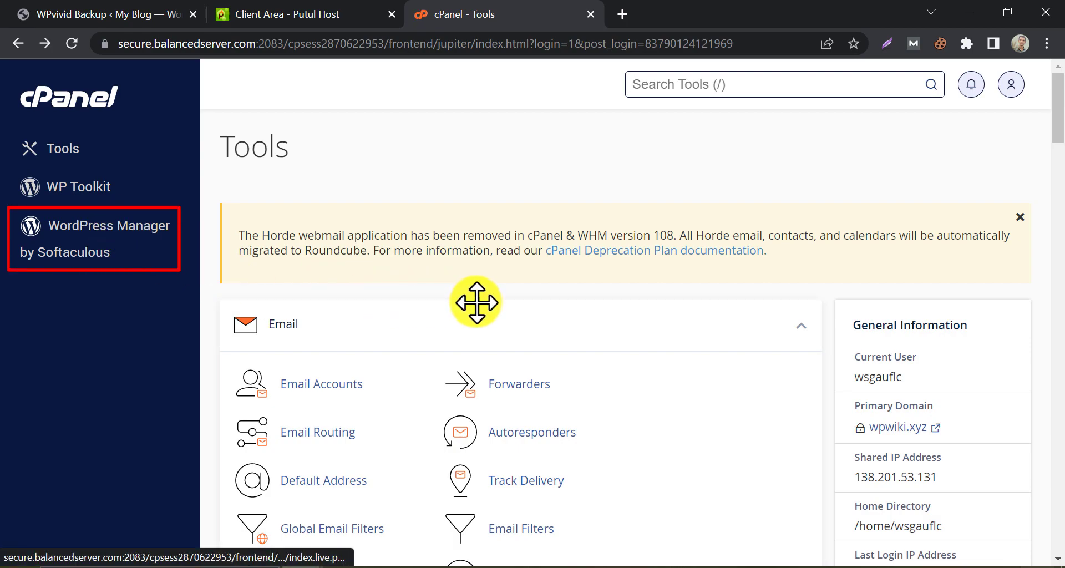
Launch WordPress Manager by Softaculous from the cPanel Software section
scroll("down", 3)
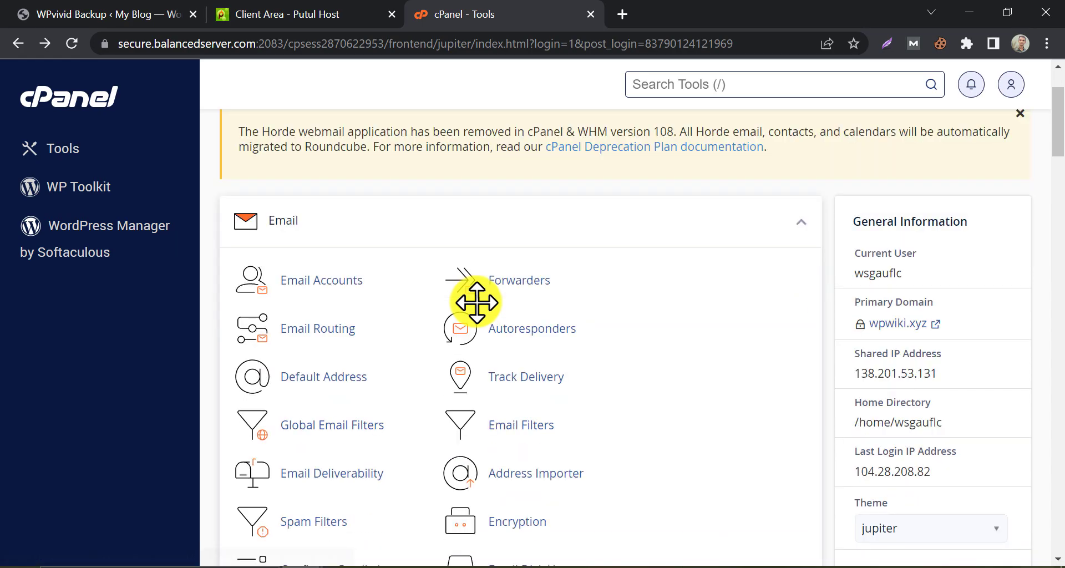
scroll("down", 3)
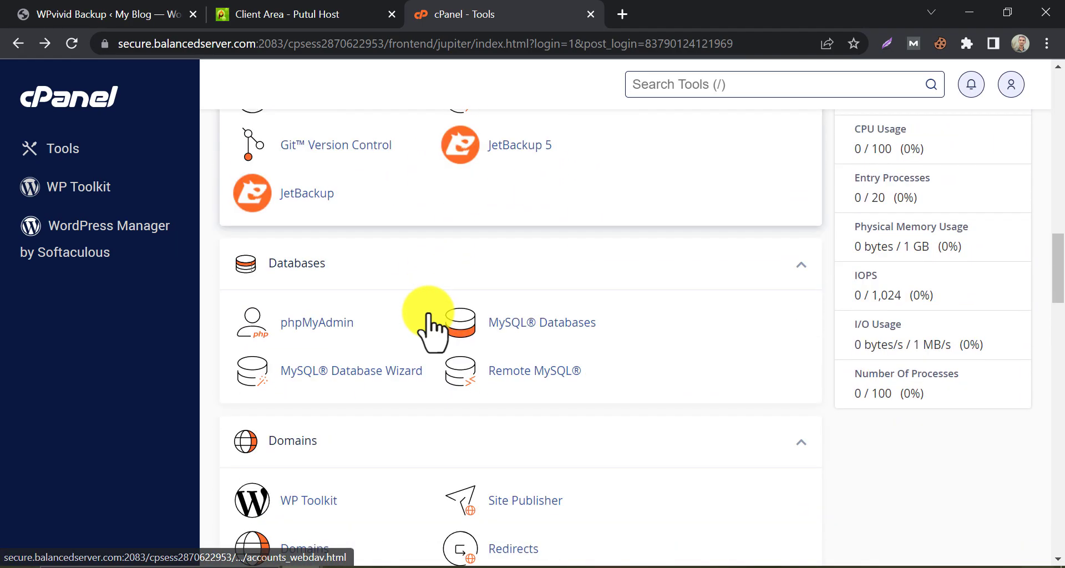
scroll("down", 3)
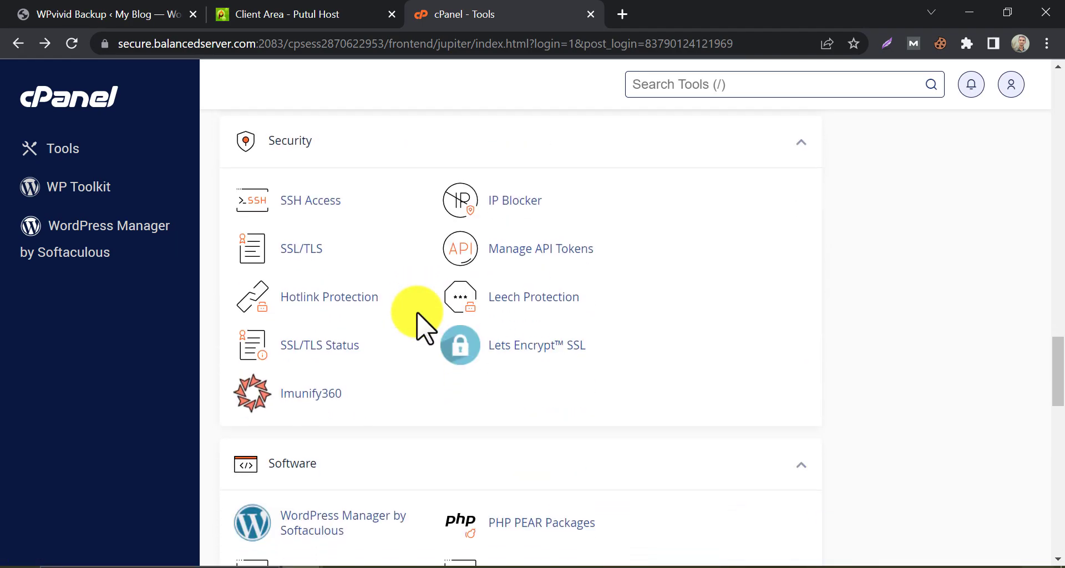
scroll("down", 3)
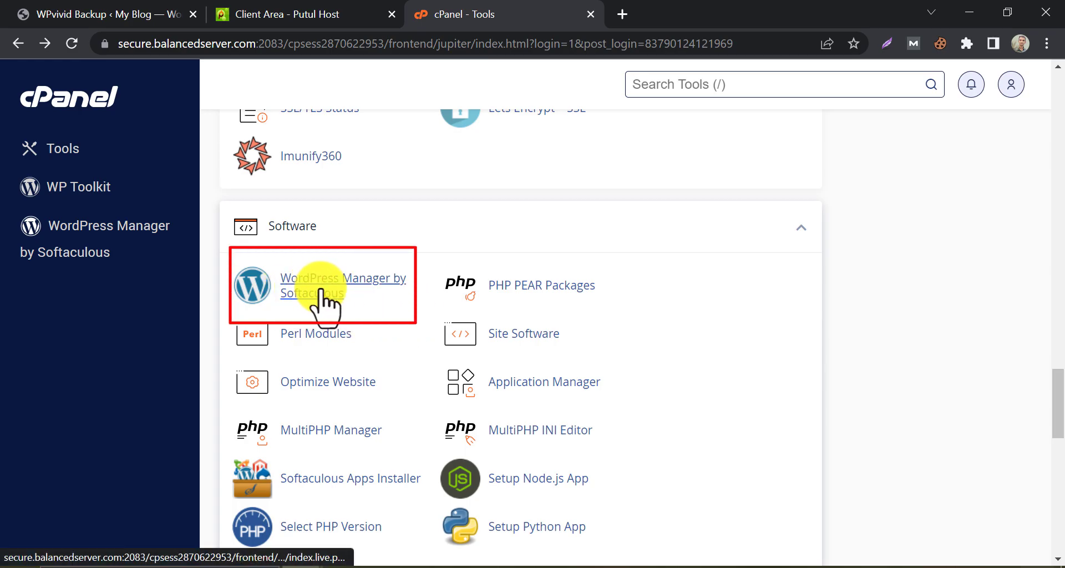
left_click(343, 285)
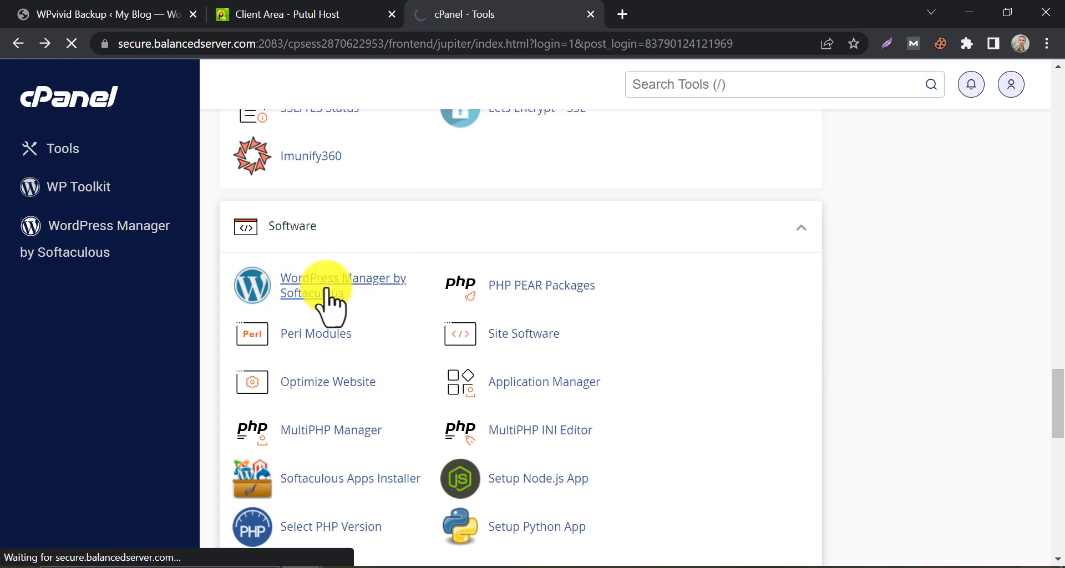
left_click(344, 285)
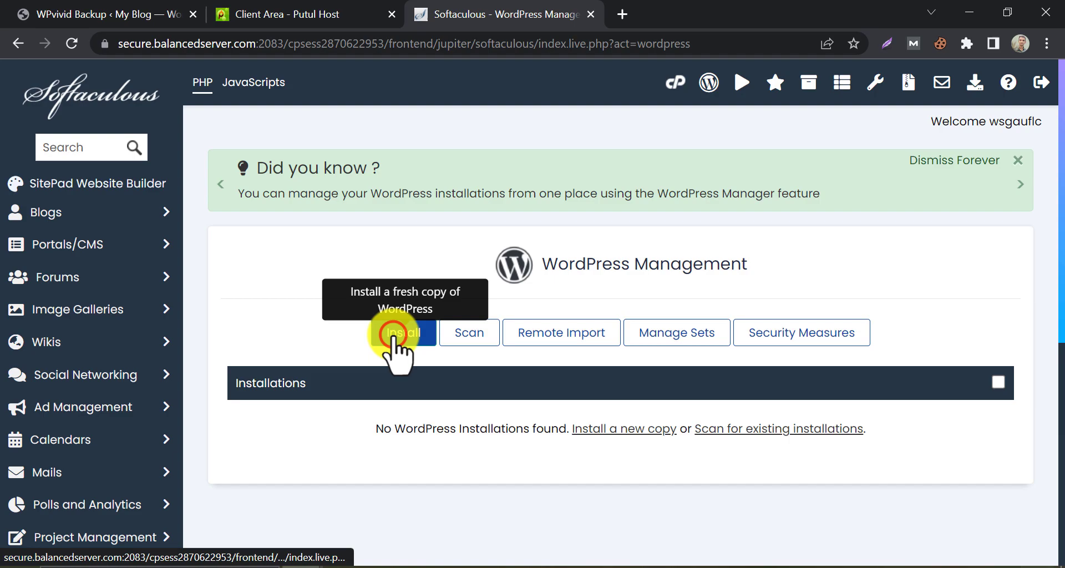
left_click(404, 332)
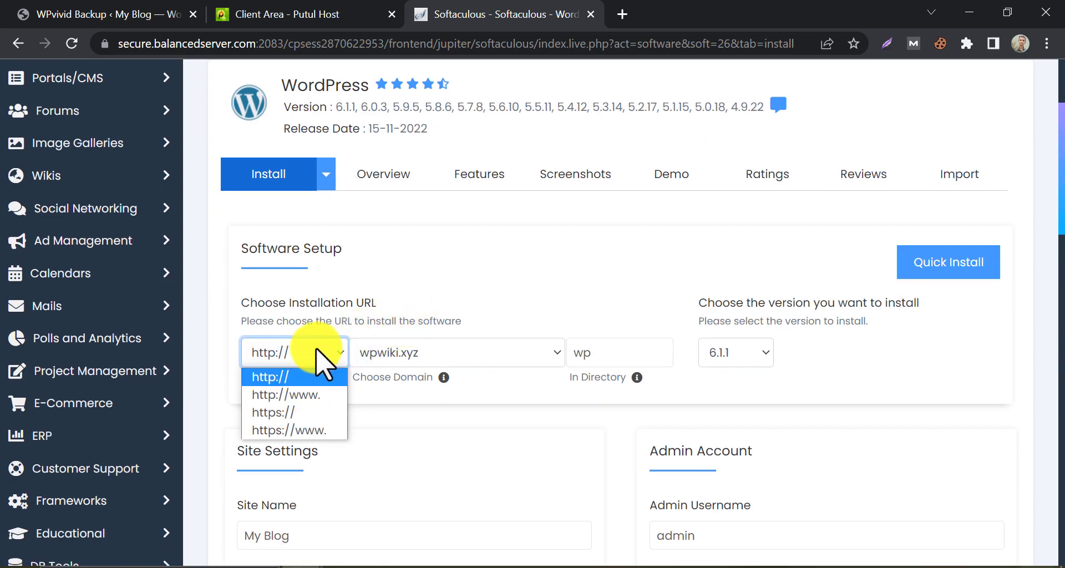
left_click(273, 412)
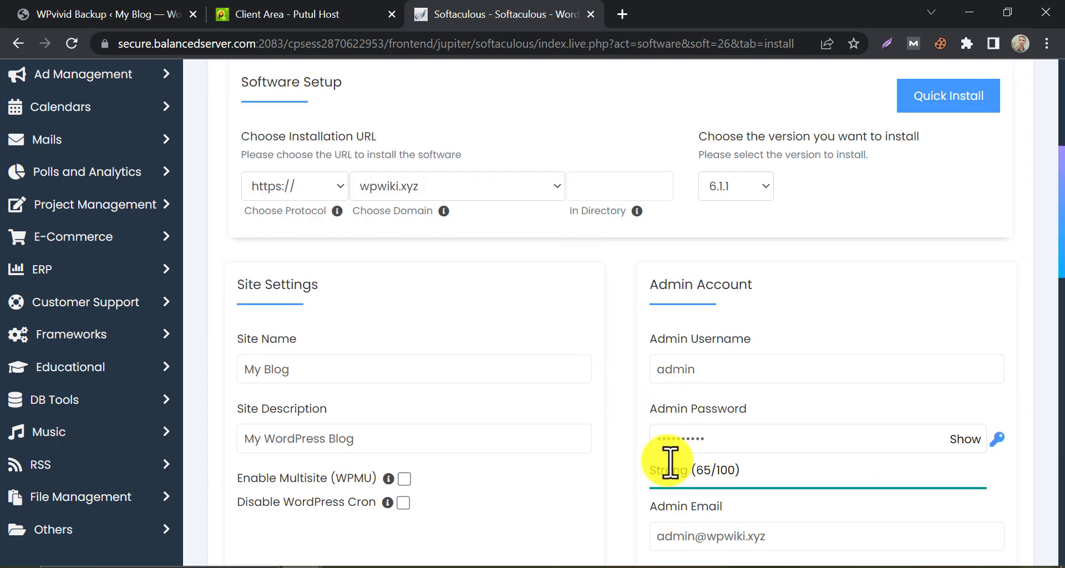
scroll("down", 3)
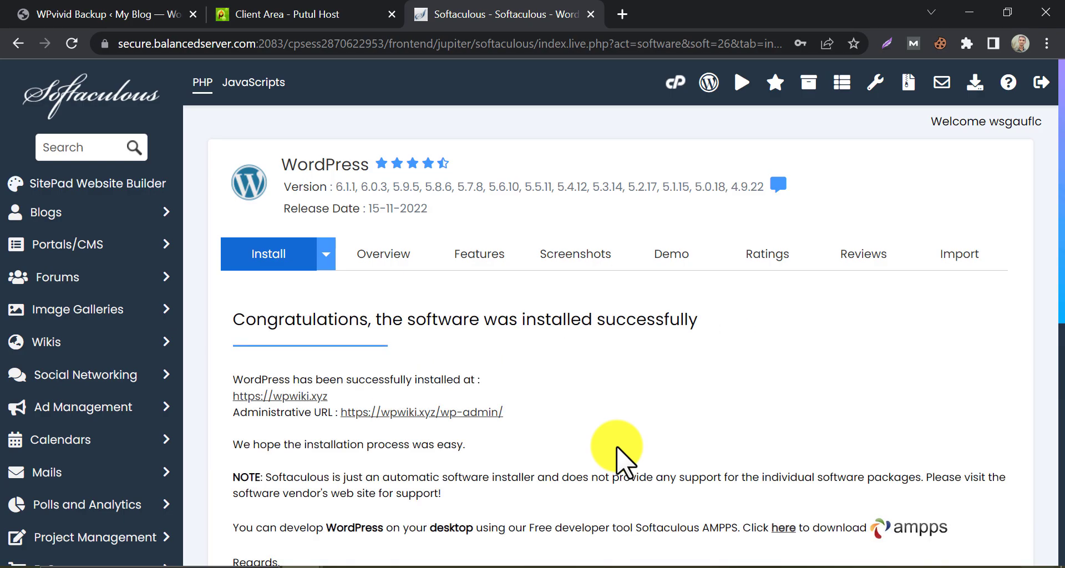
mouse_move(611, 415)
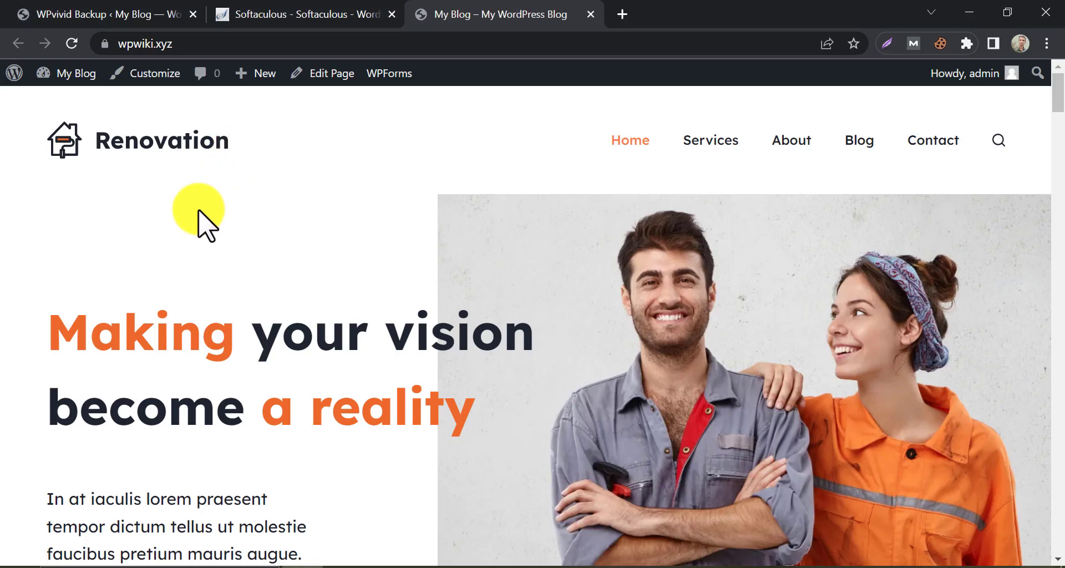
Reload the wpwiki.xyz homepage, check the Renovation site, and switch to another browser window
left_click(71, 43)
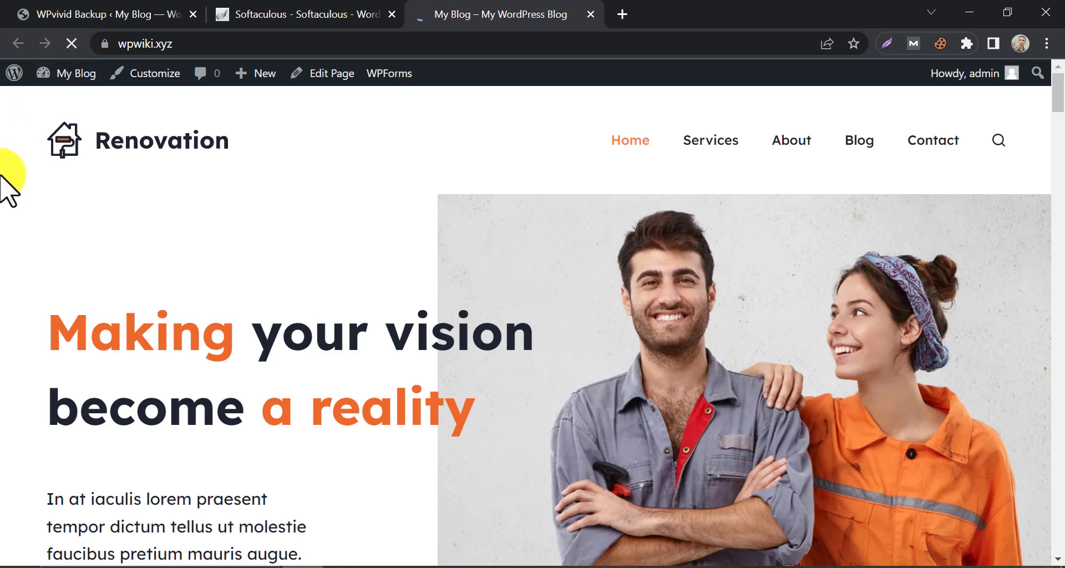
mouse_move(341, 485)
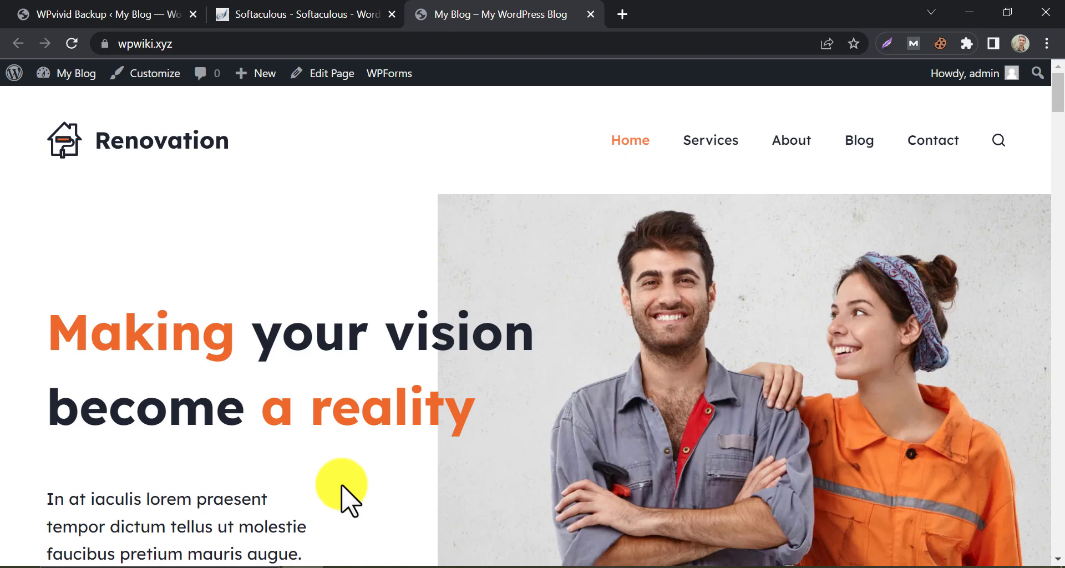
scroll("down", 3)
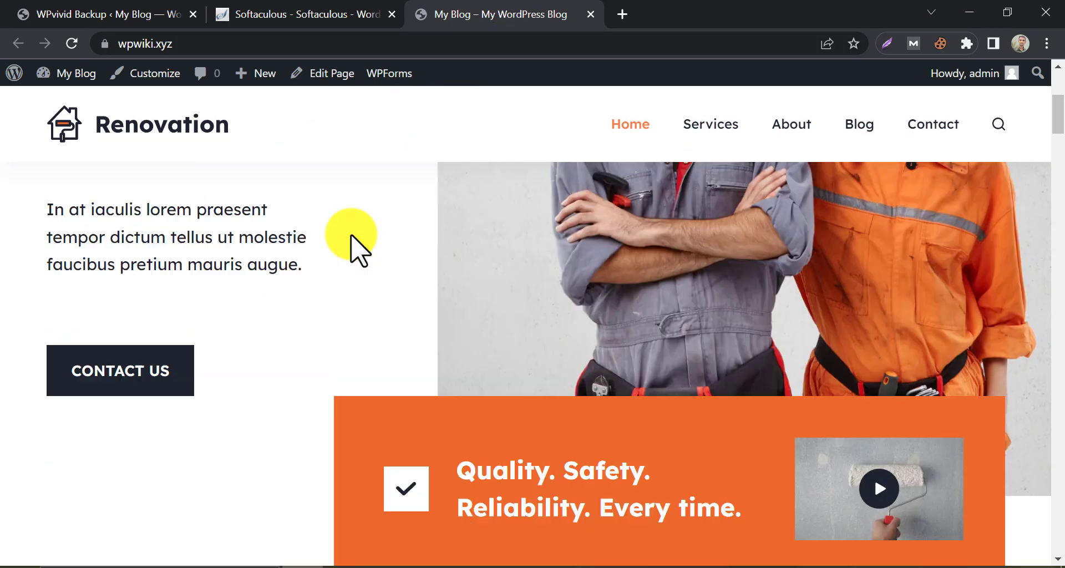
scroll("up", 3)
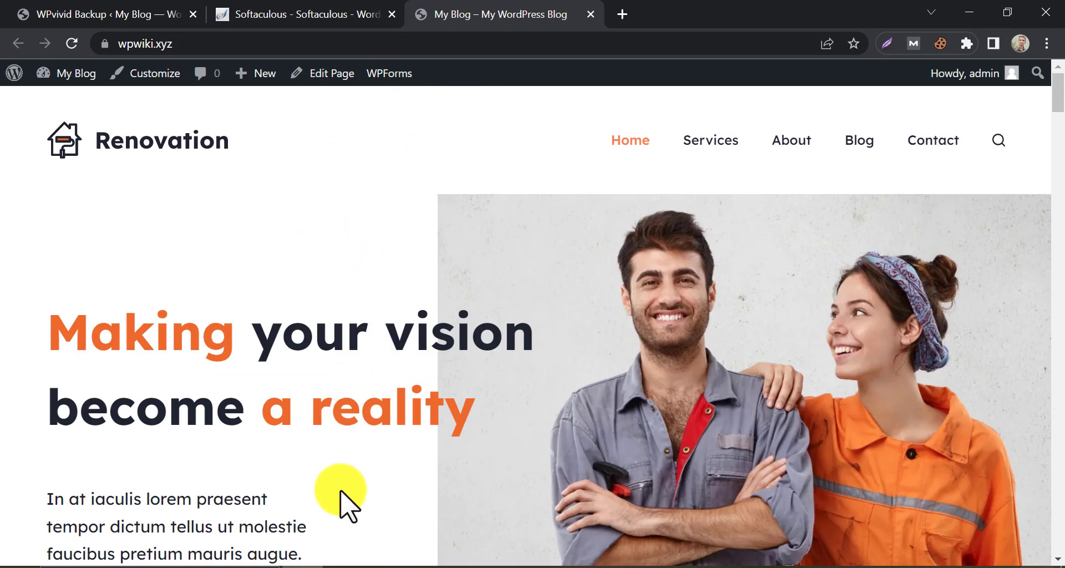
left_click(621, 13)
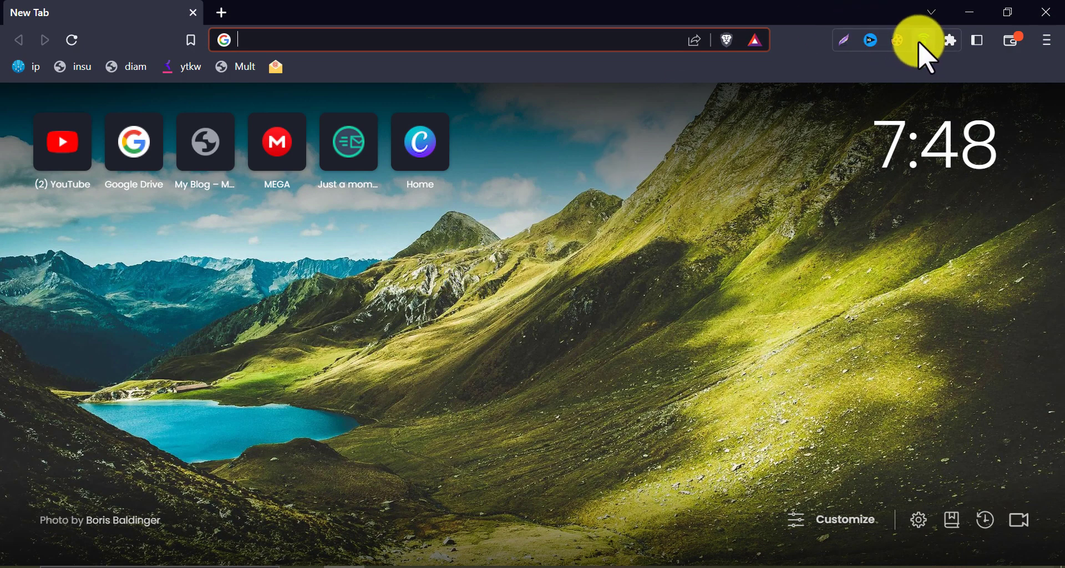
Check the Avira VPN status and load wpwiki.xyz, showing the default My Blog site
left_click(922, 40)
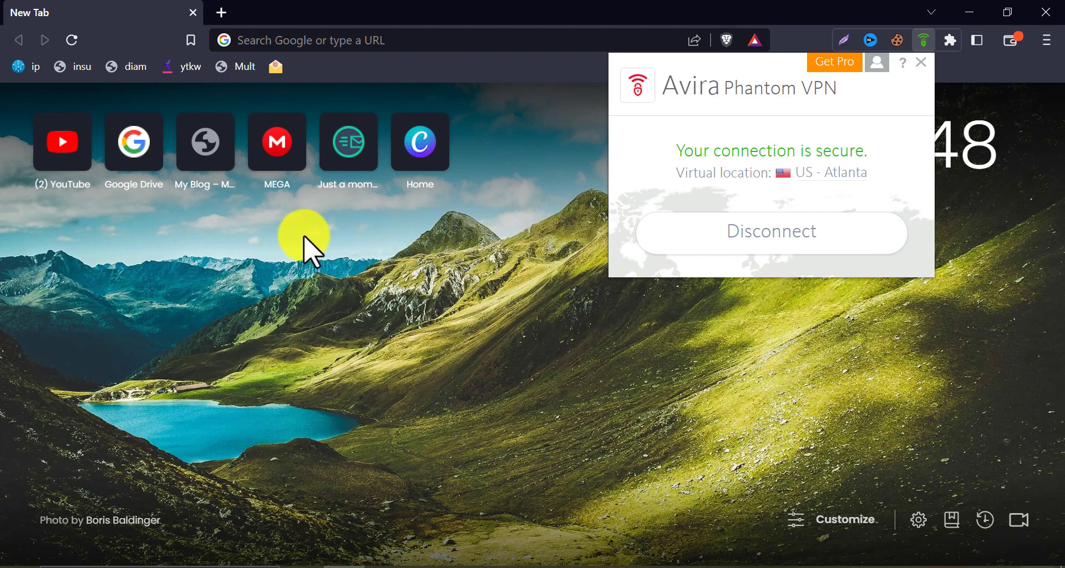
right_click(374, 40)
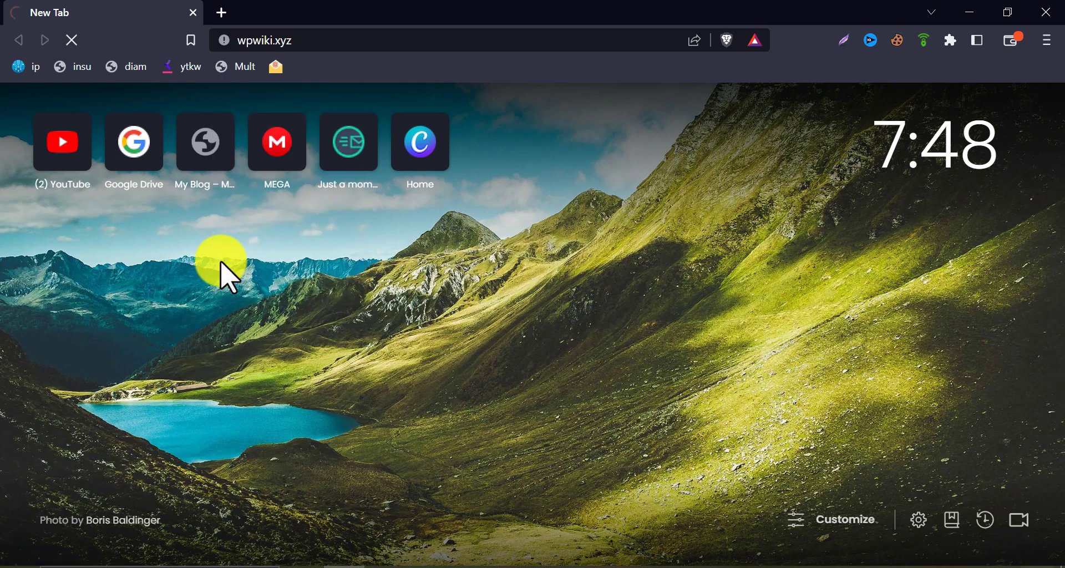
left_click(204, 142)
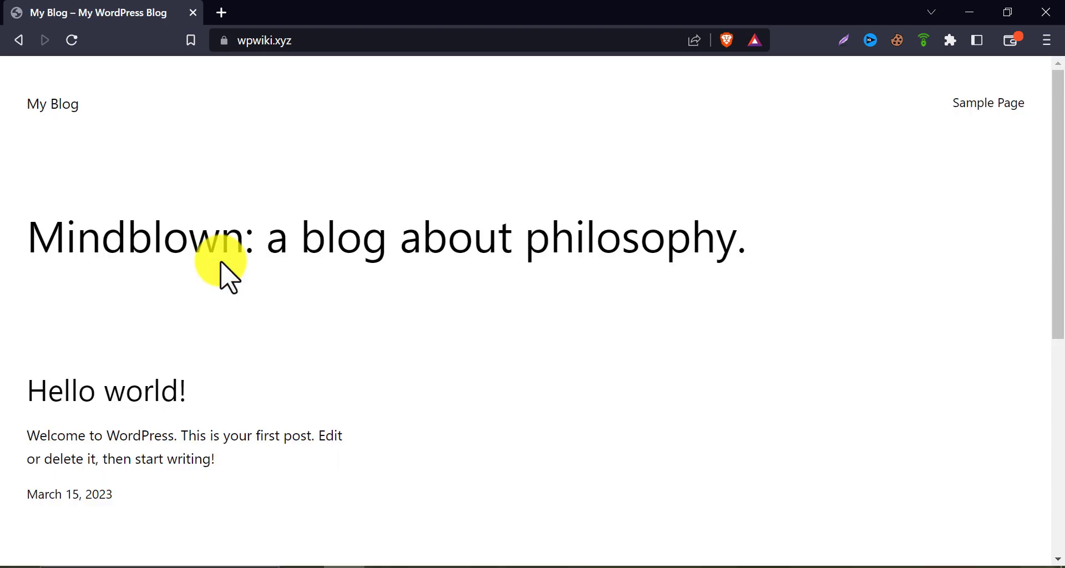
mouse_move(870, 13)
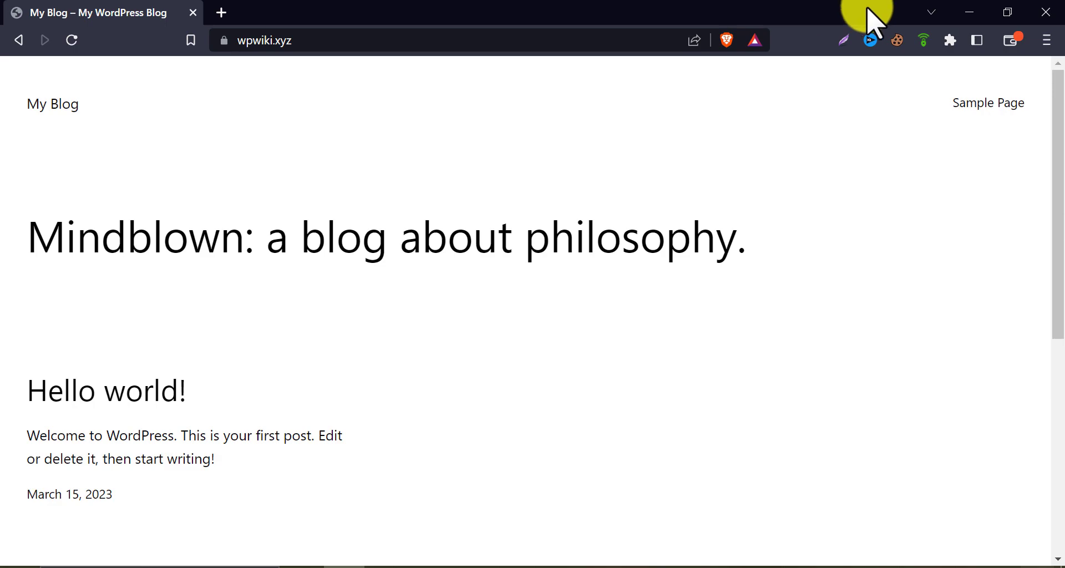
left_click(923, 40)
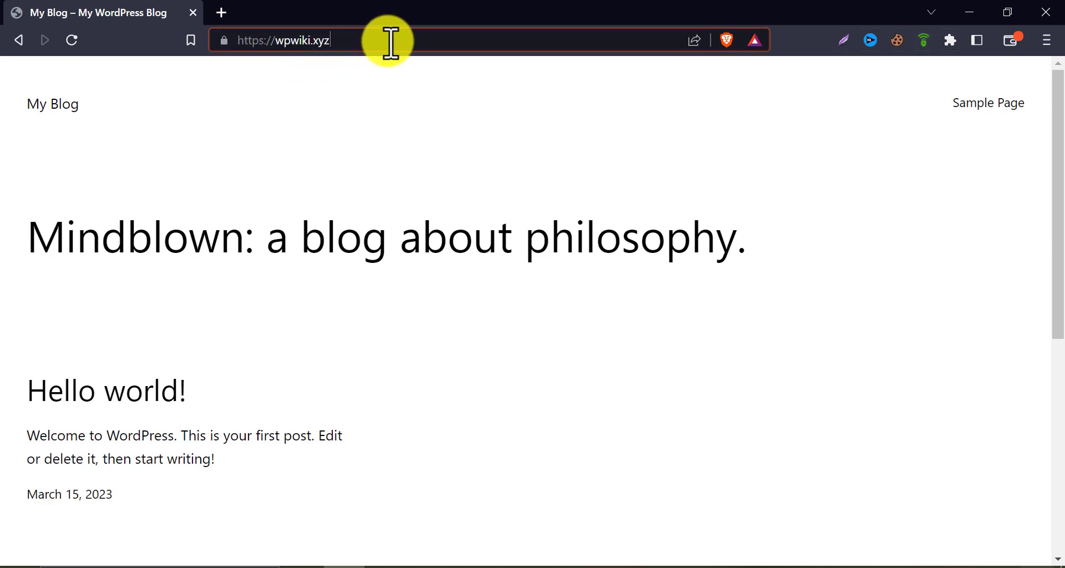
Sign in to the wpwiki.xyz admin via /wp and go to Plugins > Add New
type("/wp")
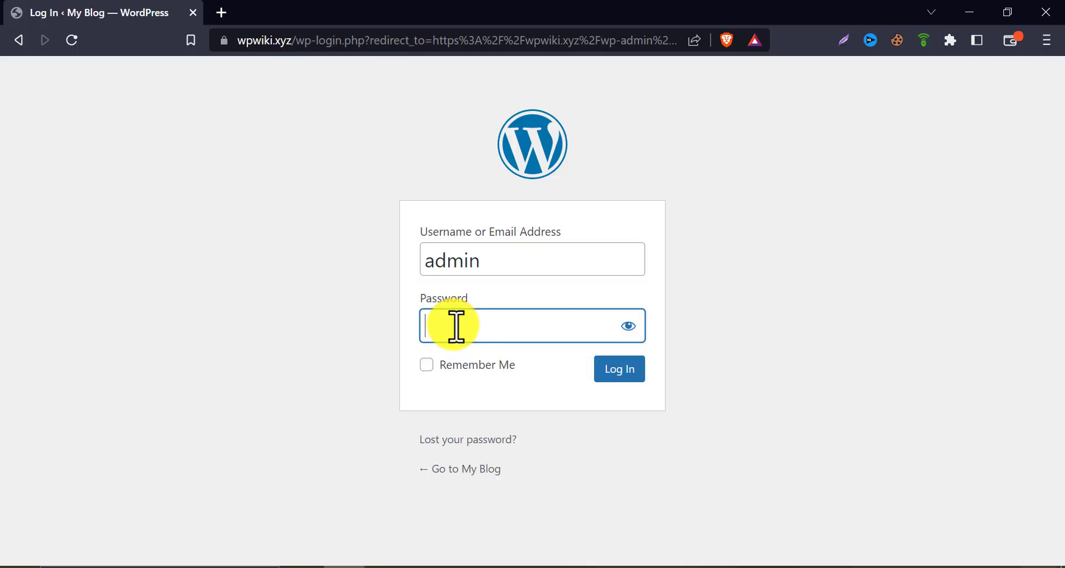
left_click(618, 370)
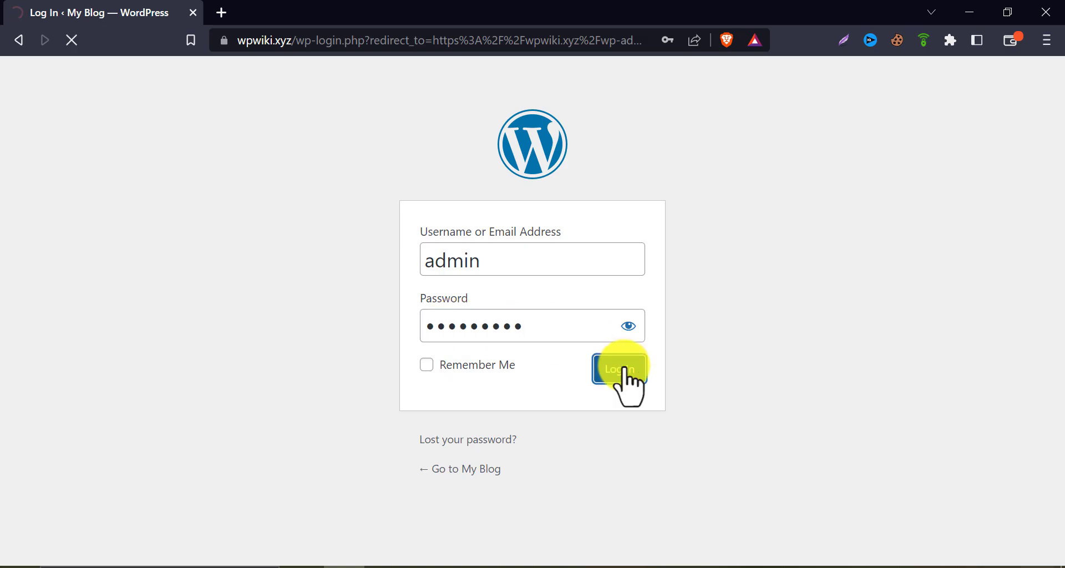
left_click(617, 370)
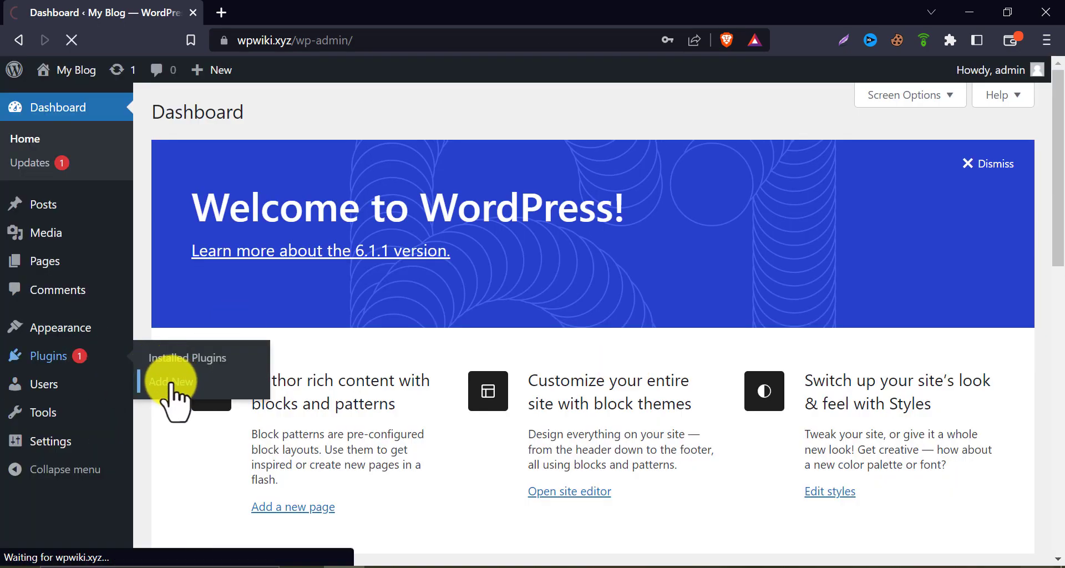
left_click(171, 382)
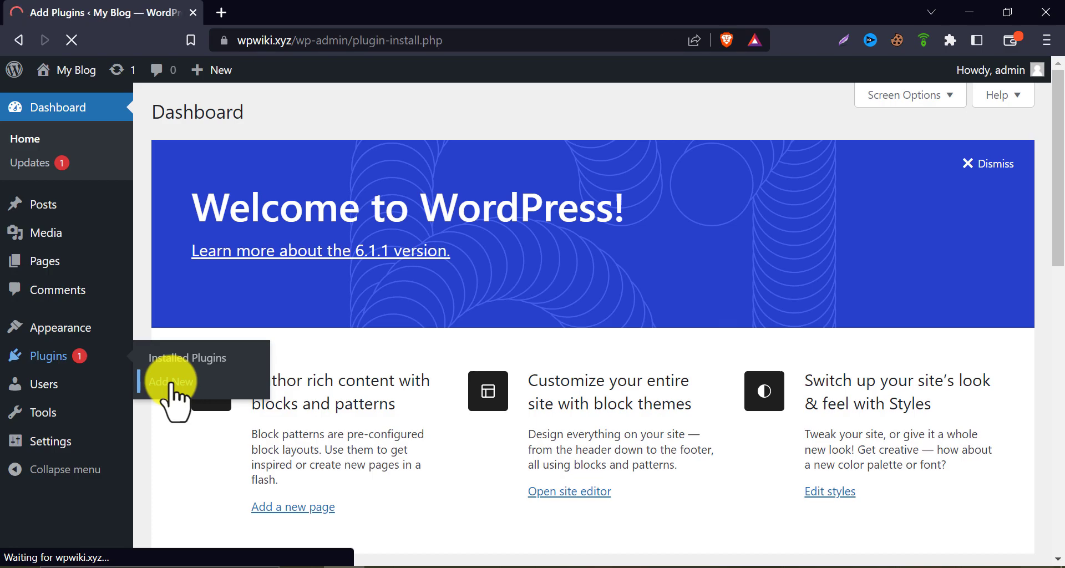
Search for 'wpvivid', install the Migration, Backup, Staging – WPvivid plugin and activate it
left_click(170, 381)
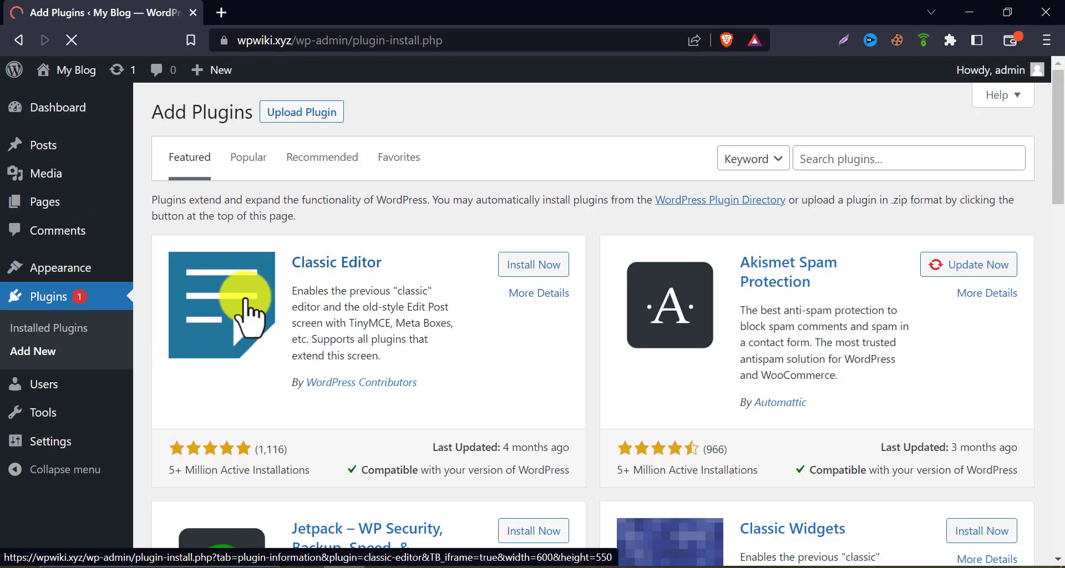
type("w")
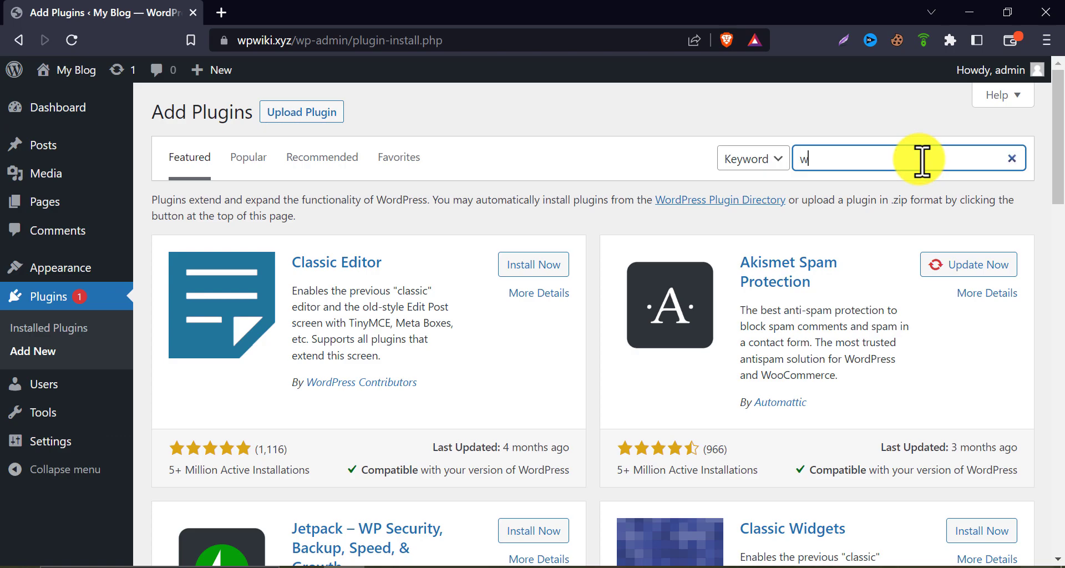
type("pvivid")
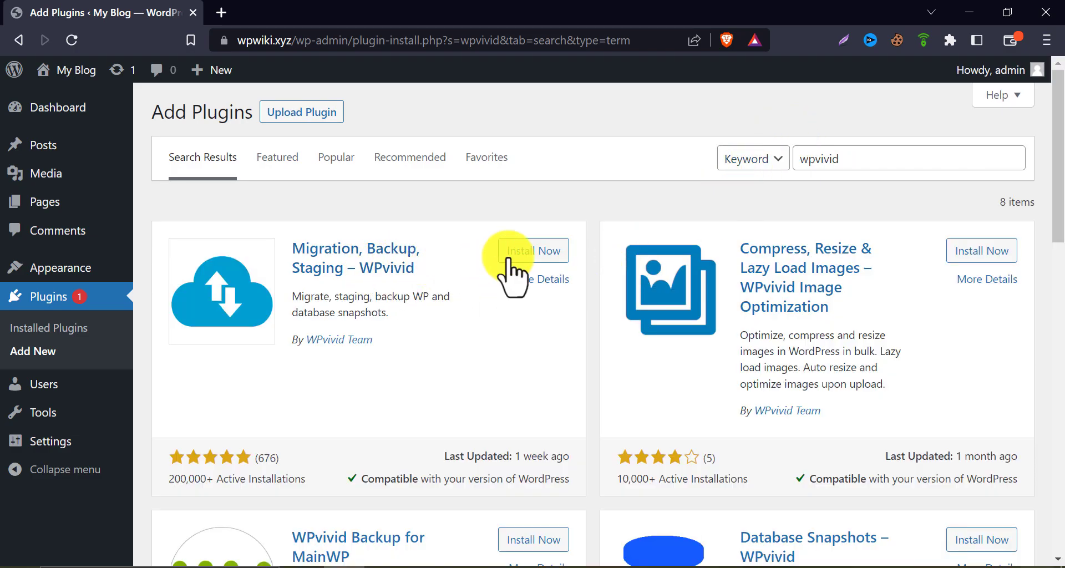
left_click(528, 249)
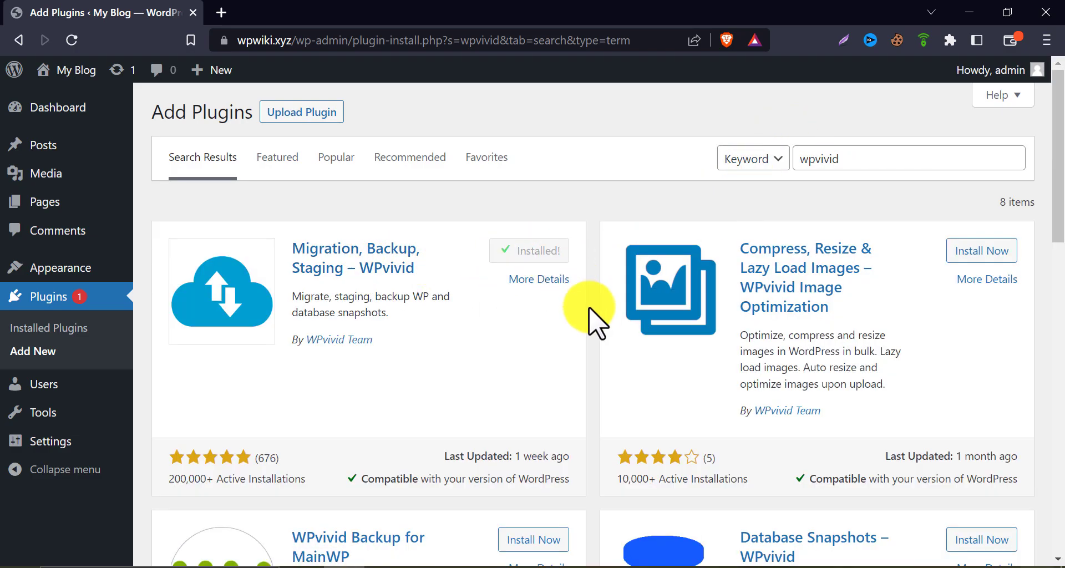
mouse_move(540, 251)
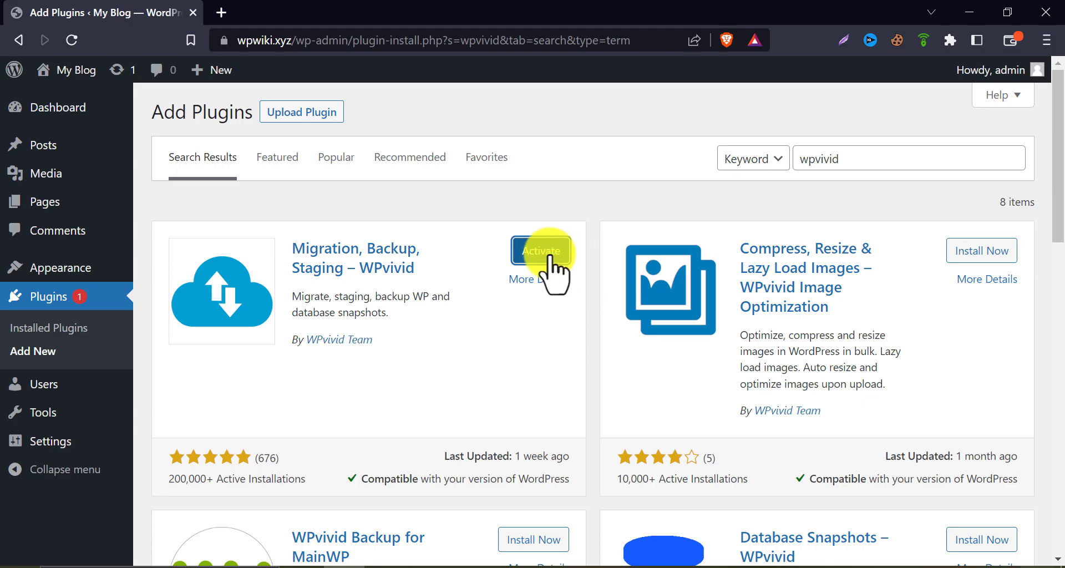
left_click(540, 251)
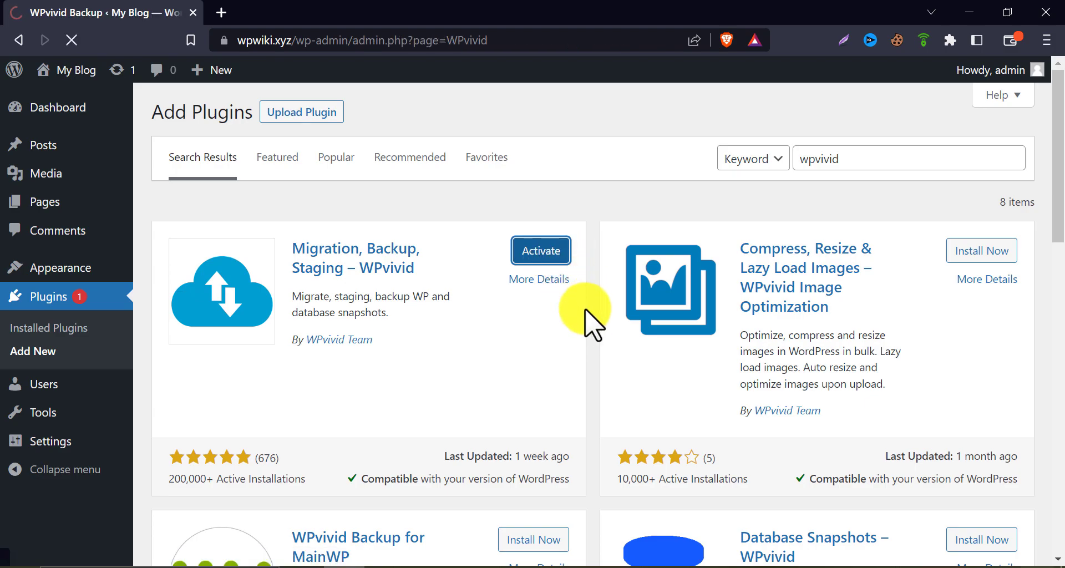
left_click(540, 250)
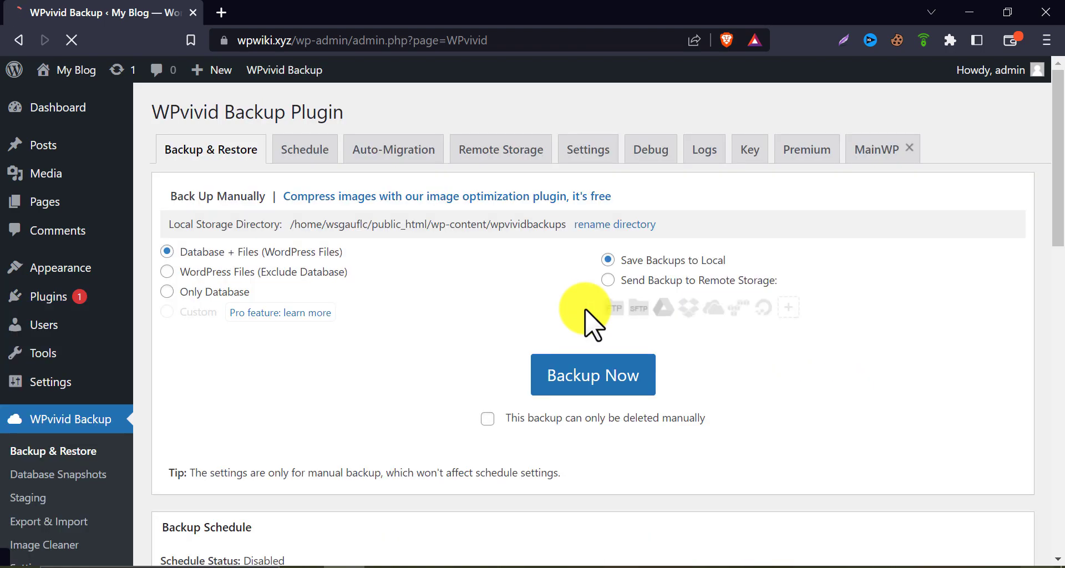
Select the wpwiki.xyz WPvivid backup zip from the Compressed folder for upload
scroll("down", 3)
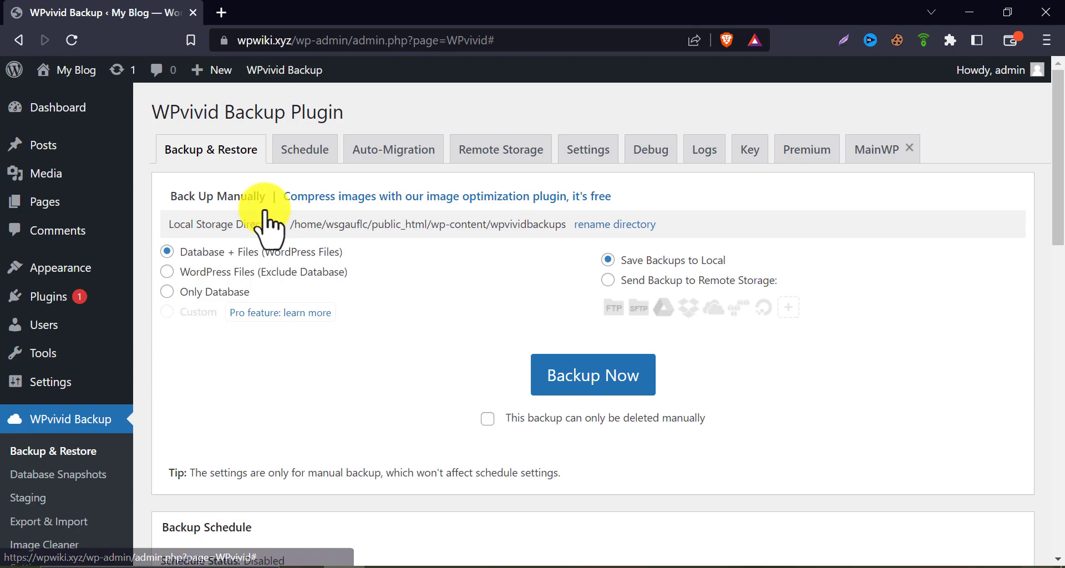
scroll("down", 3)
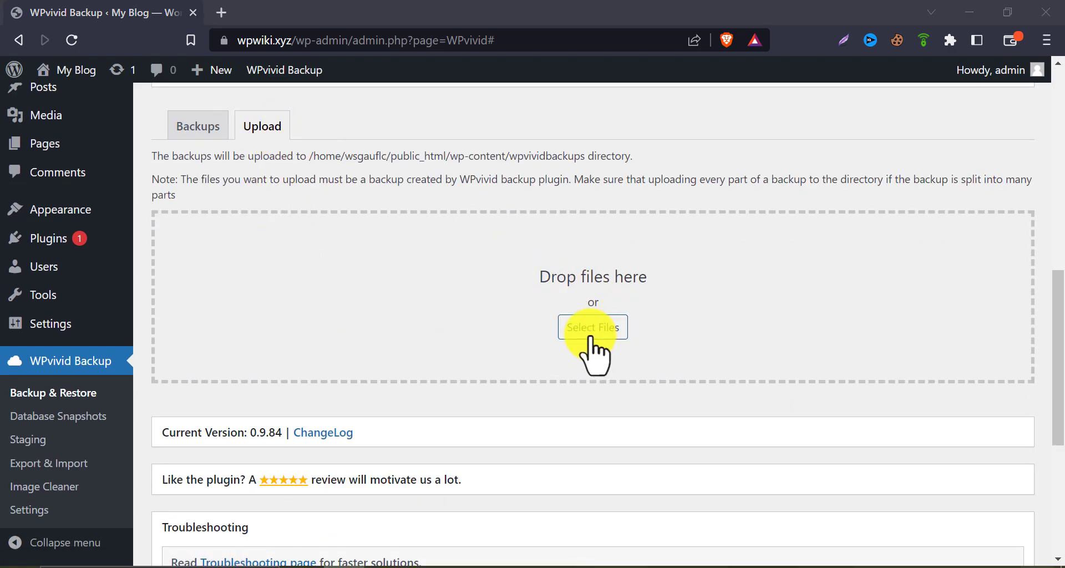
left_click(592, 327)
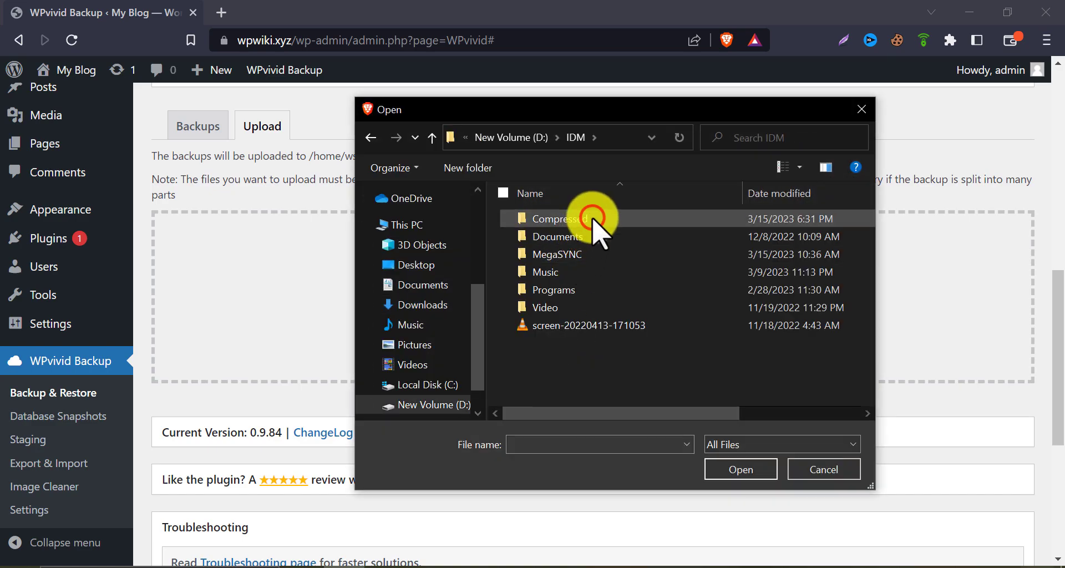
double_click(557, 218)
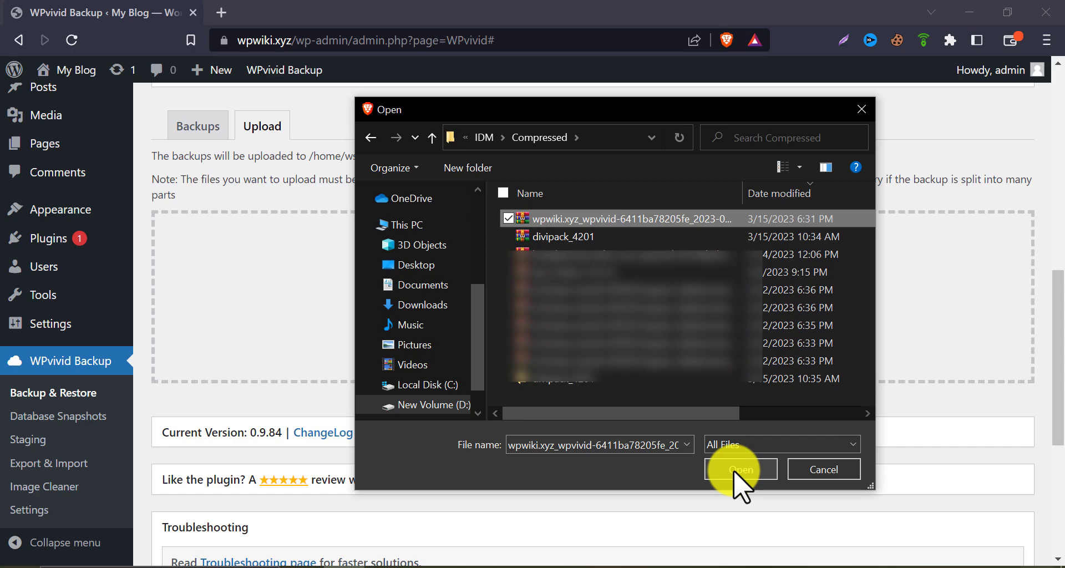
left_click(741, 469)
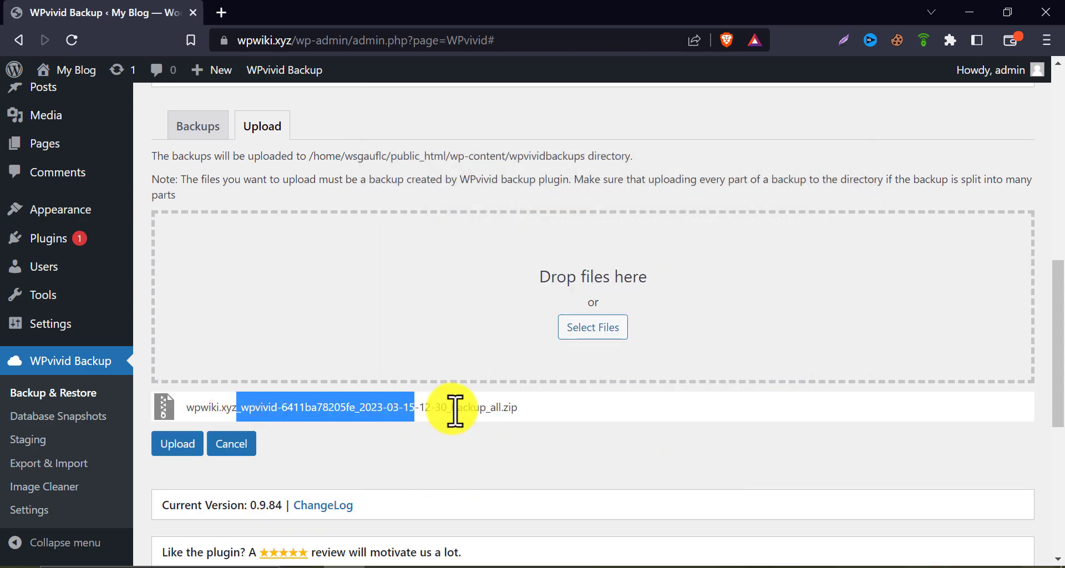
Upload the backup zip so it lists as the Mar-15-2023 uploaded backup
left_click(178, 442)
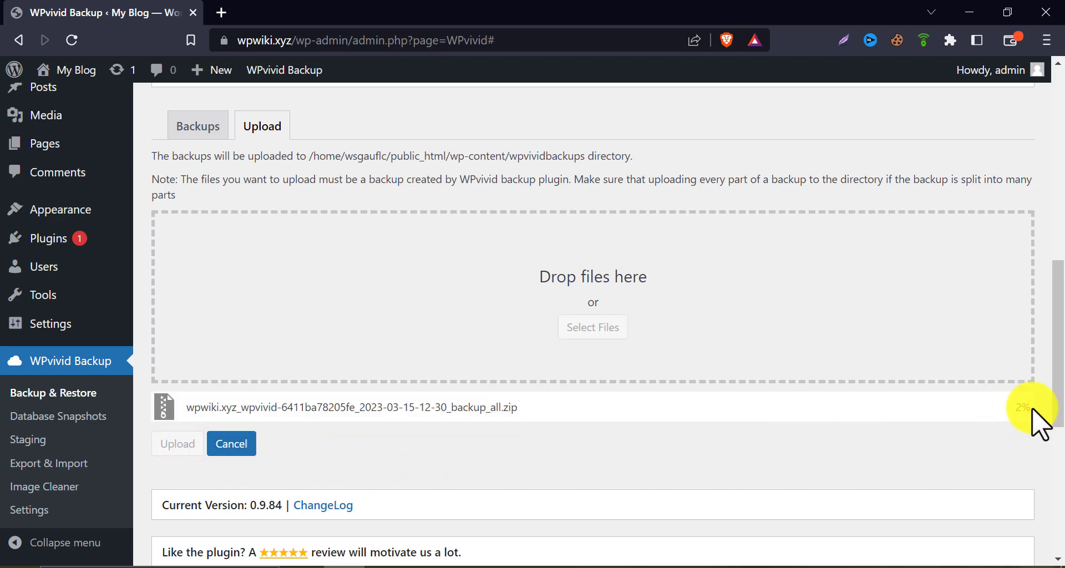
mouse_move(890, 435)
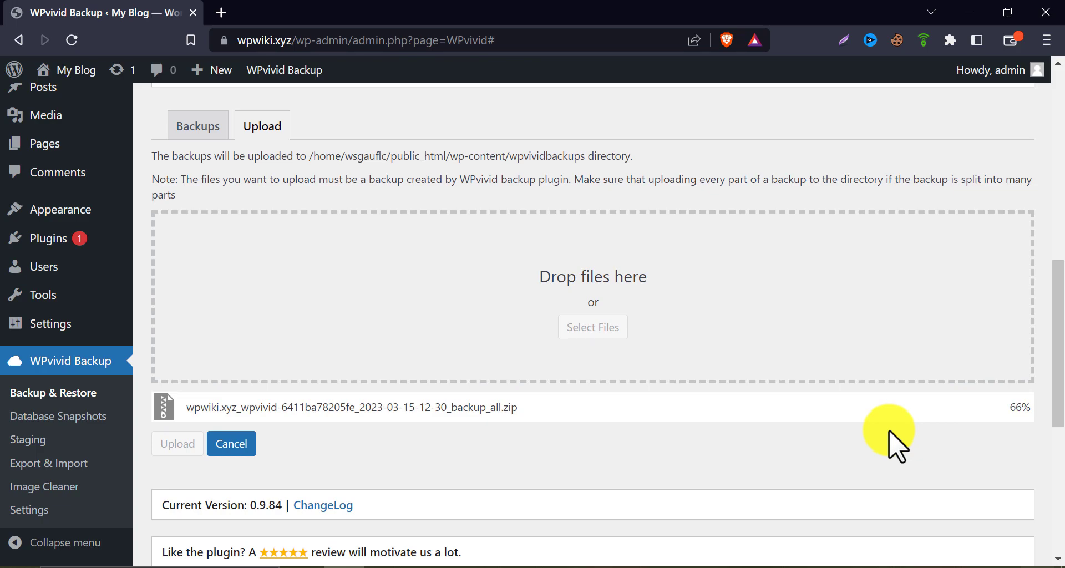
left_click(177, 443)
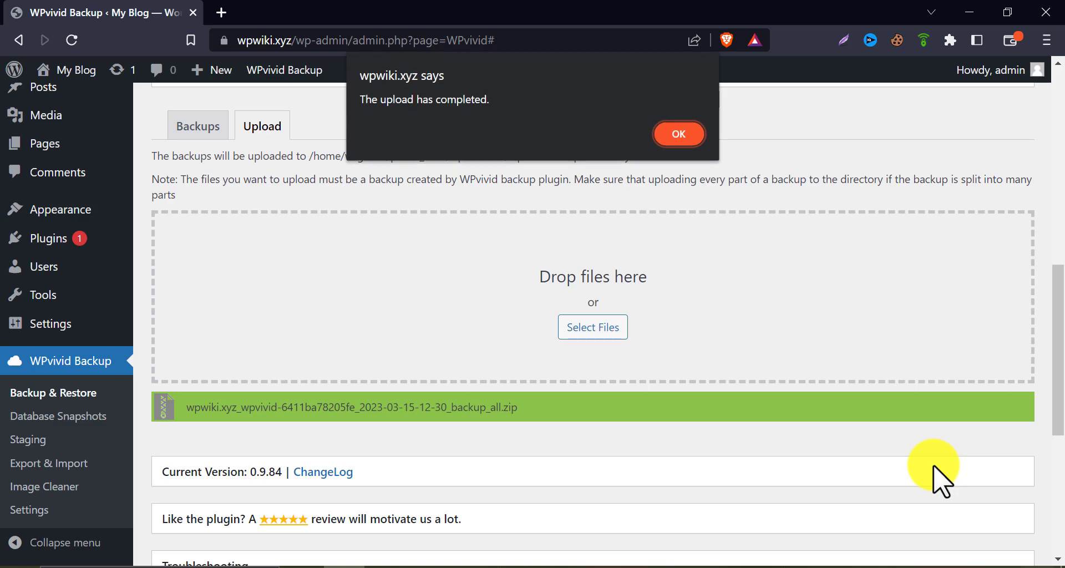
mouse_move(448, 99)
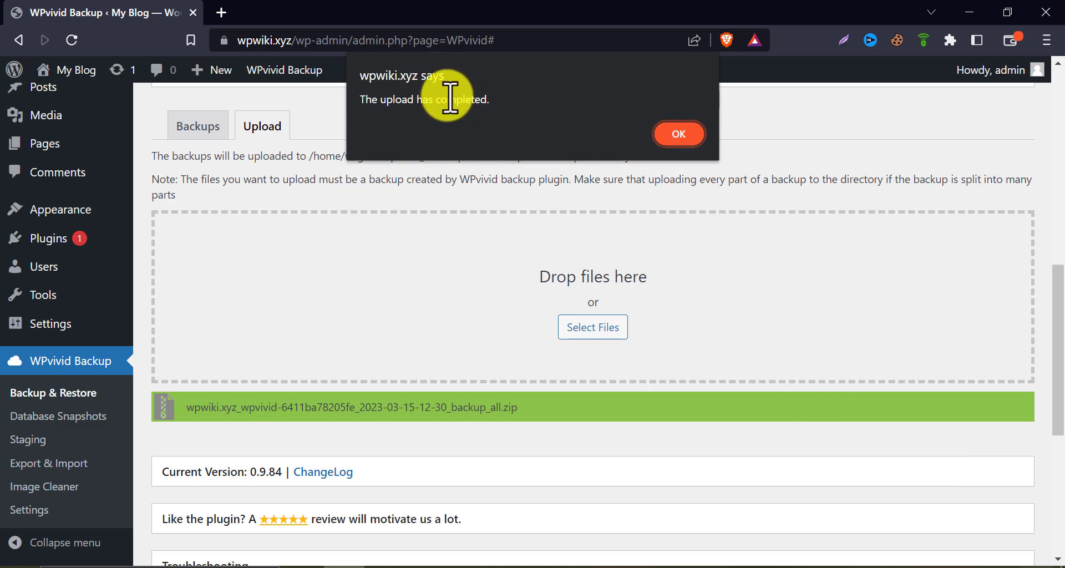
left_click(678, 133)
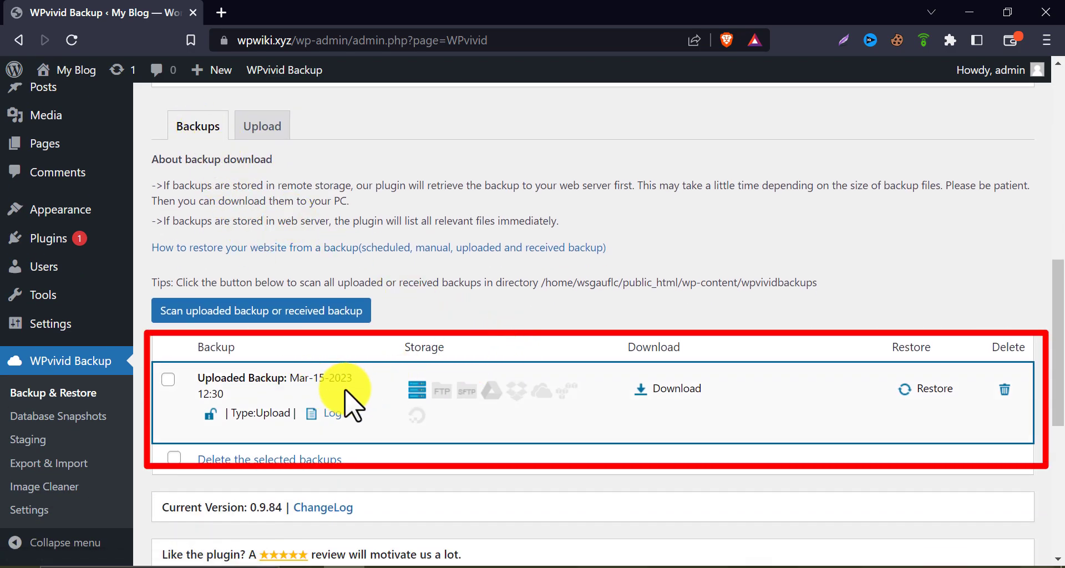
Restore the uploaded March 15 backup over the current site and acknowledge its successful completion
left_click(933, 388)
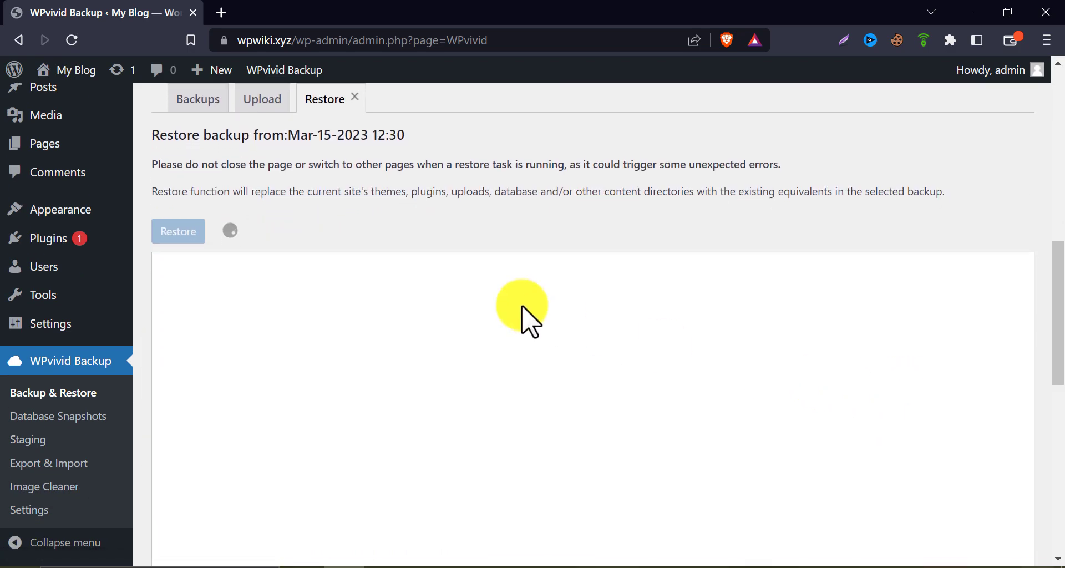
left_click(178, 231)
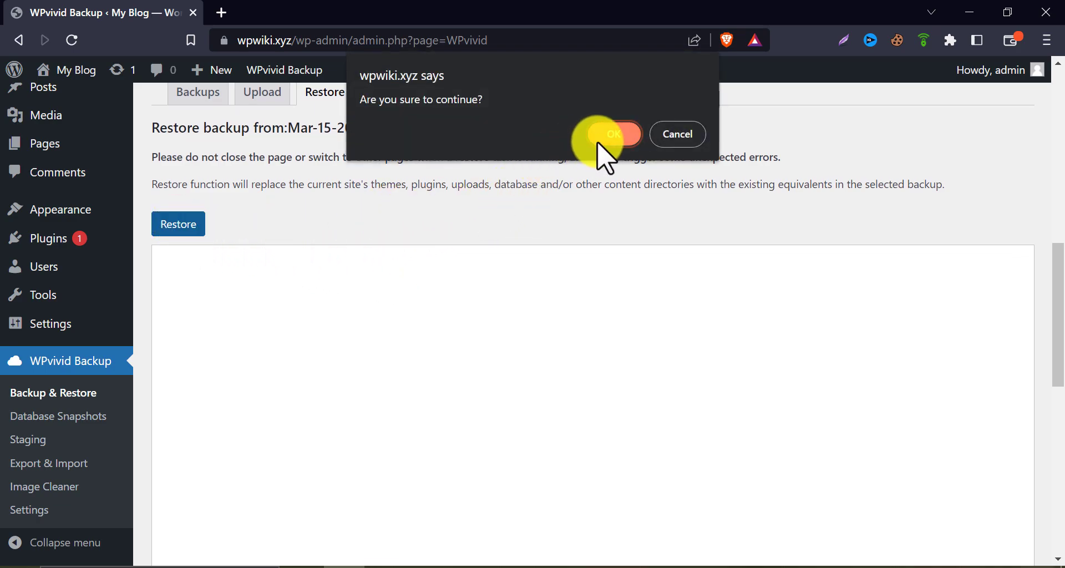
left_click(613, 135)
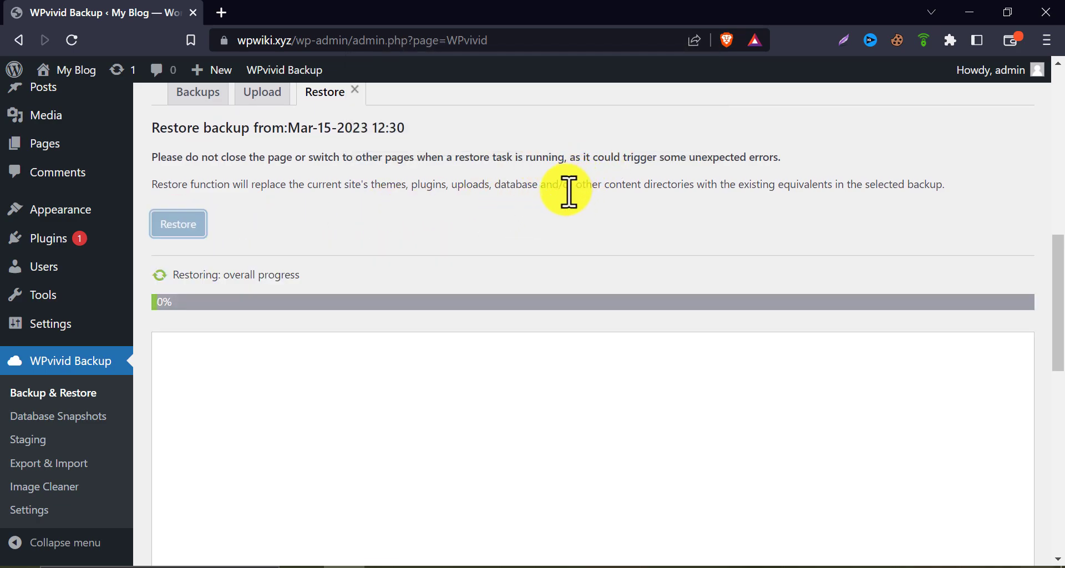
scroll("down", 3)
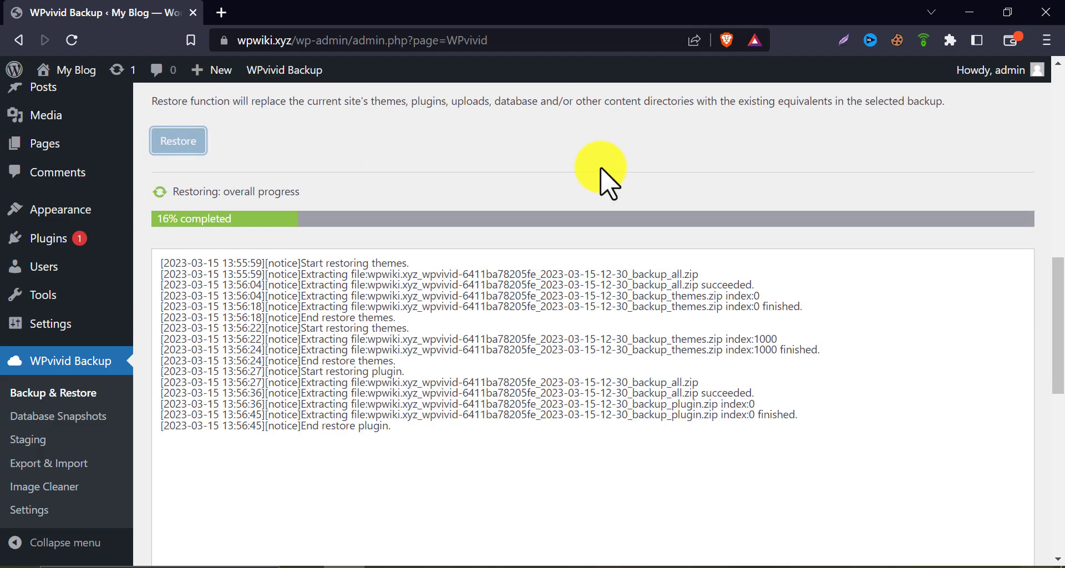
scroll("down", 3)
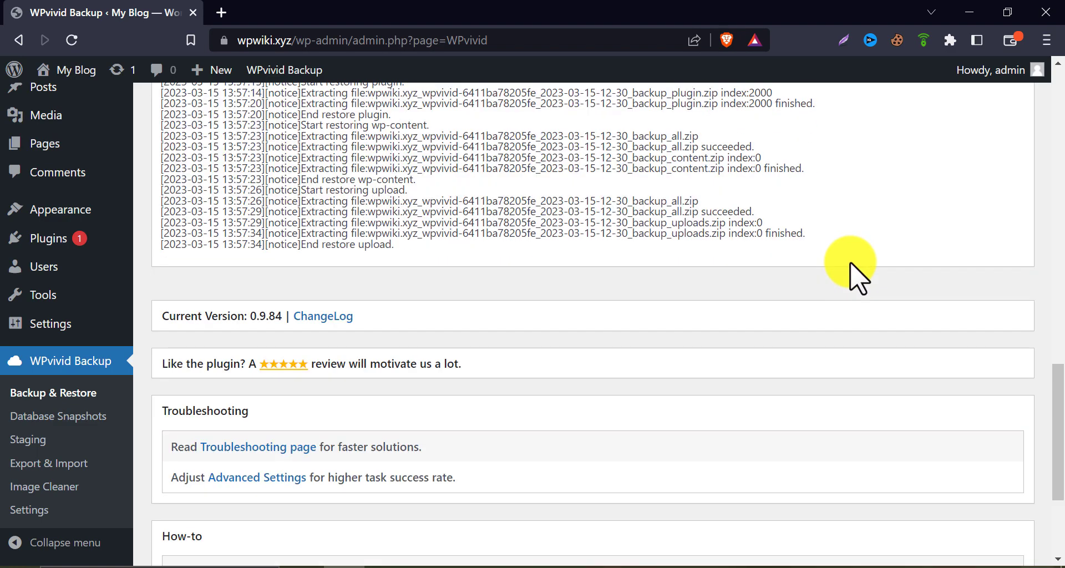
scroll("down", 3)
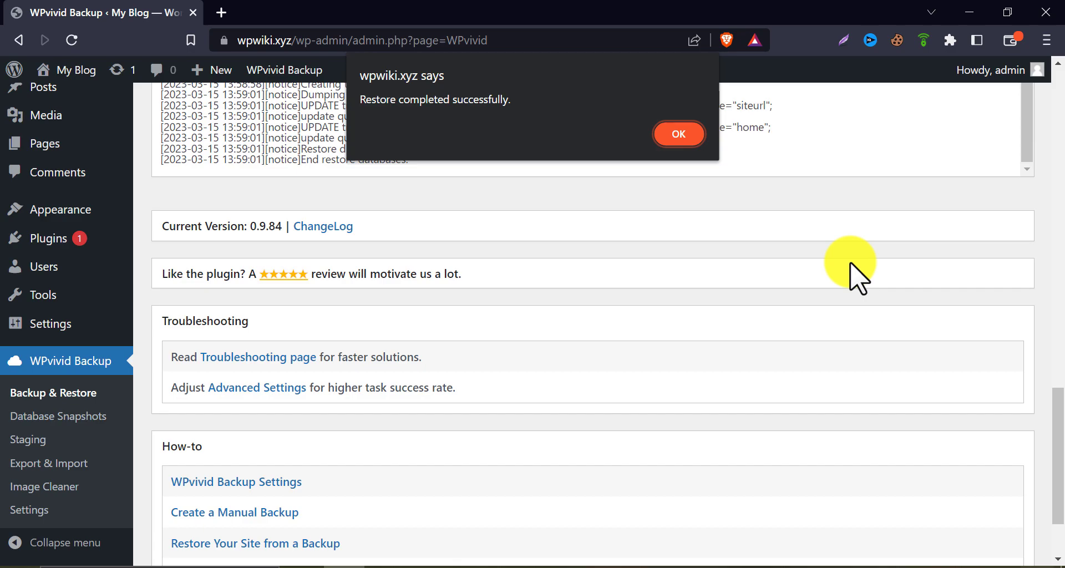
mouse_move(823, 282)
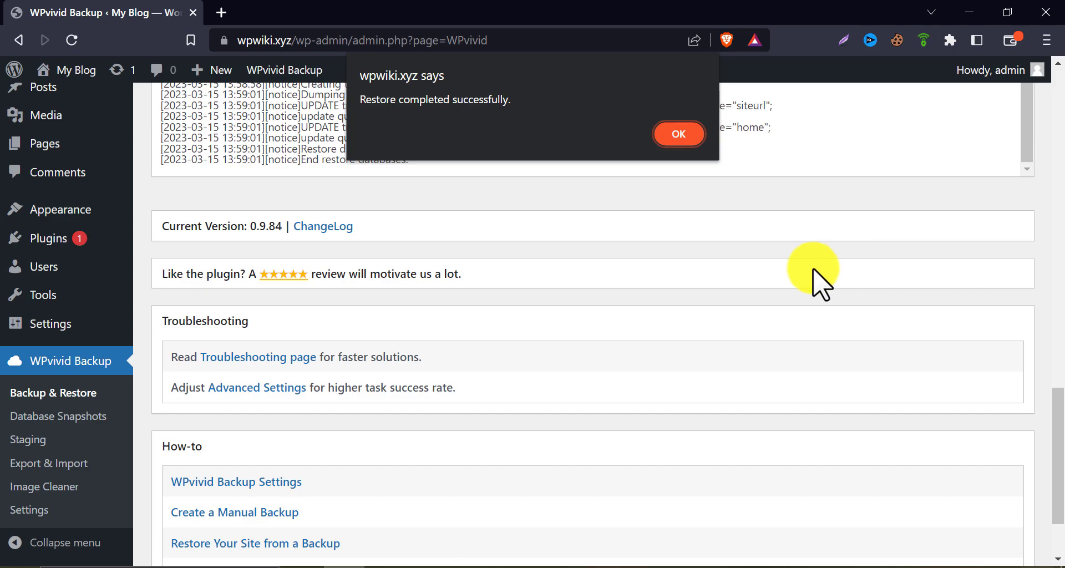
left_click(678, 133)
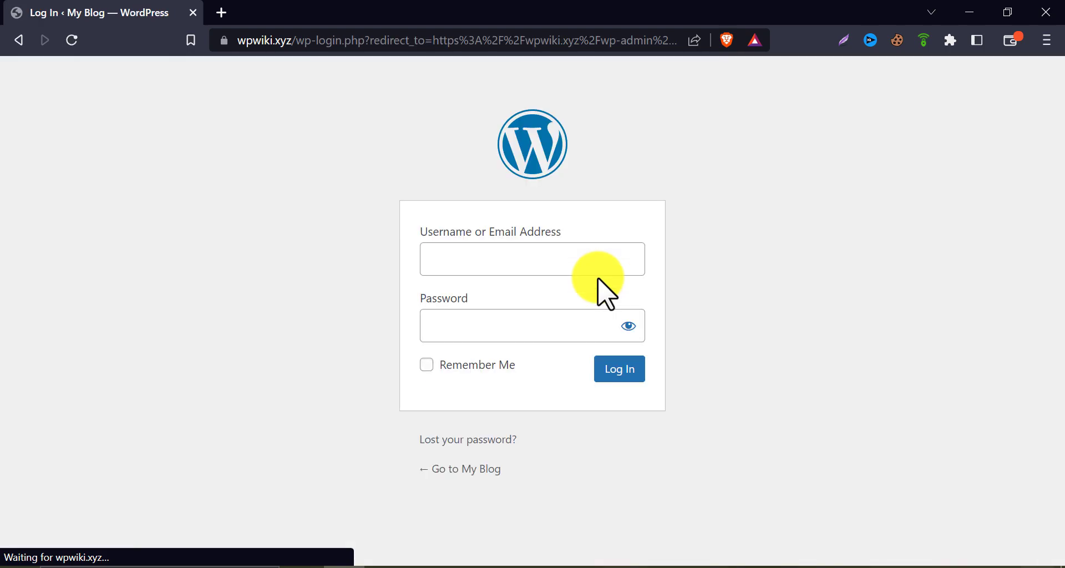
Load the wpwiki.xyz homepage, scroll through the restored Renovation design, then head back to /wp
left_click(533, 259)
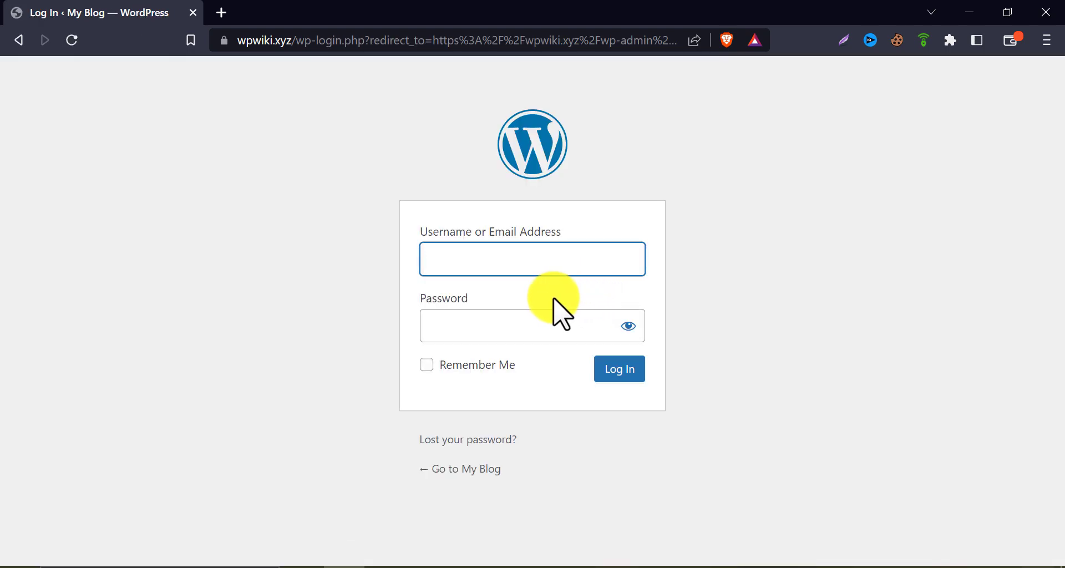
mouse_move(352, 40)
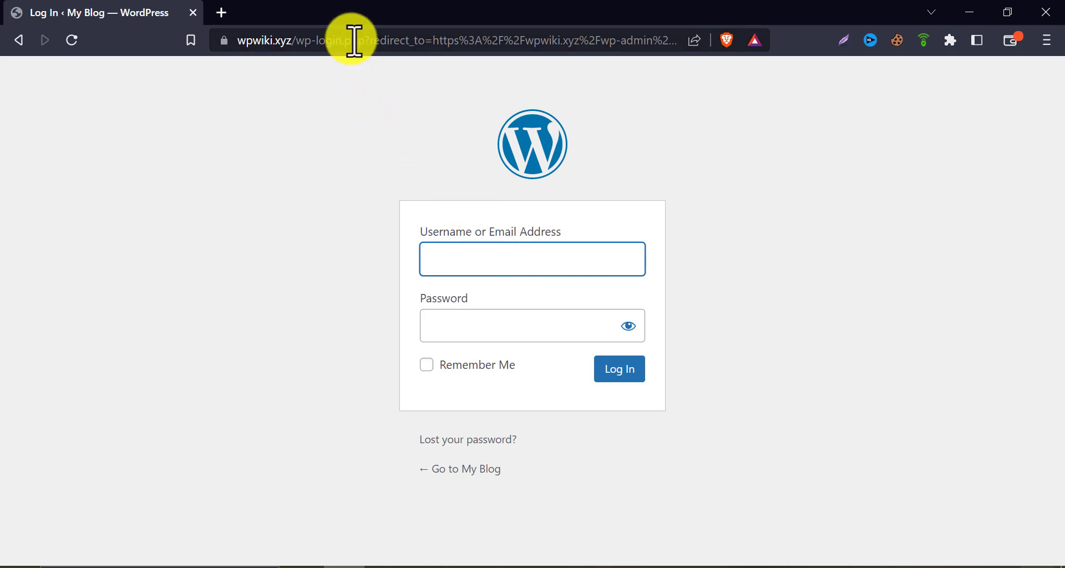
left_click(448, 40)
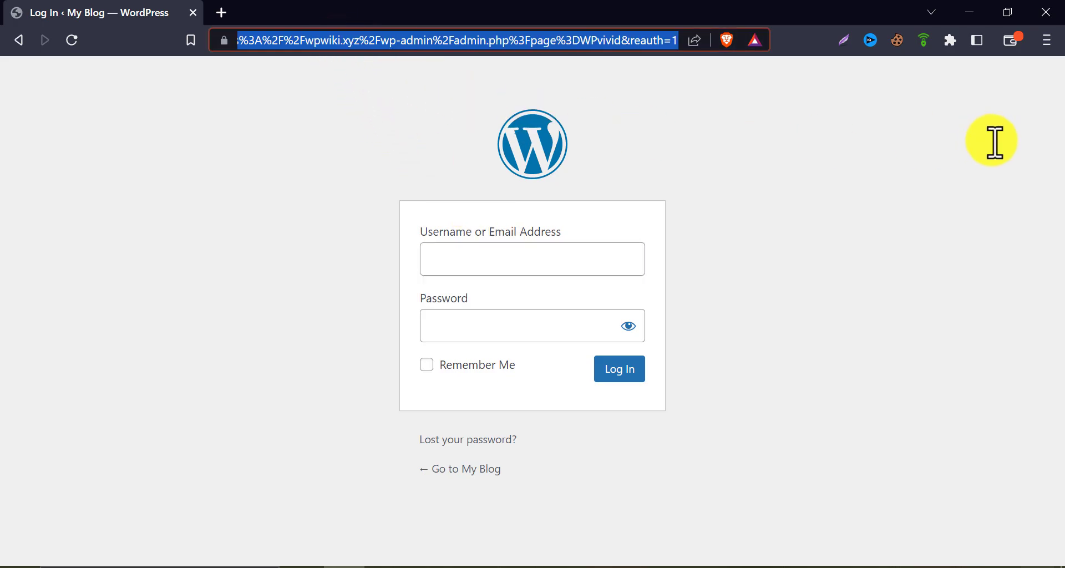
mouse_move(707, 65)
type("wpwiki.xyz")
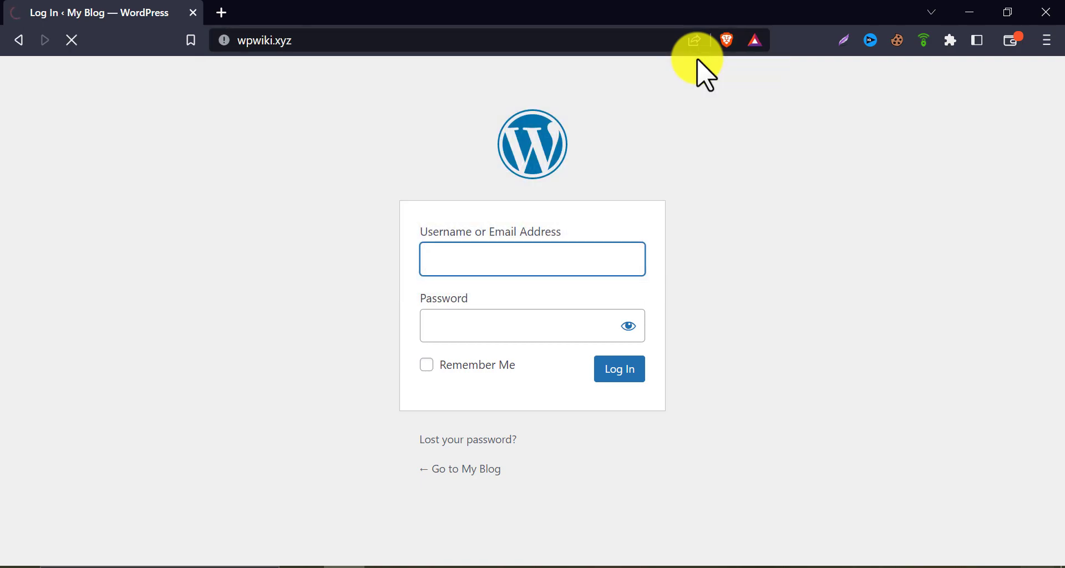
left_click(466, 470)
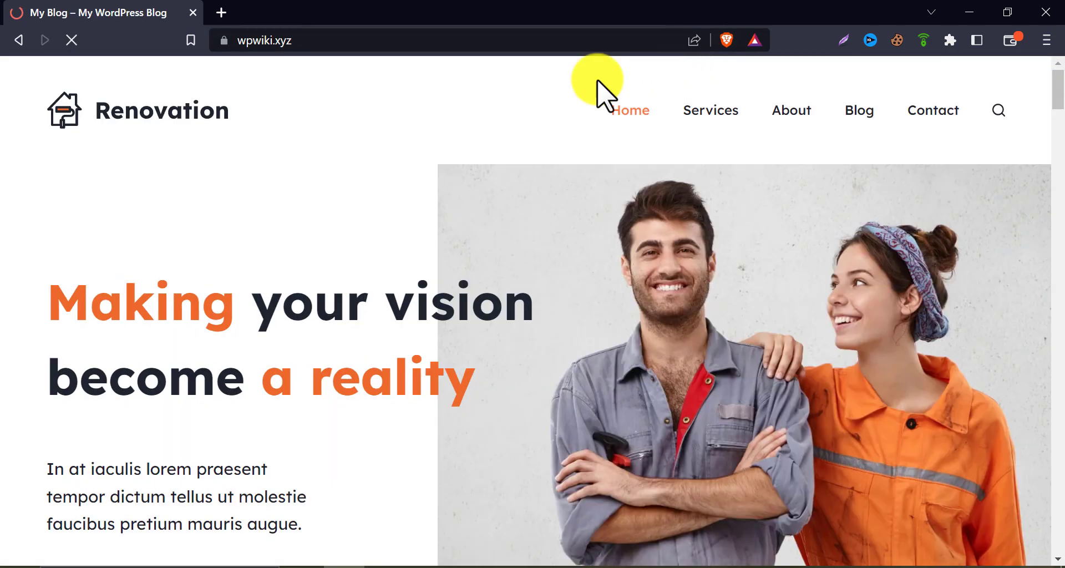
scroll("down", 3)
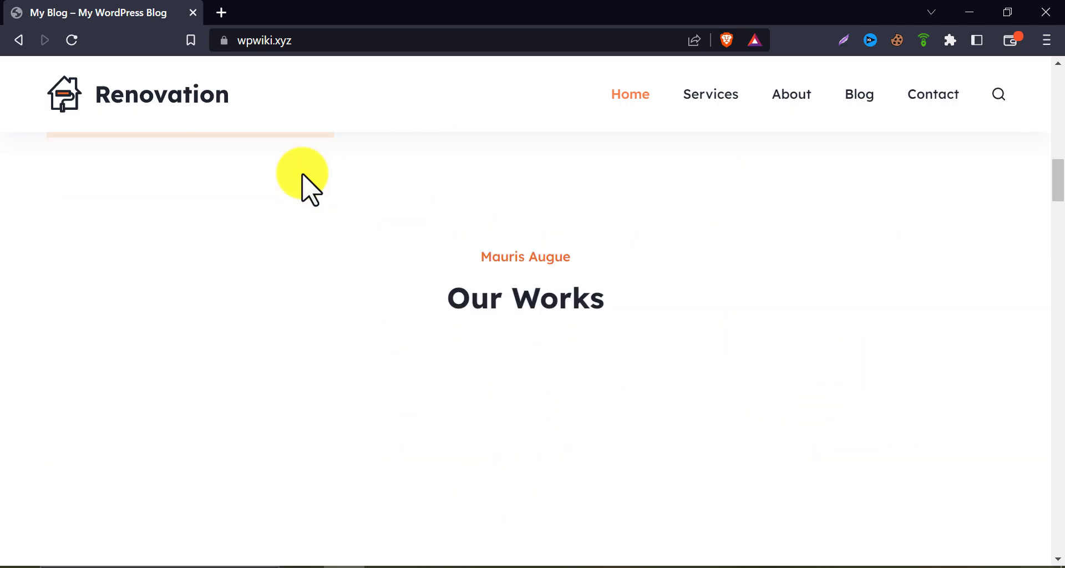
scroll("down", 3)
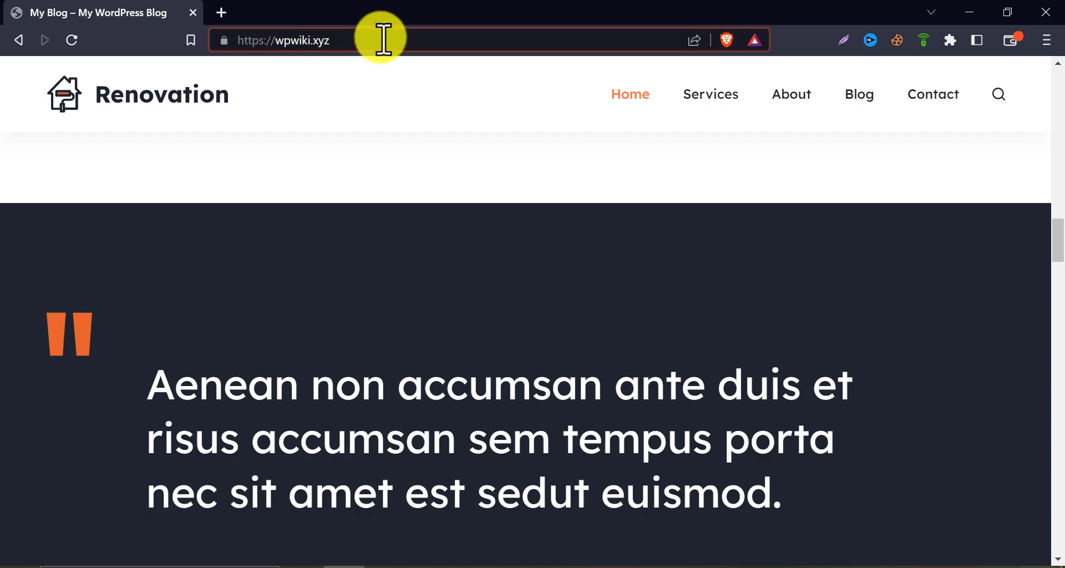
type("/w")
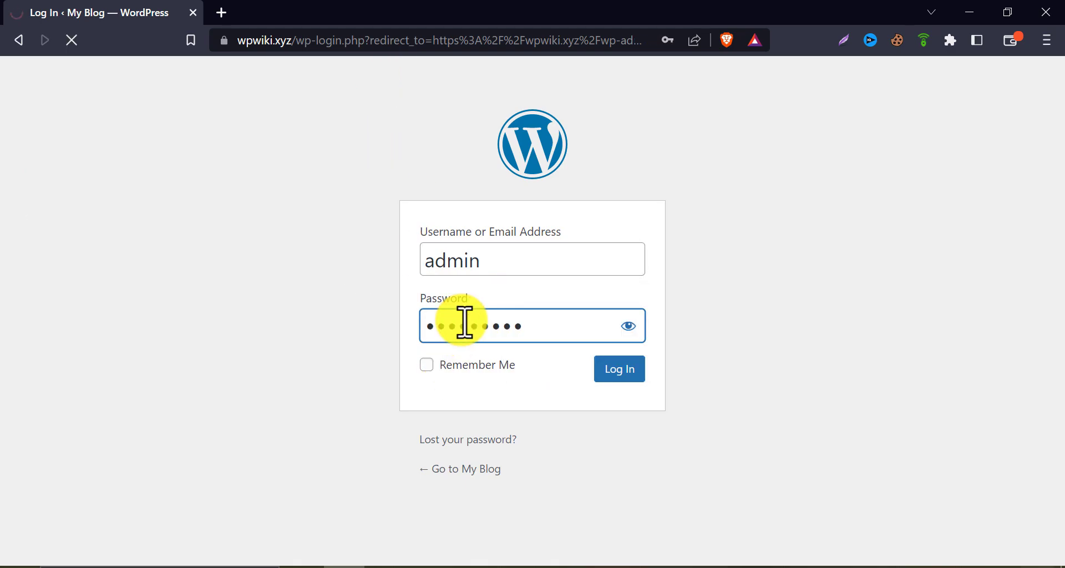
Log in as admin and view Appearance > Themes showing Blocksy Child active among five themes
left_click(618, 369)
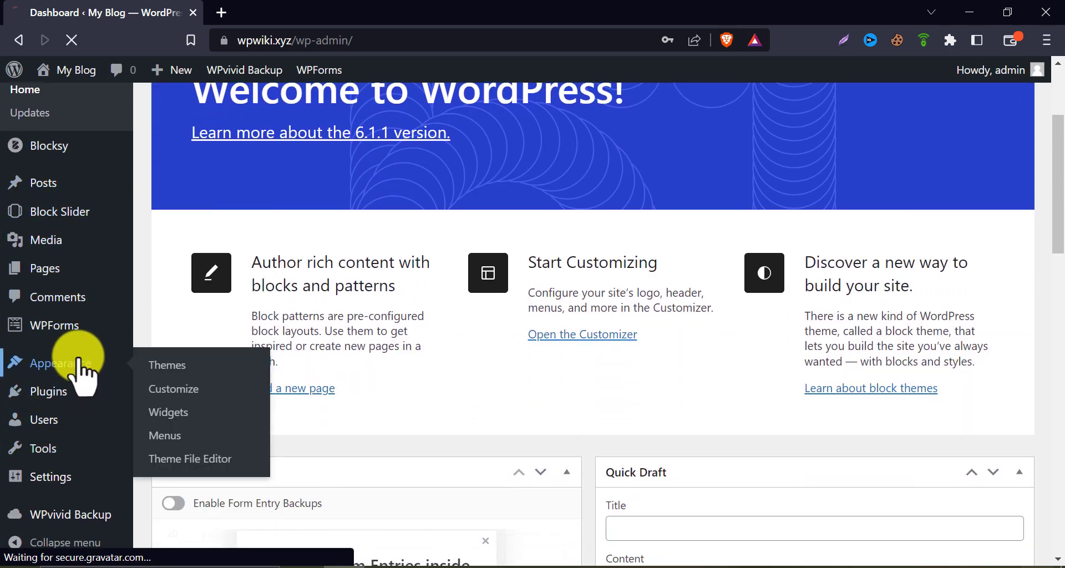
left_click(168, 365)
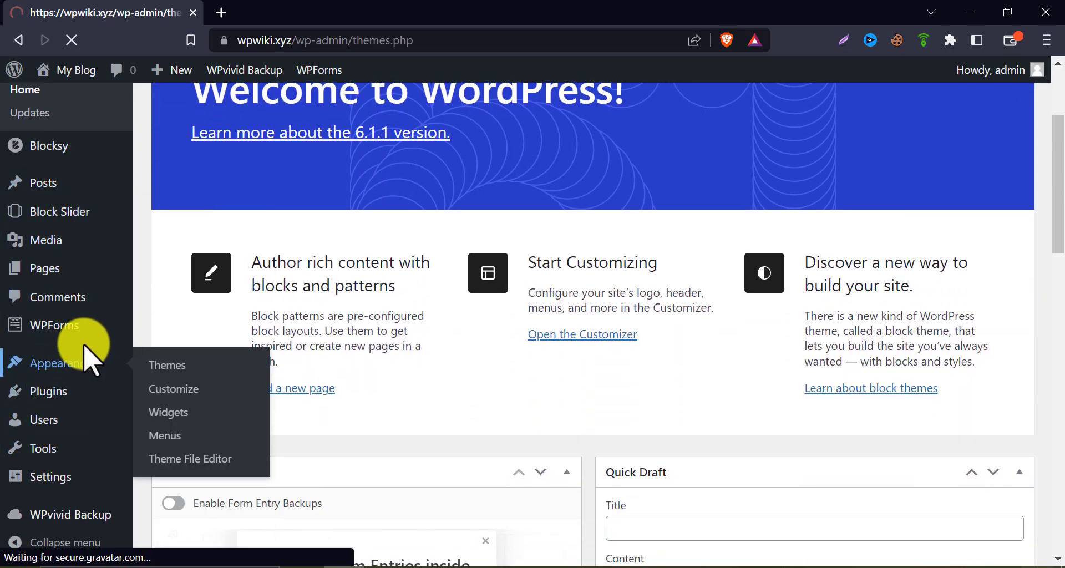
left_click(168, 365)
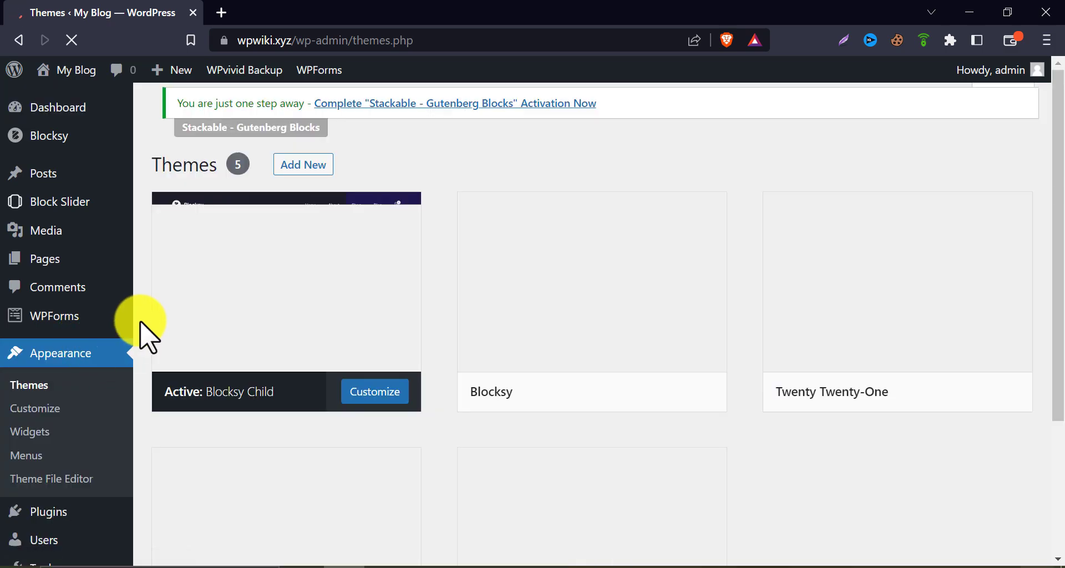
scroll("down", 3)
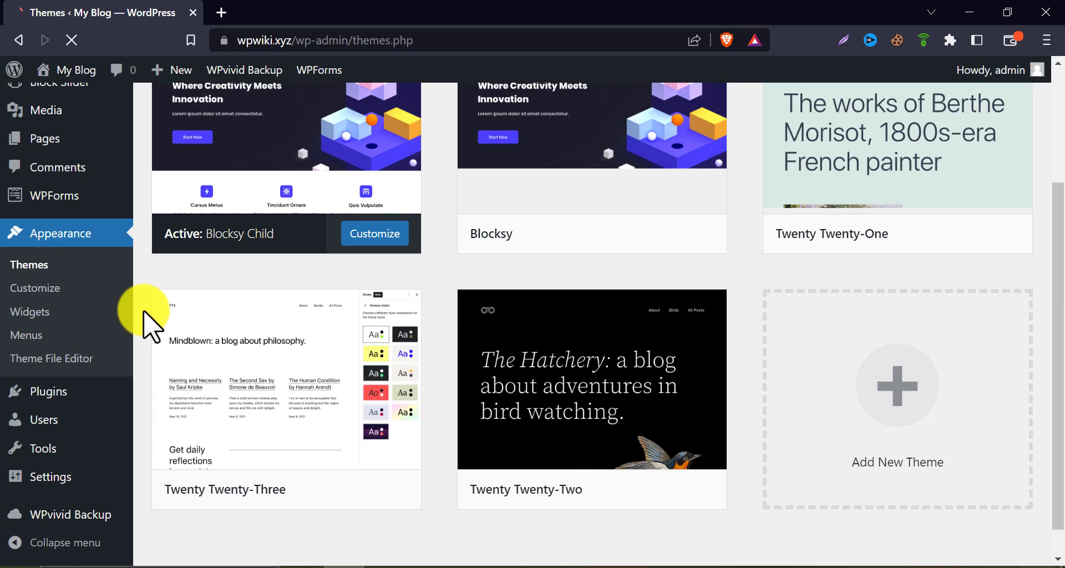
mouse_move(897, 150)
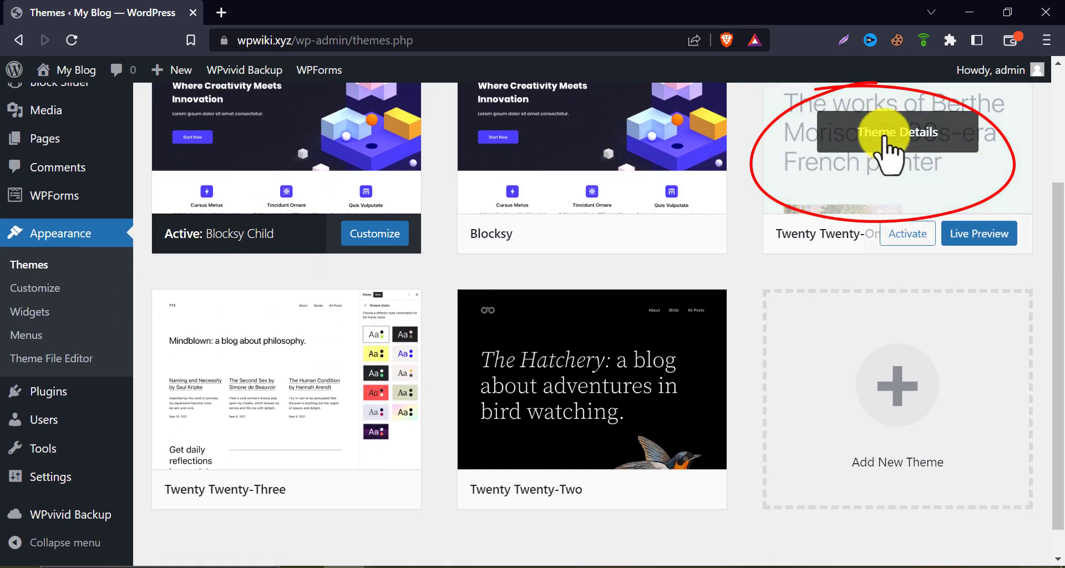
mouse_move(605, 377)
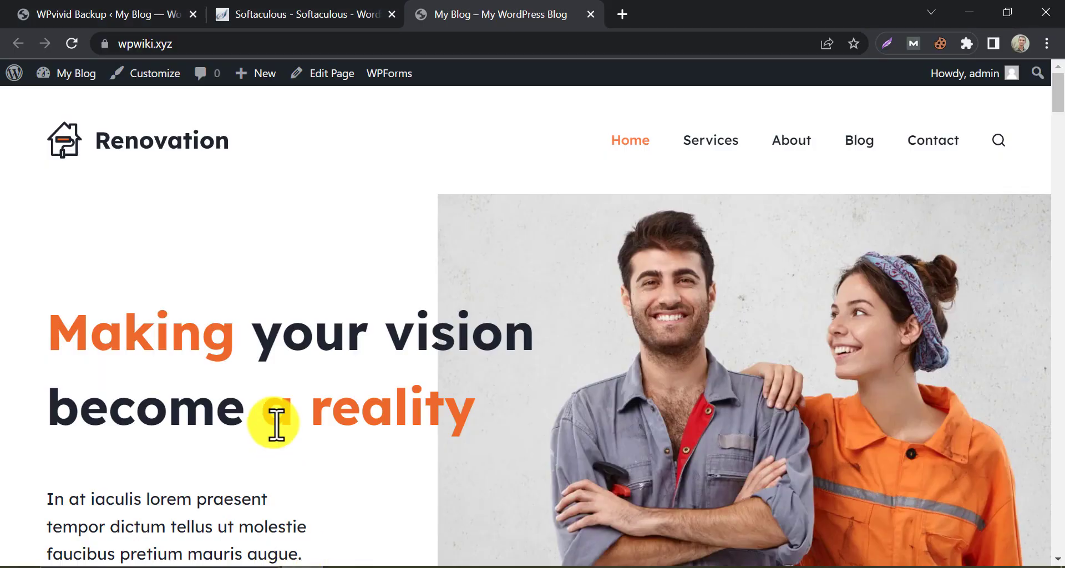
In the Chrome session open My Blog's dashboard Themes page showing only the two Blocksy themes
left_click(76, 74)
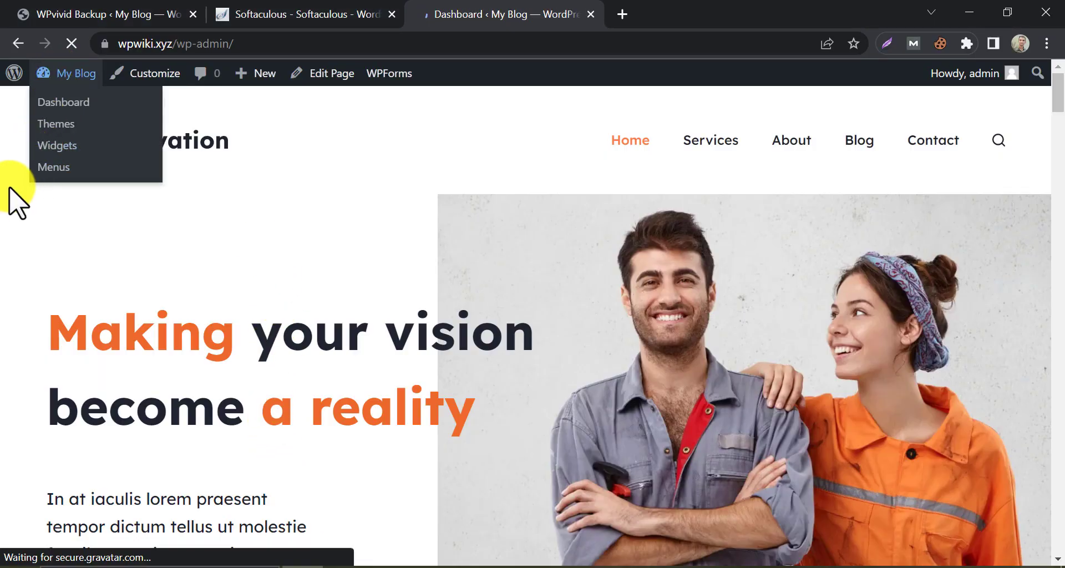
left_click(63, 102)
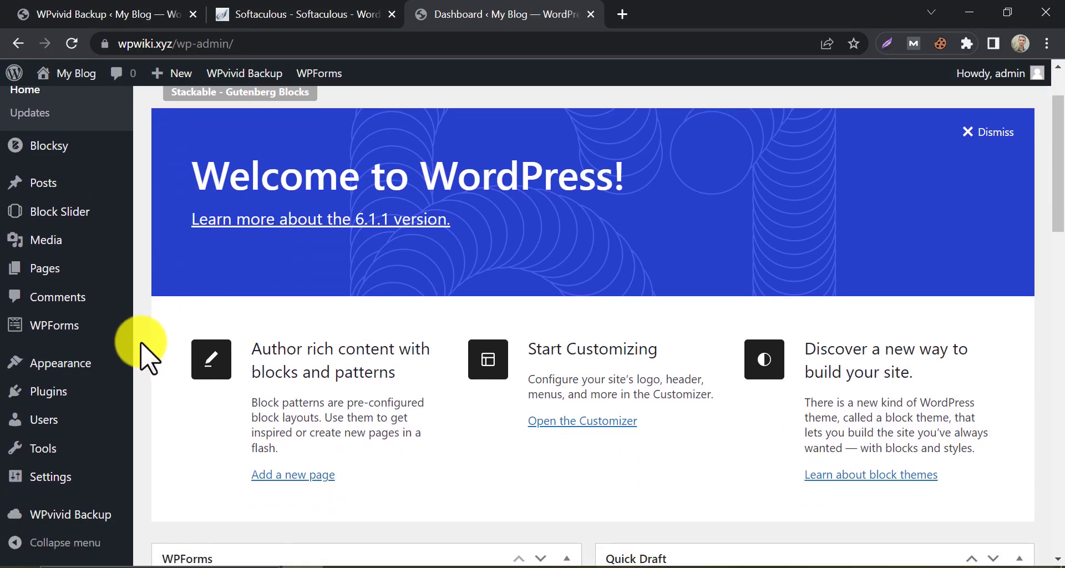
left_click(65, 361)
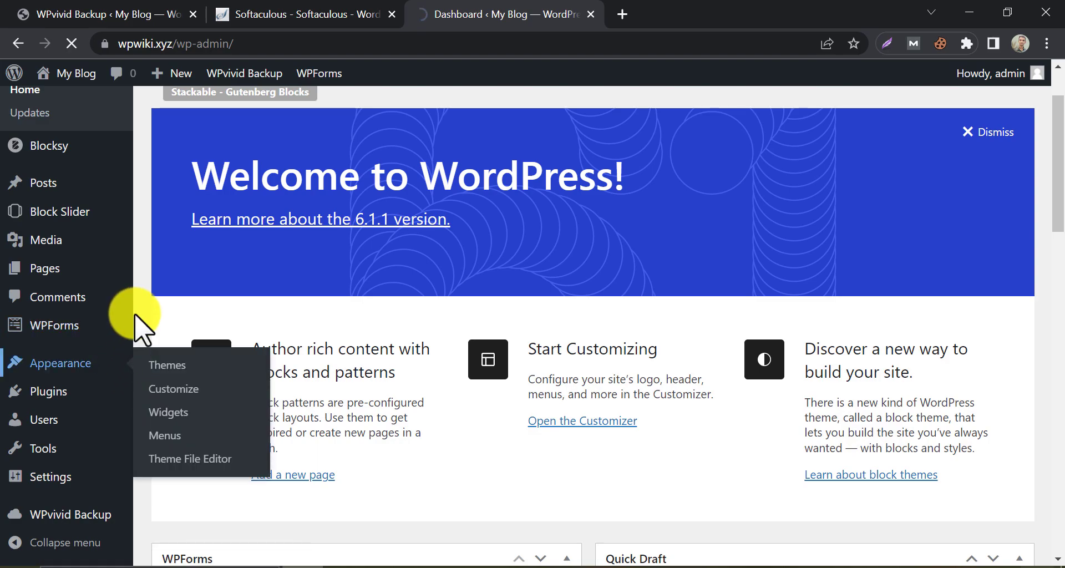
left_click(166, 365)
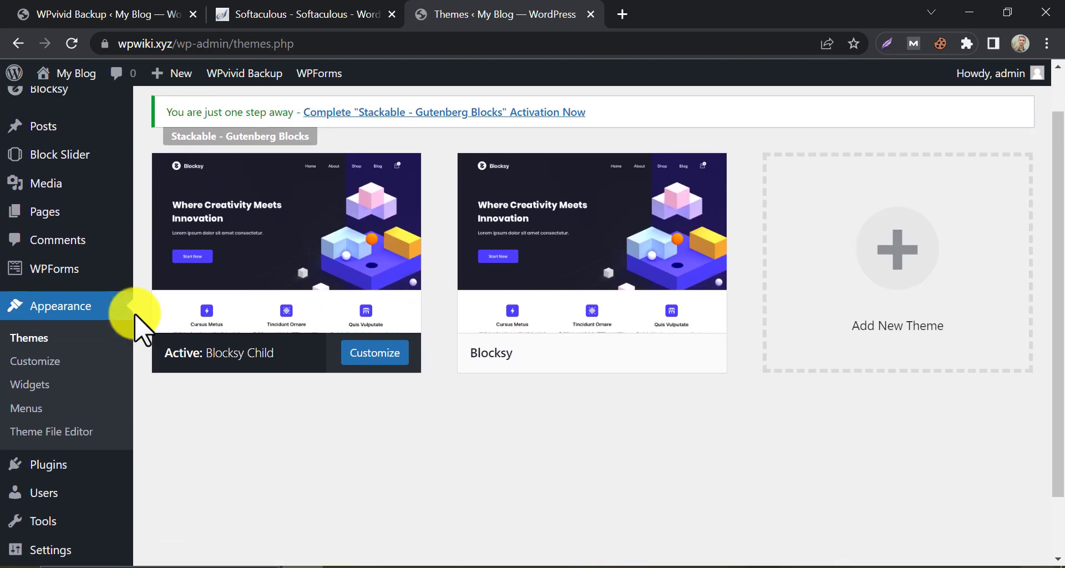
scroll("up", 3)
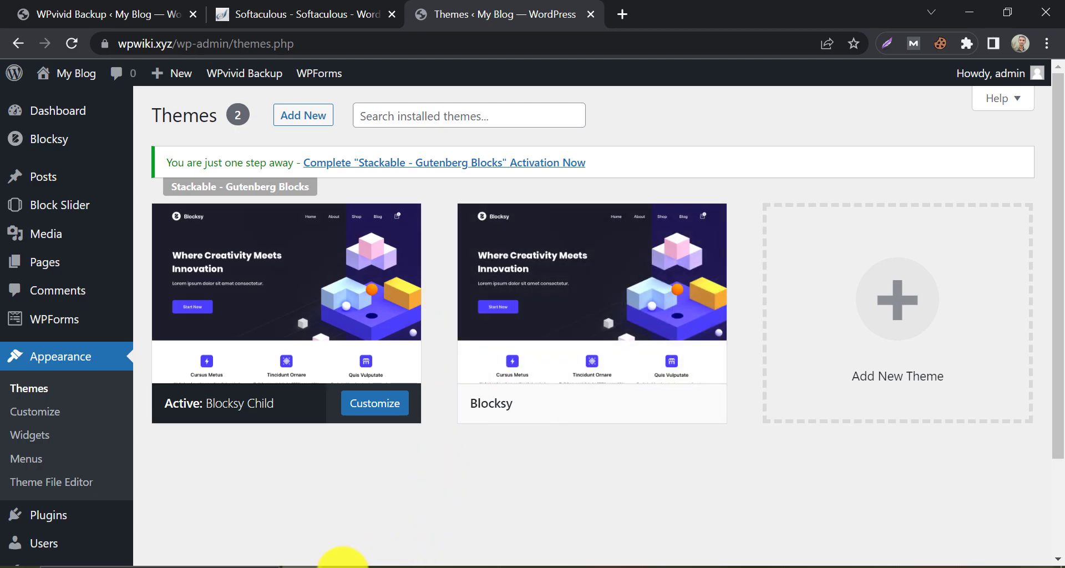
scroll("down", 3)
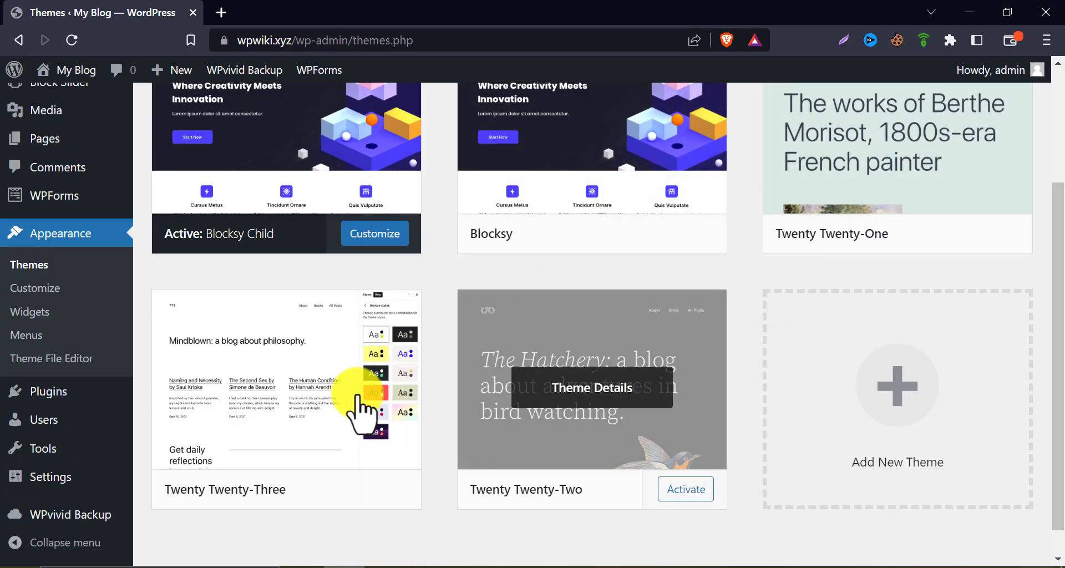
mouse_move(441, 394)
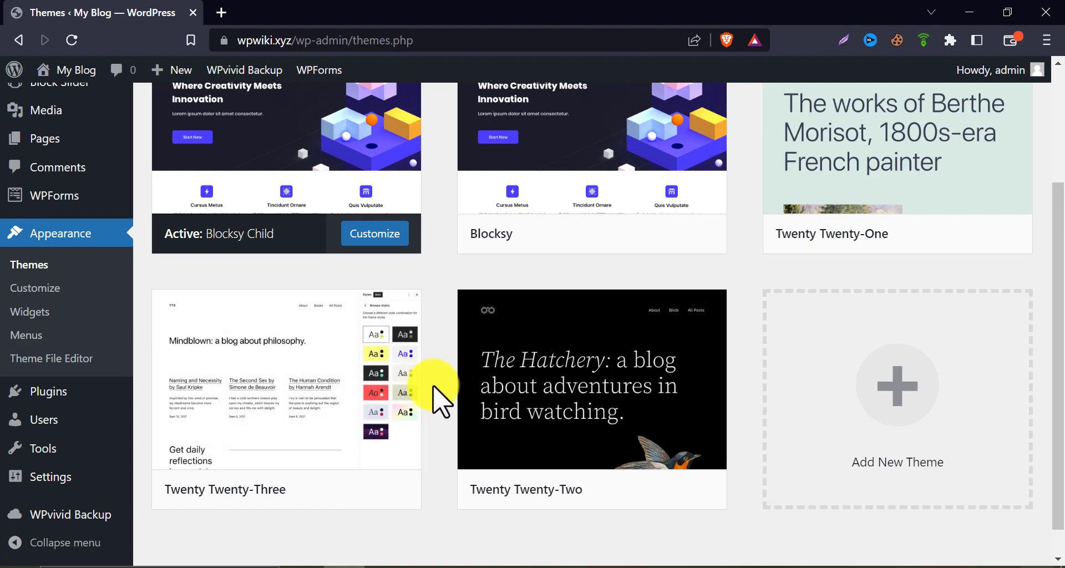
scroll("up", 3)
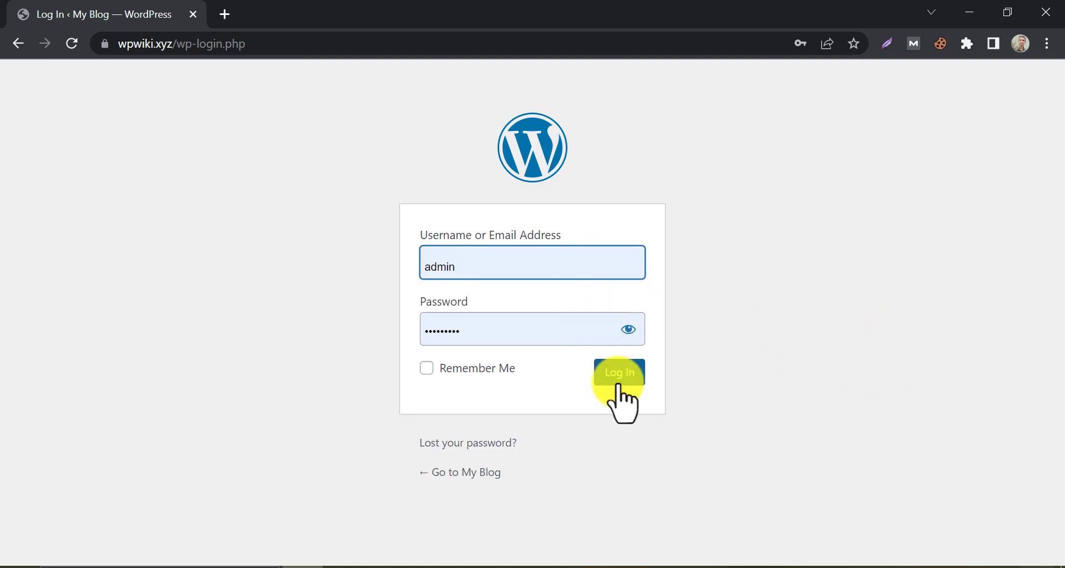
Log in again and view Themes listing five themes including Twenty Twenty-One, Twenty-Two and Twenty-Three
left_click(618, 373)
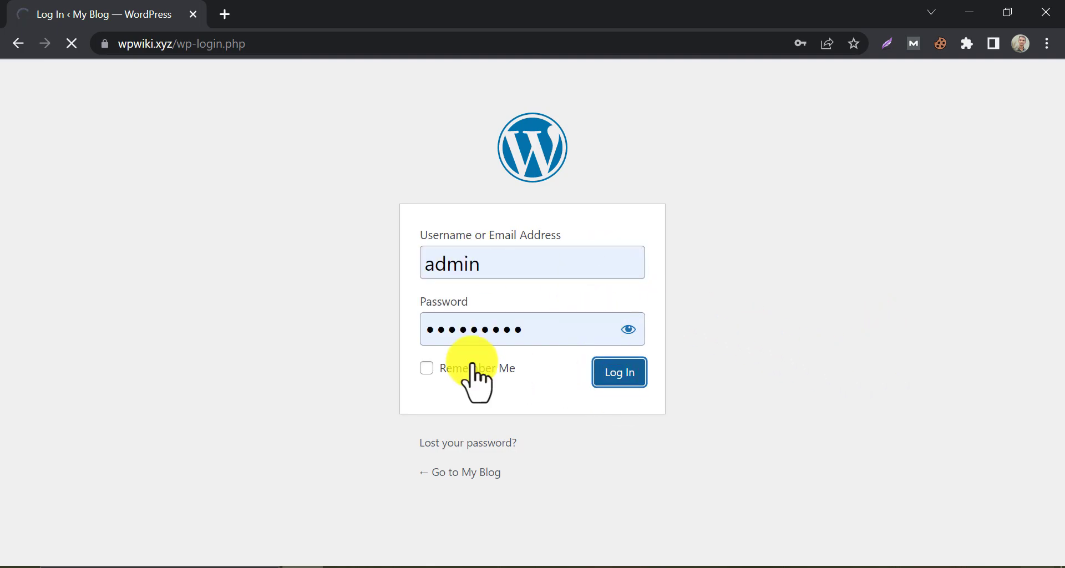
left_click(618, 373)
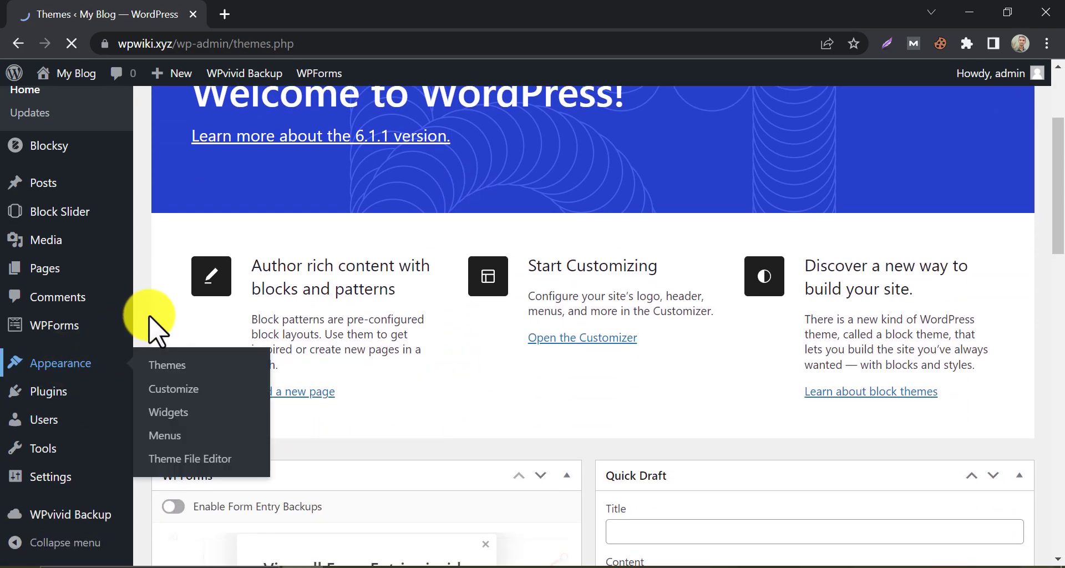
left_click(168, 365)
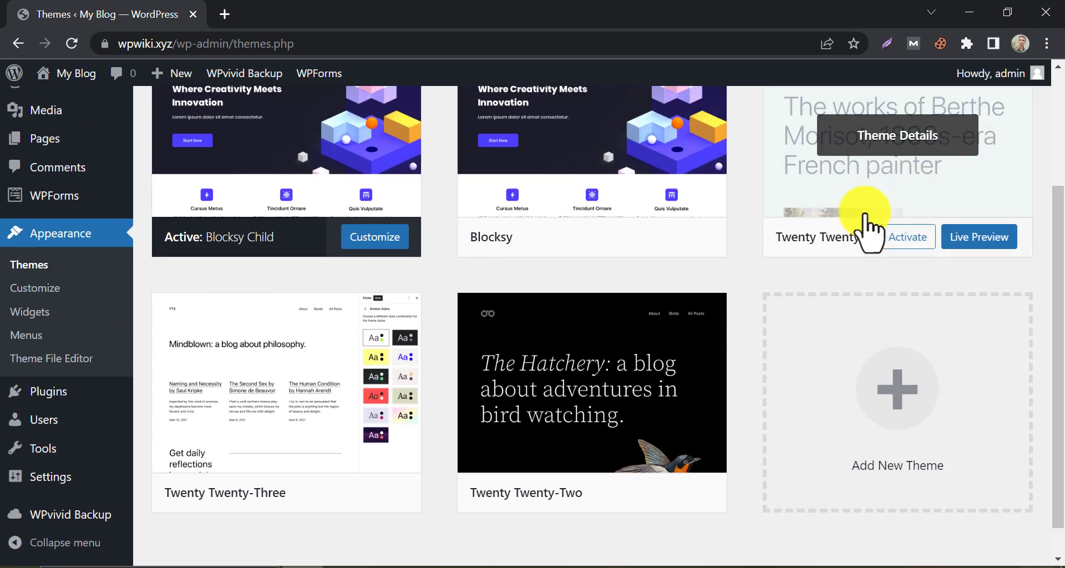
mouse_move(441, 353)
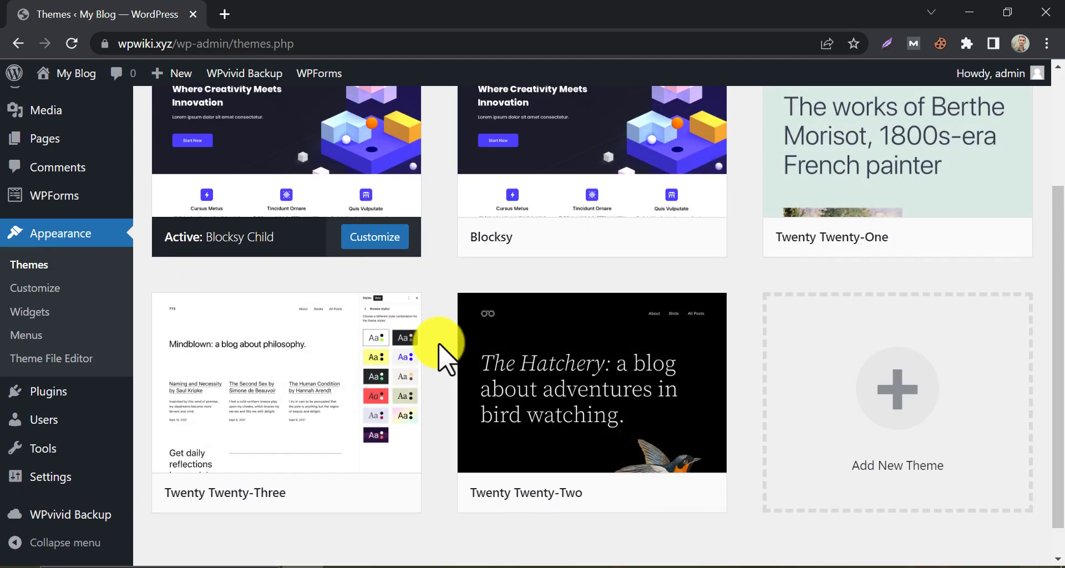
scroll("up", 3)
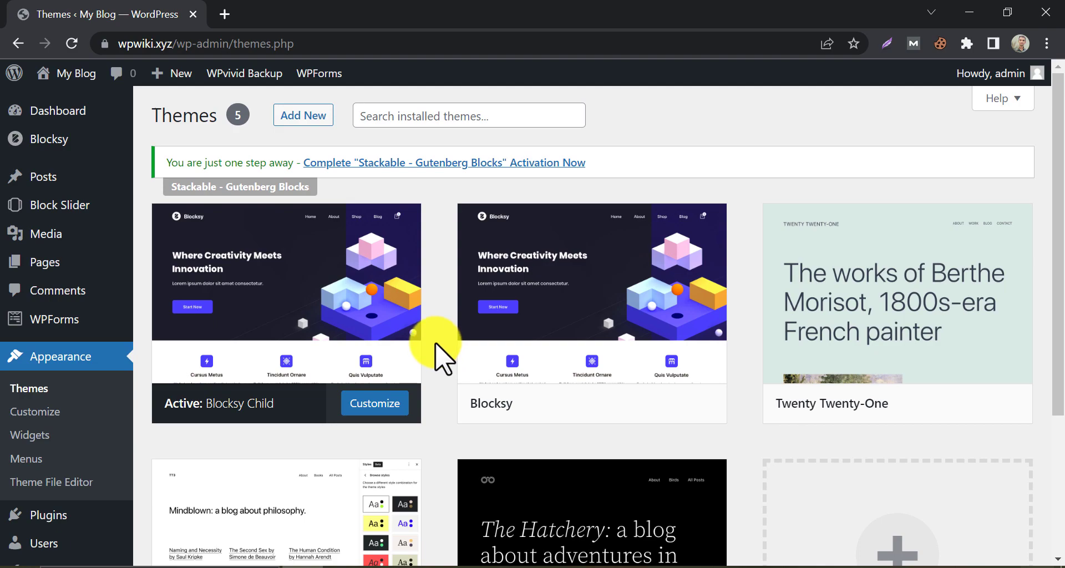
mouse_move(444, 355)
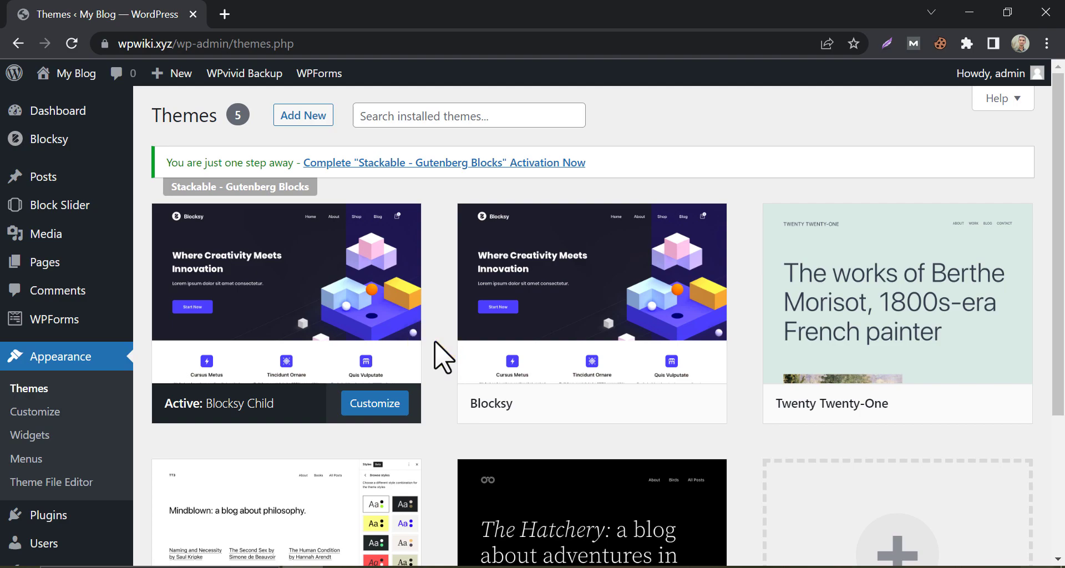